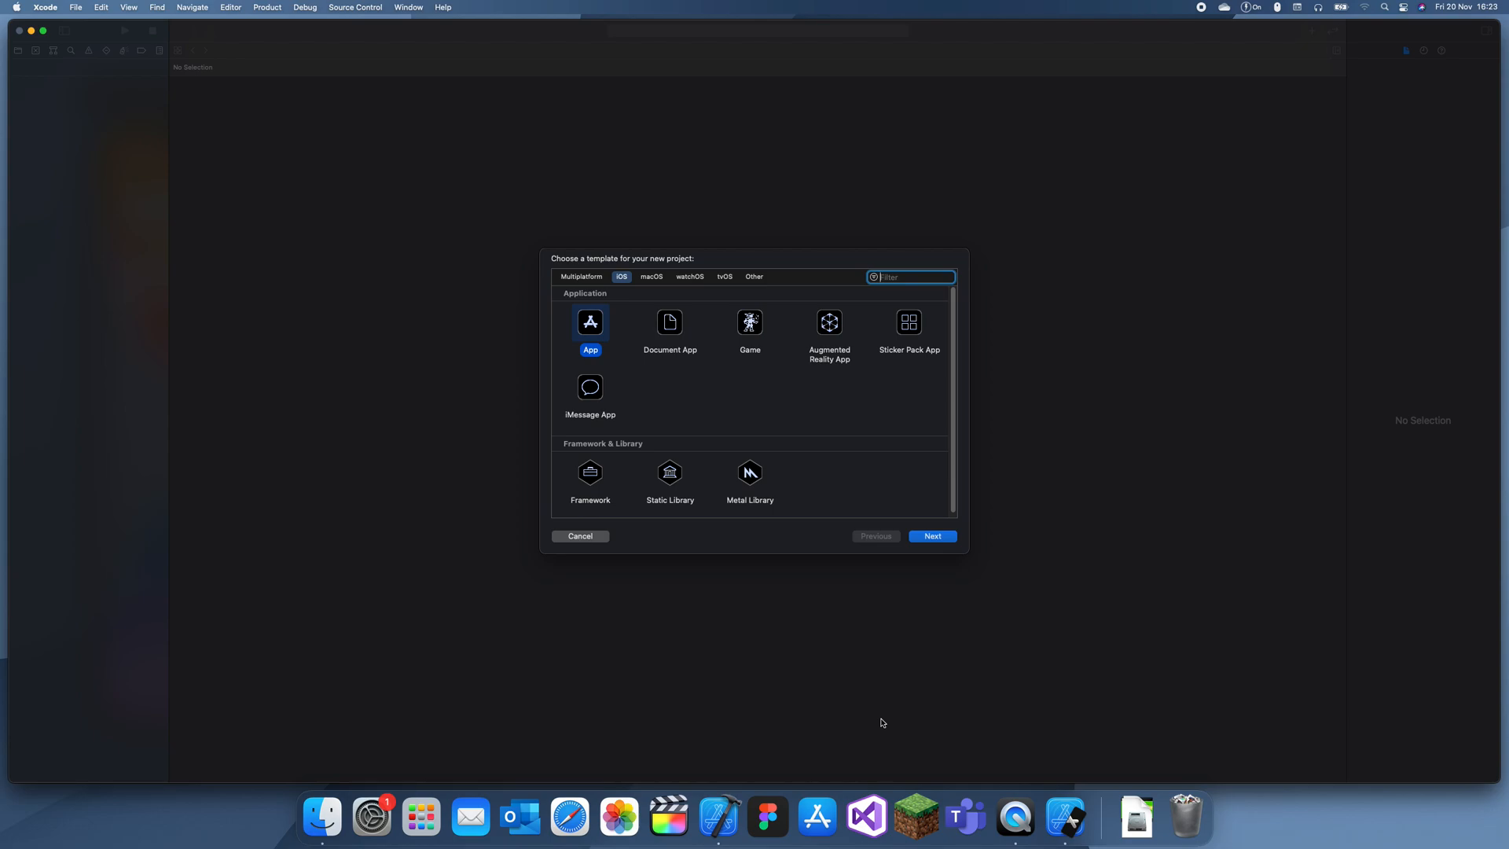
pyautogui.moveTo(877, 715)
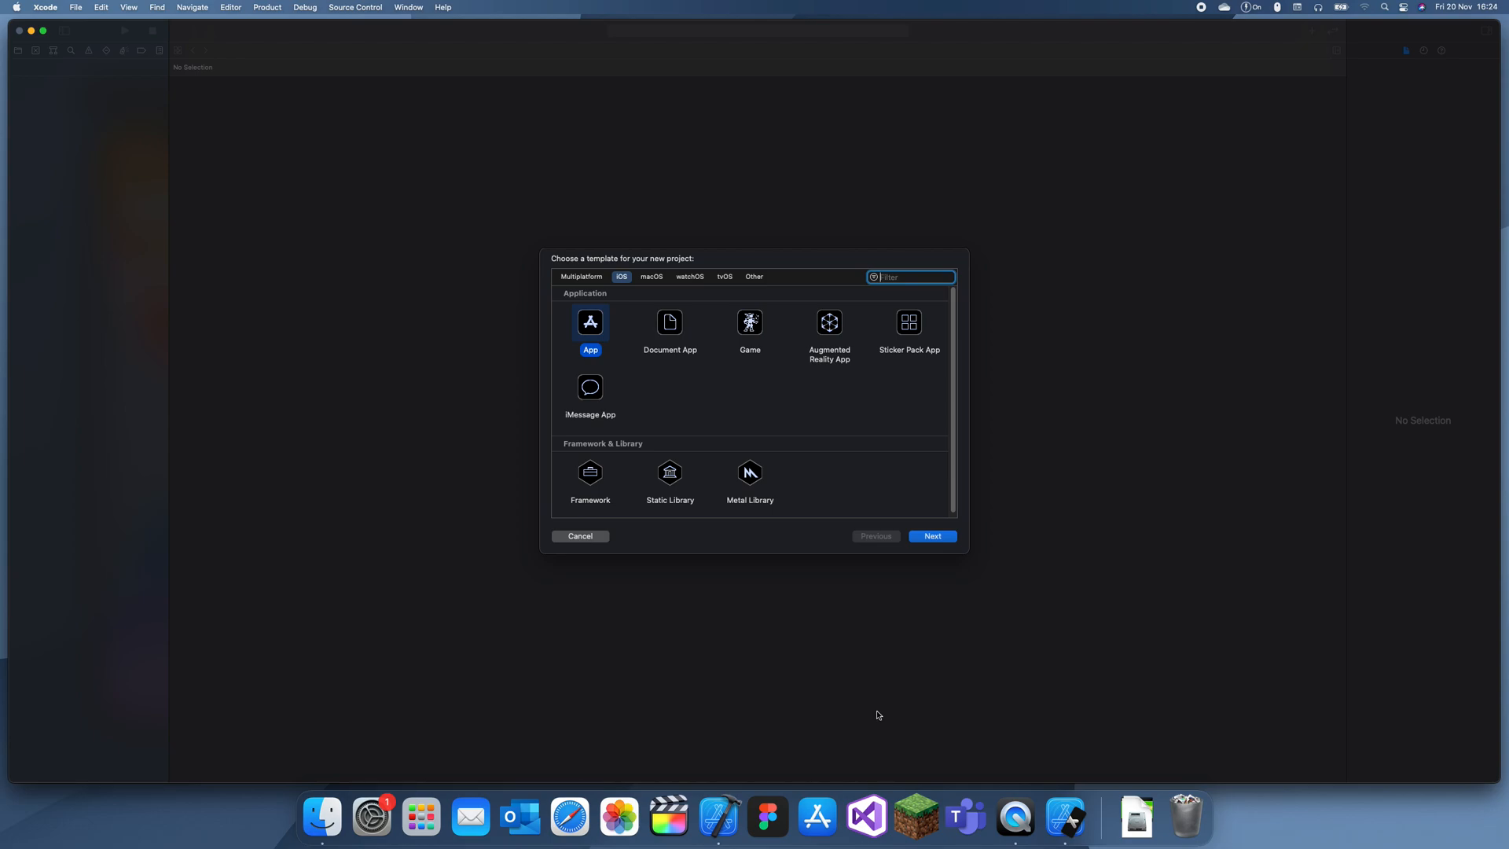
# Create a new iOS App project with the product name 'Tab bar demo'.
pyautogui.click(929, 536)
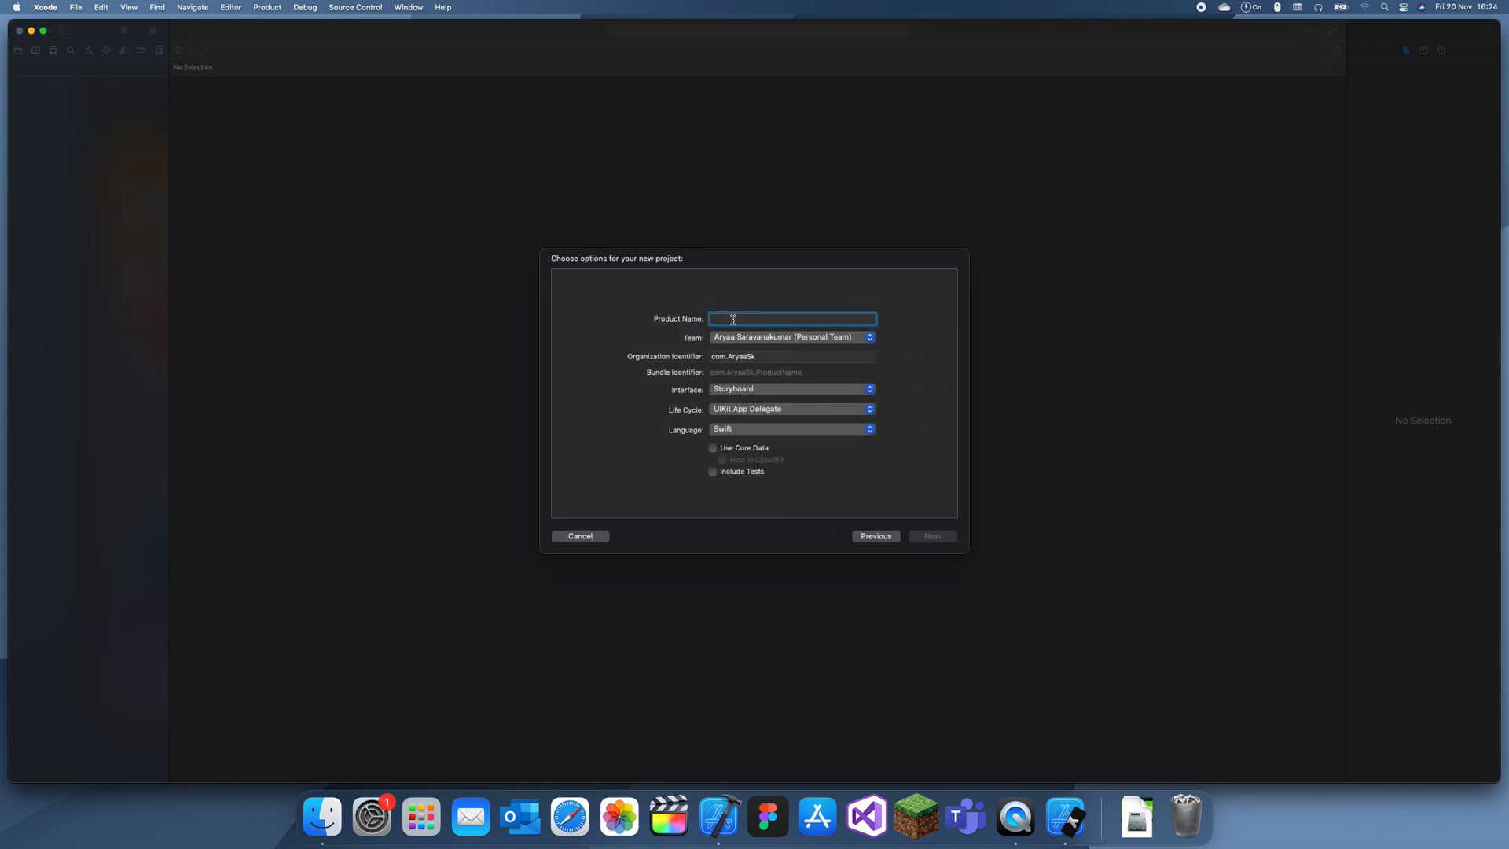
pyautogui.write('Tab bar')
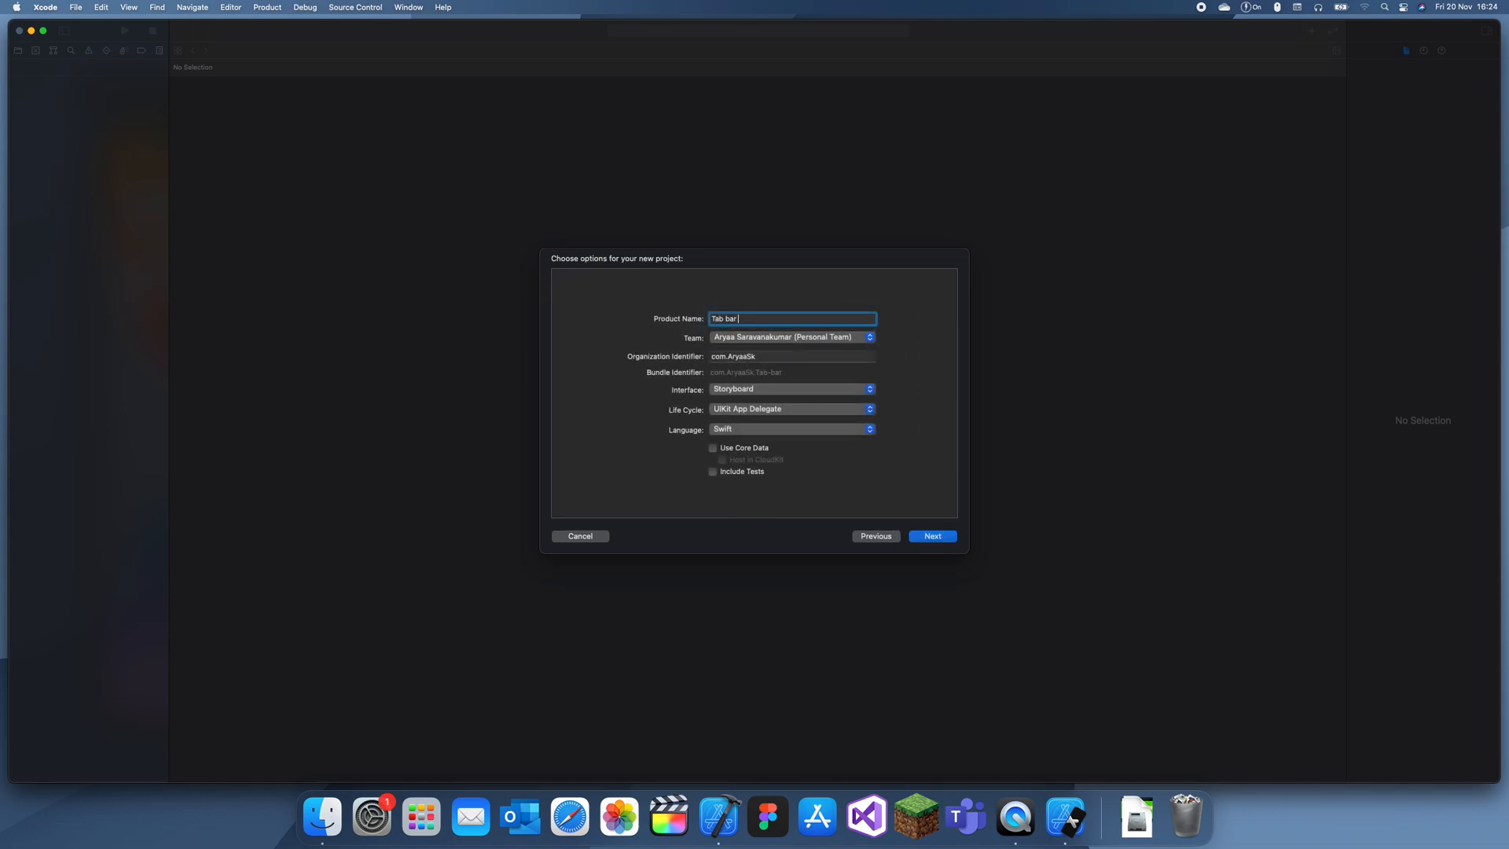
pyautogui.write('demo')
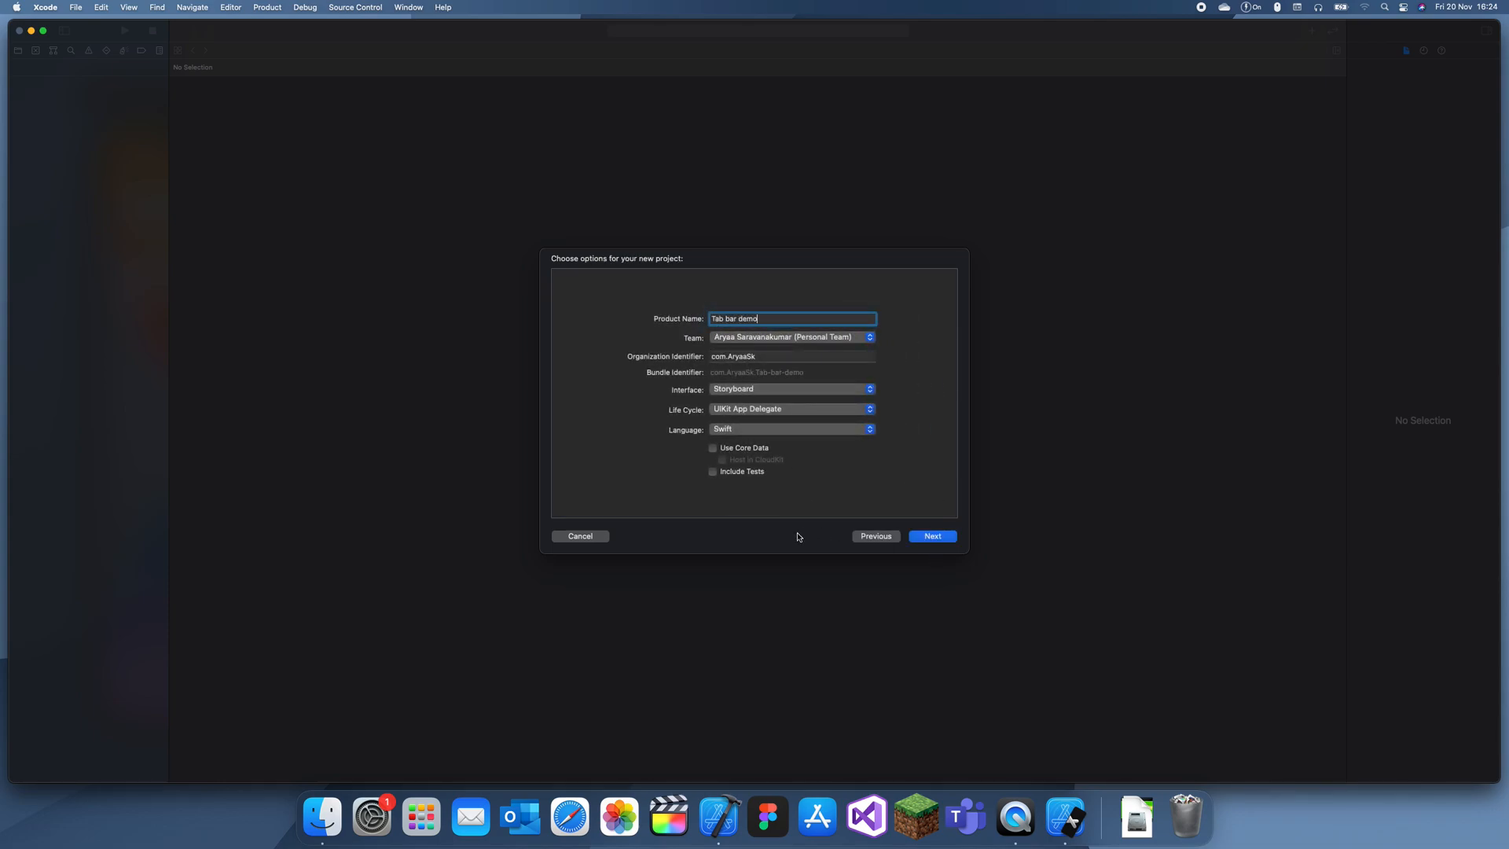
pyautogui.click(929, 536)
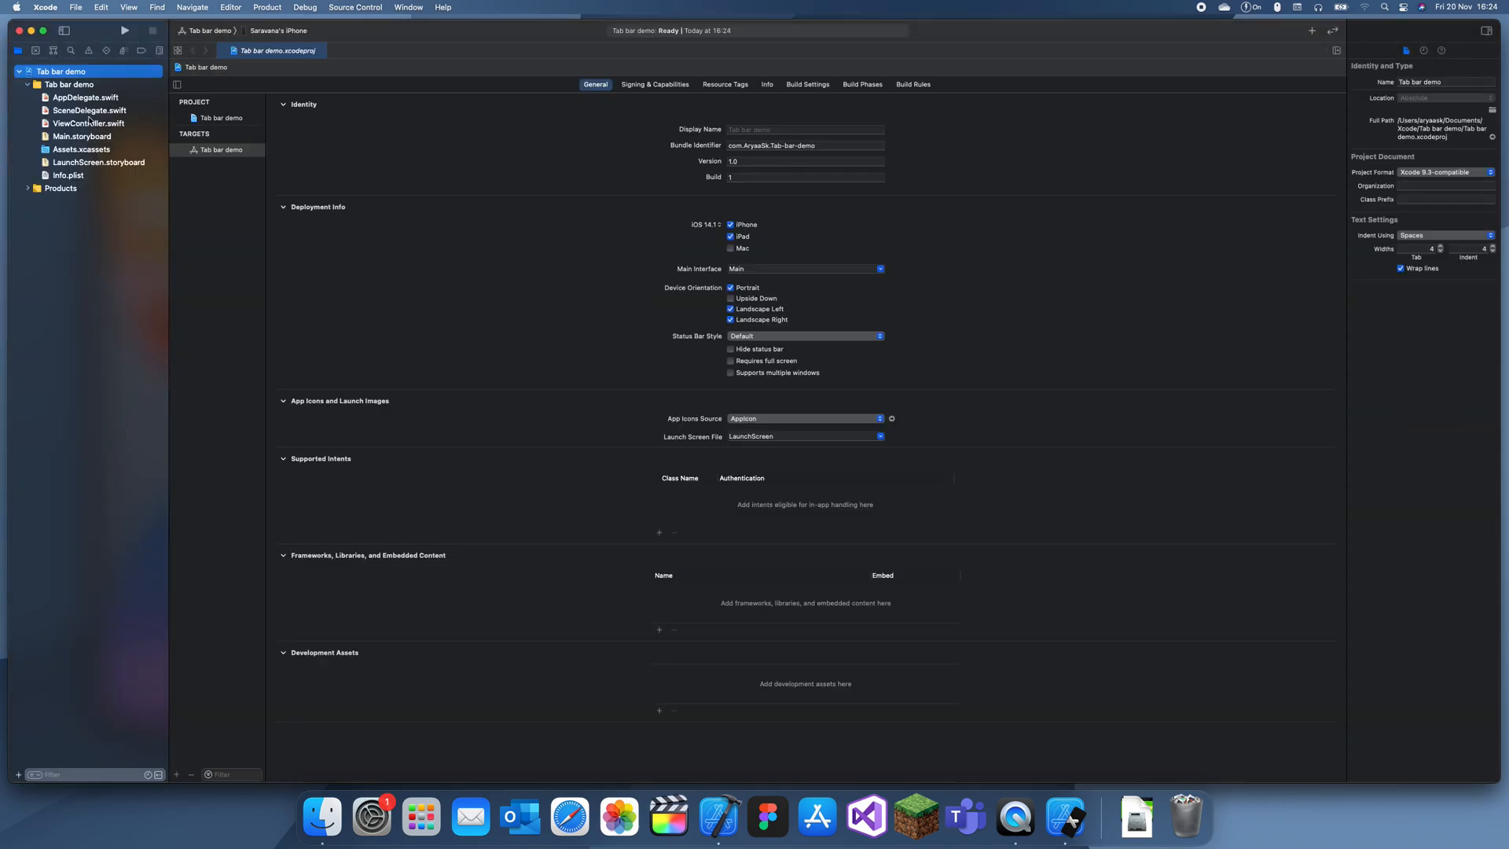
# Open Main.storyboard and expand its single View Controller scene in the outline.
pyautogui.click(80, 135)
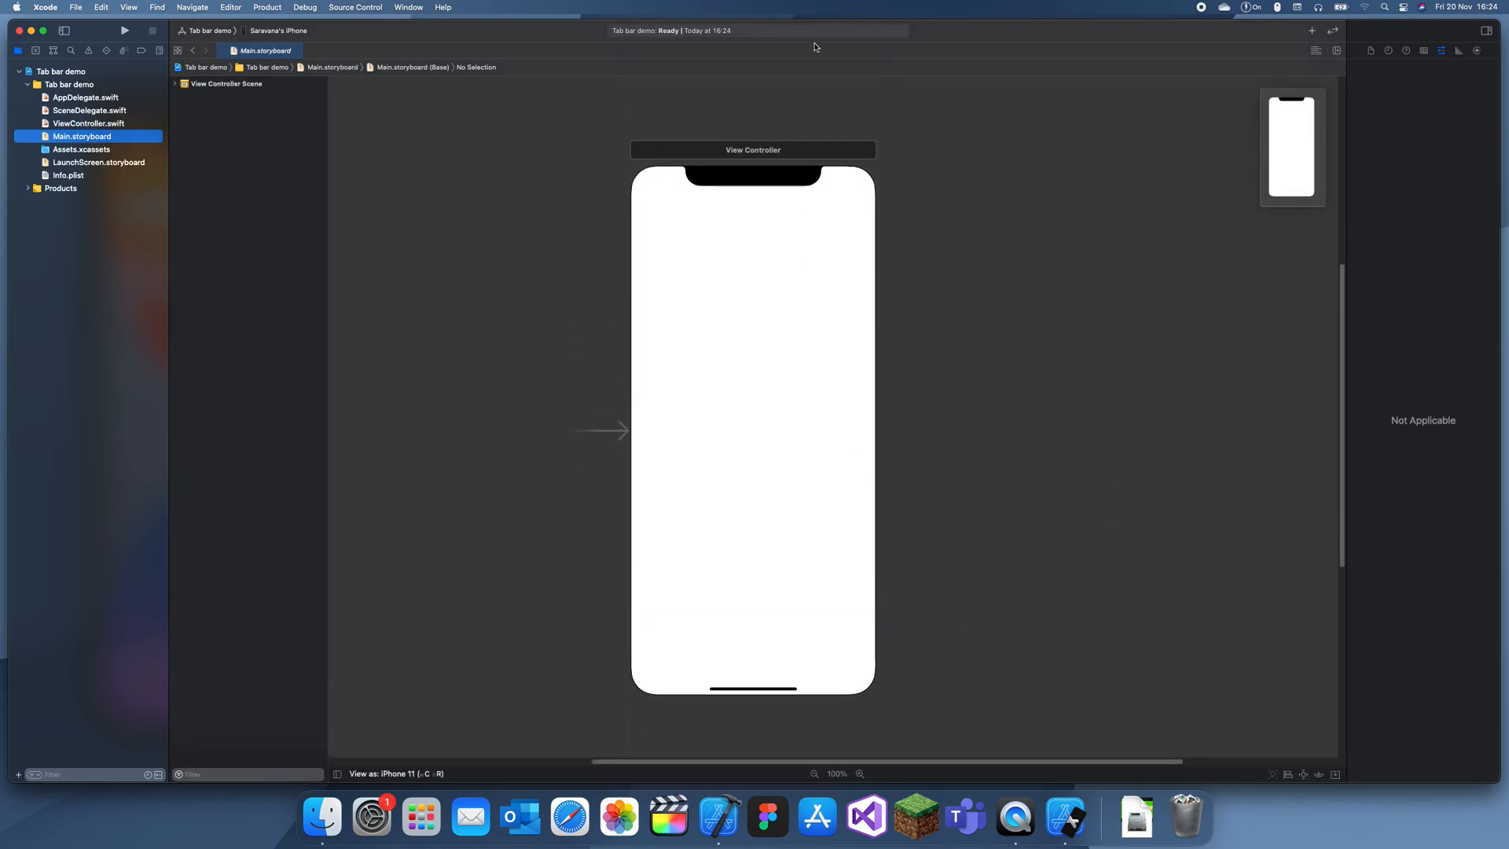
pyautogui.click(753, 150)
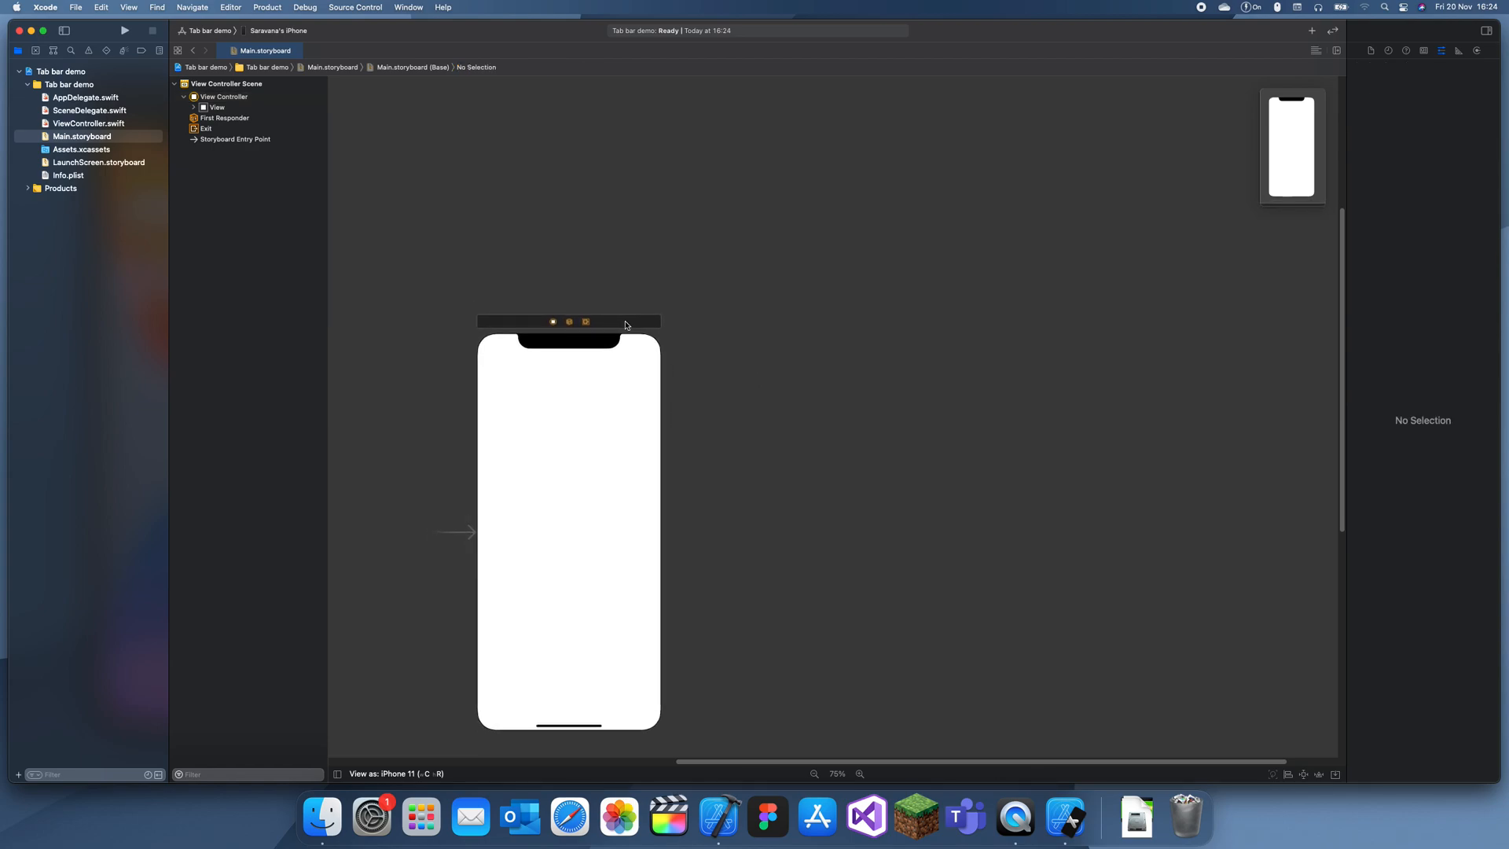
# Select the existing view controller and search the Object Library for View Controller to add three more.
pyautogui.click(555, 319)
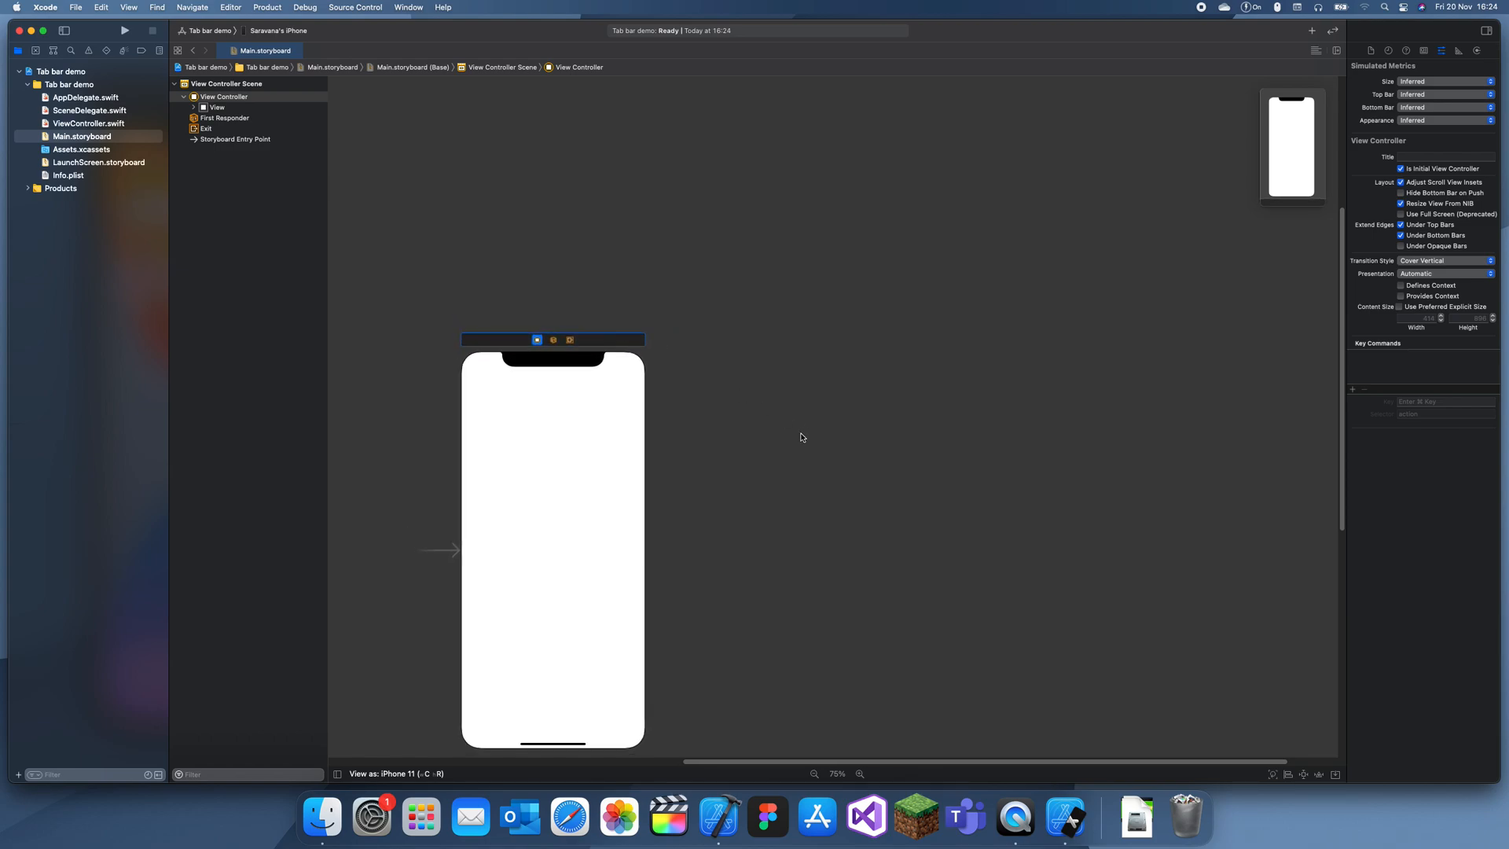
pyautogui.write('view contre')
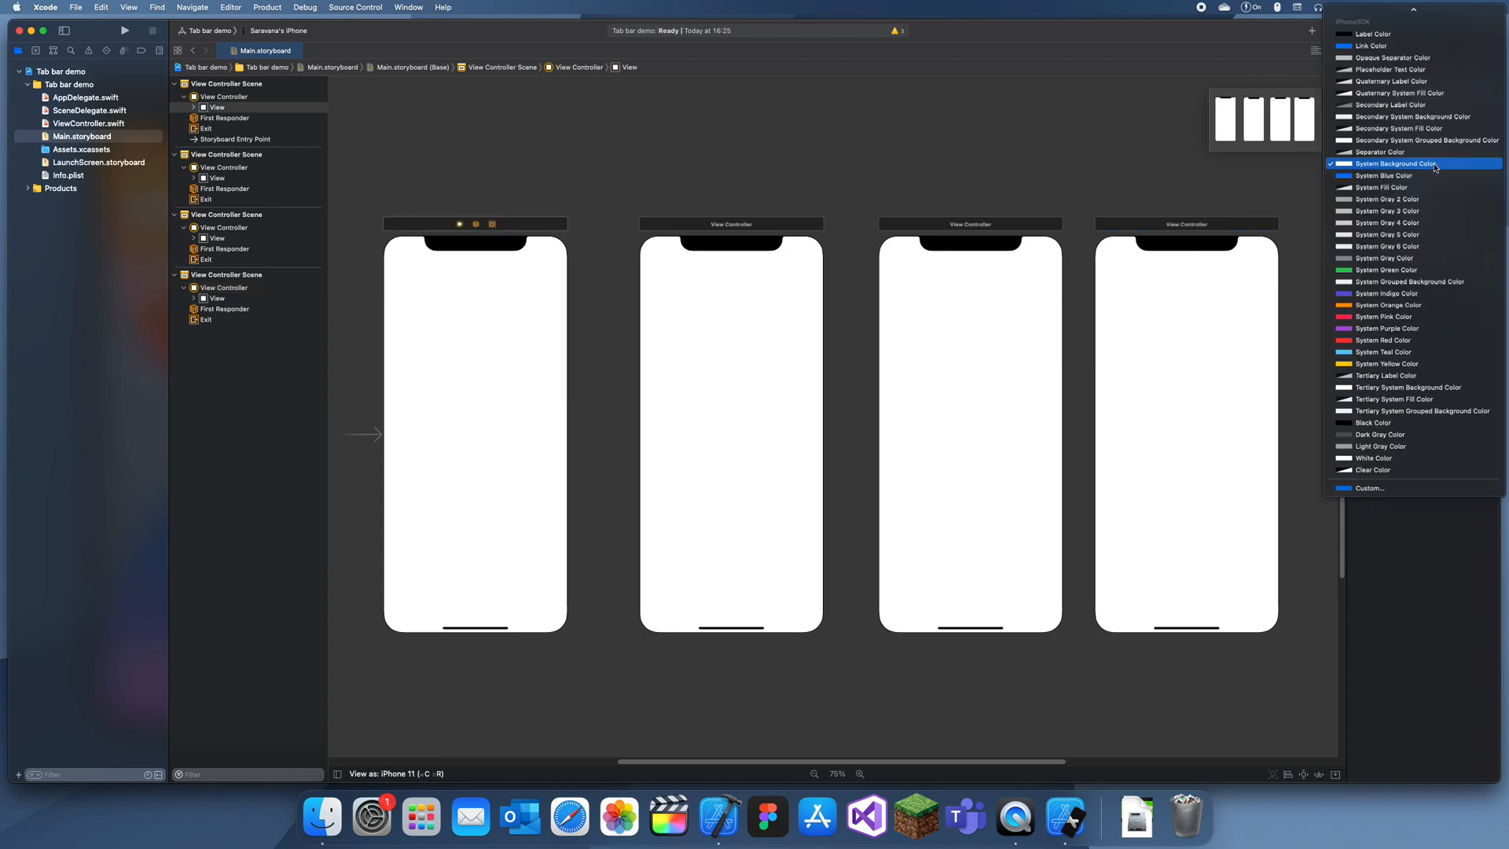
# Set the screens' backgrounds to System Blue, Red and Yellow, then select the green screen's controller.
pyautogui.click(1387, 175)
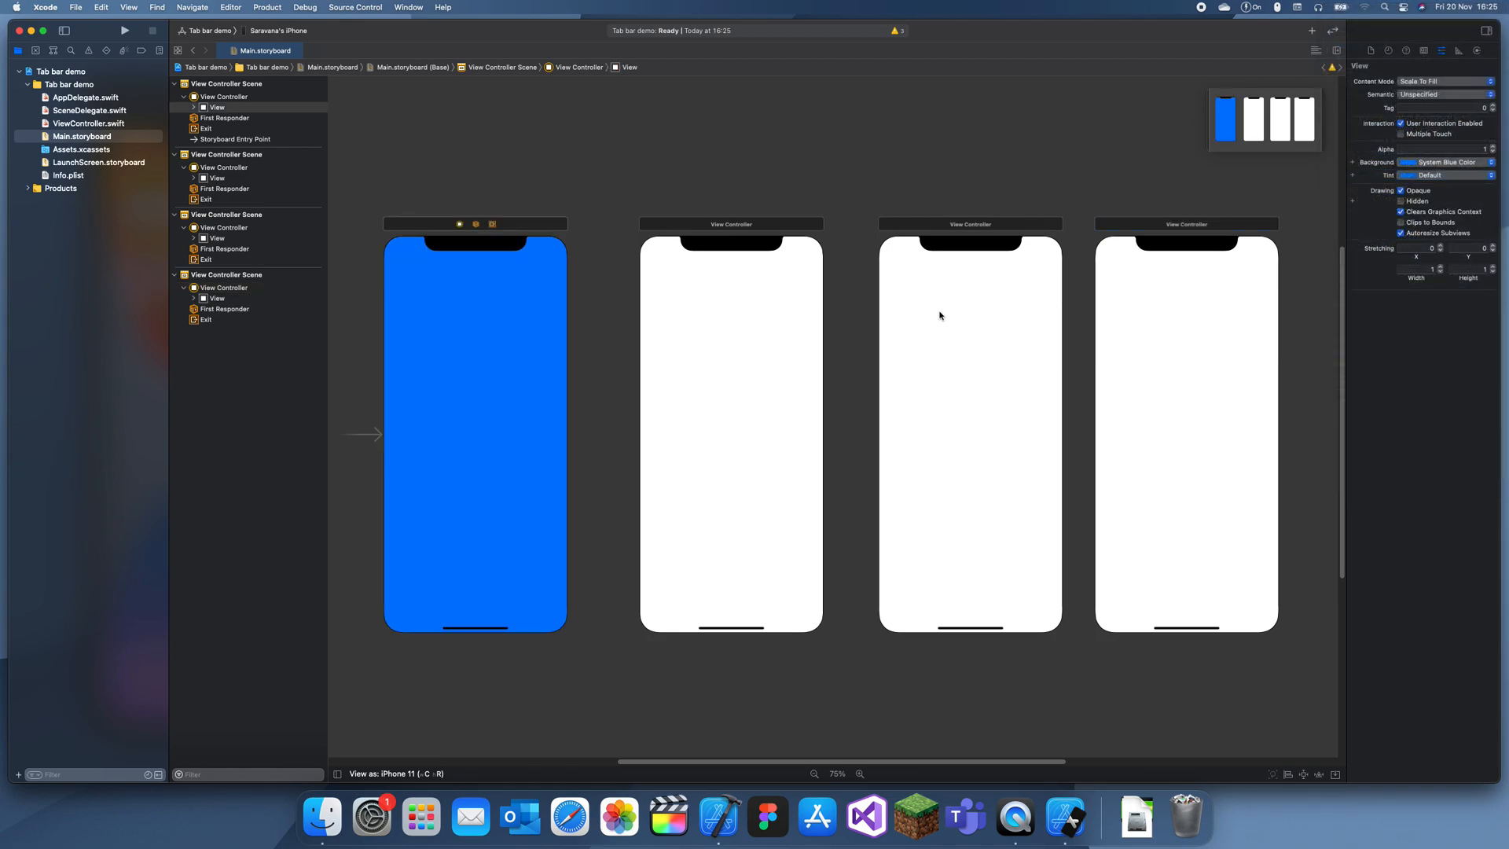
pyautogui.click(1481, 162)
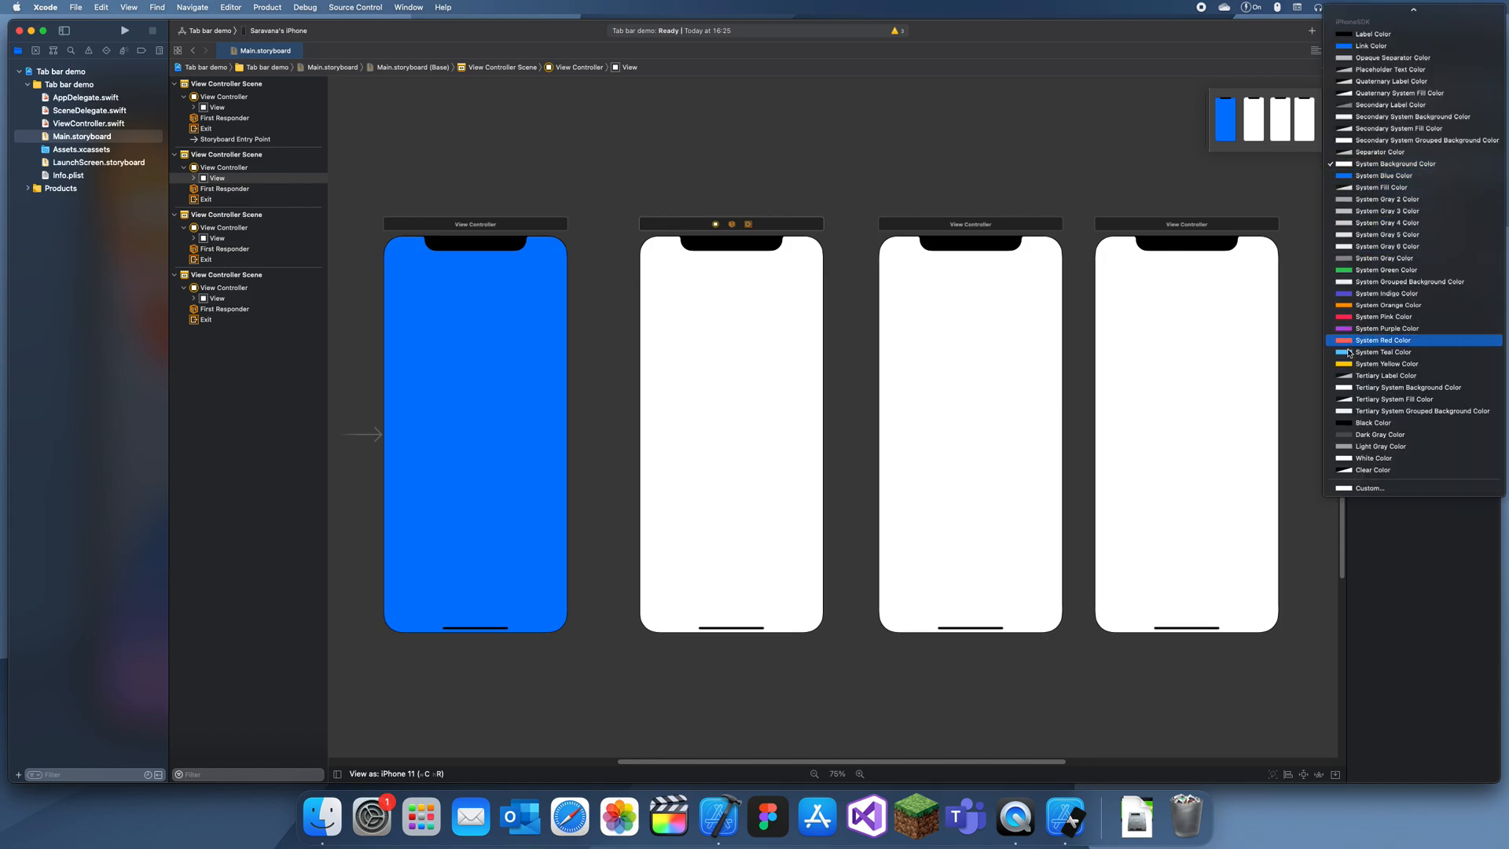
pyautogui.click(1384, 340)
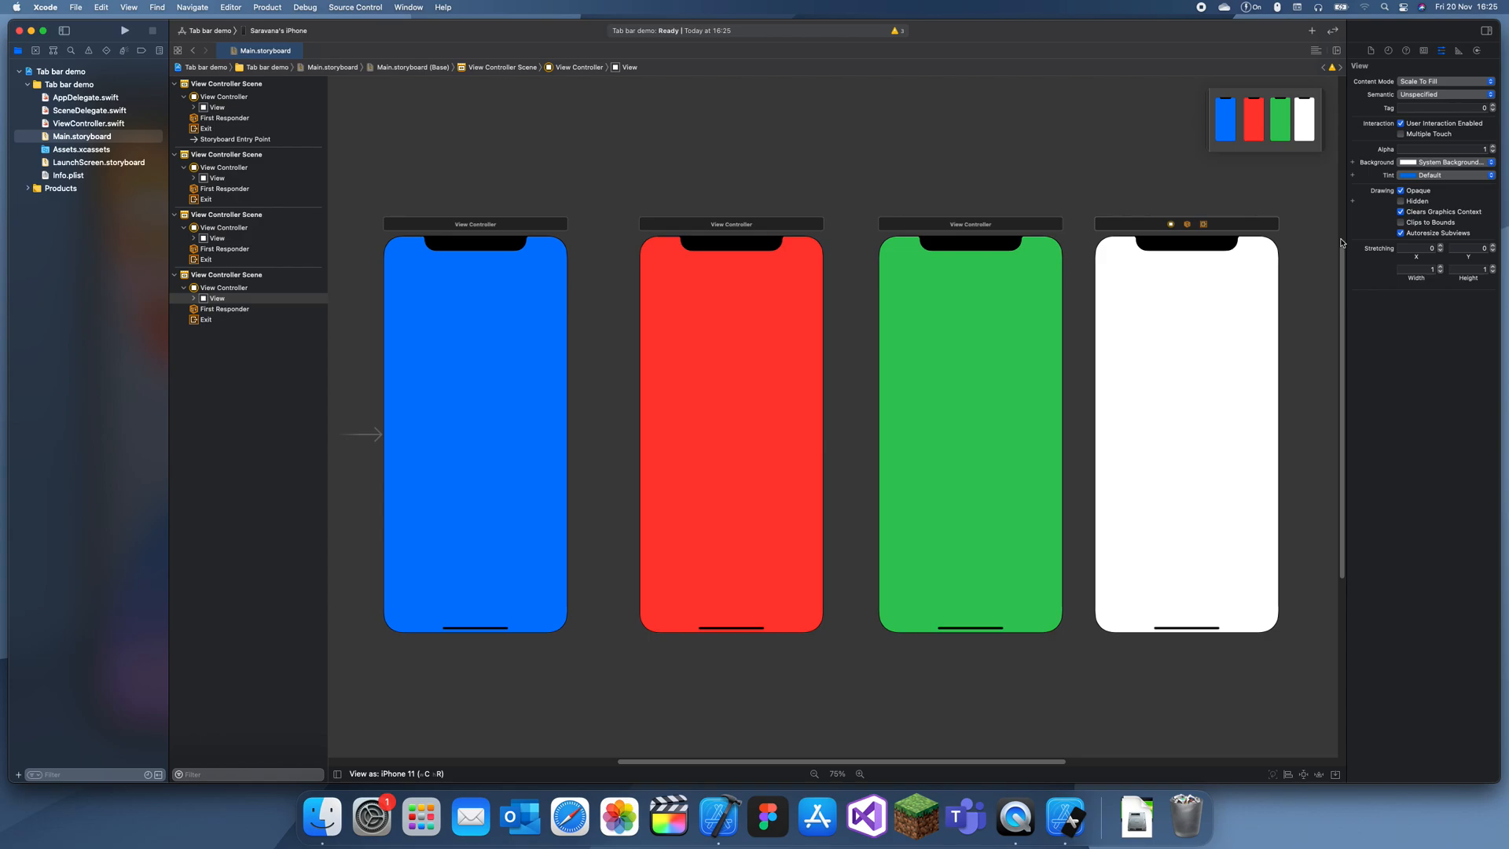
pyautogui.click(1459, 161)
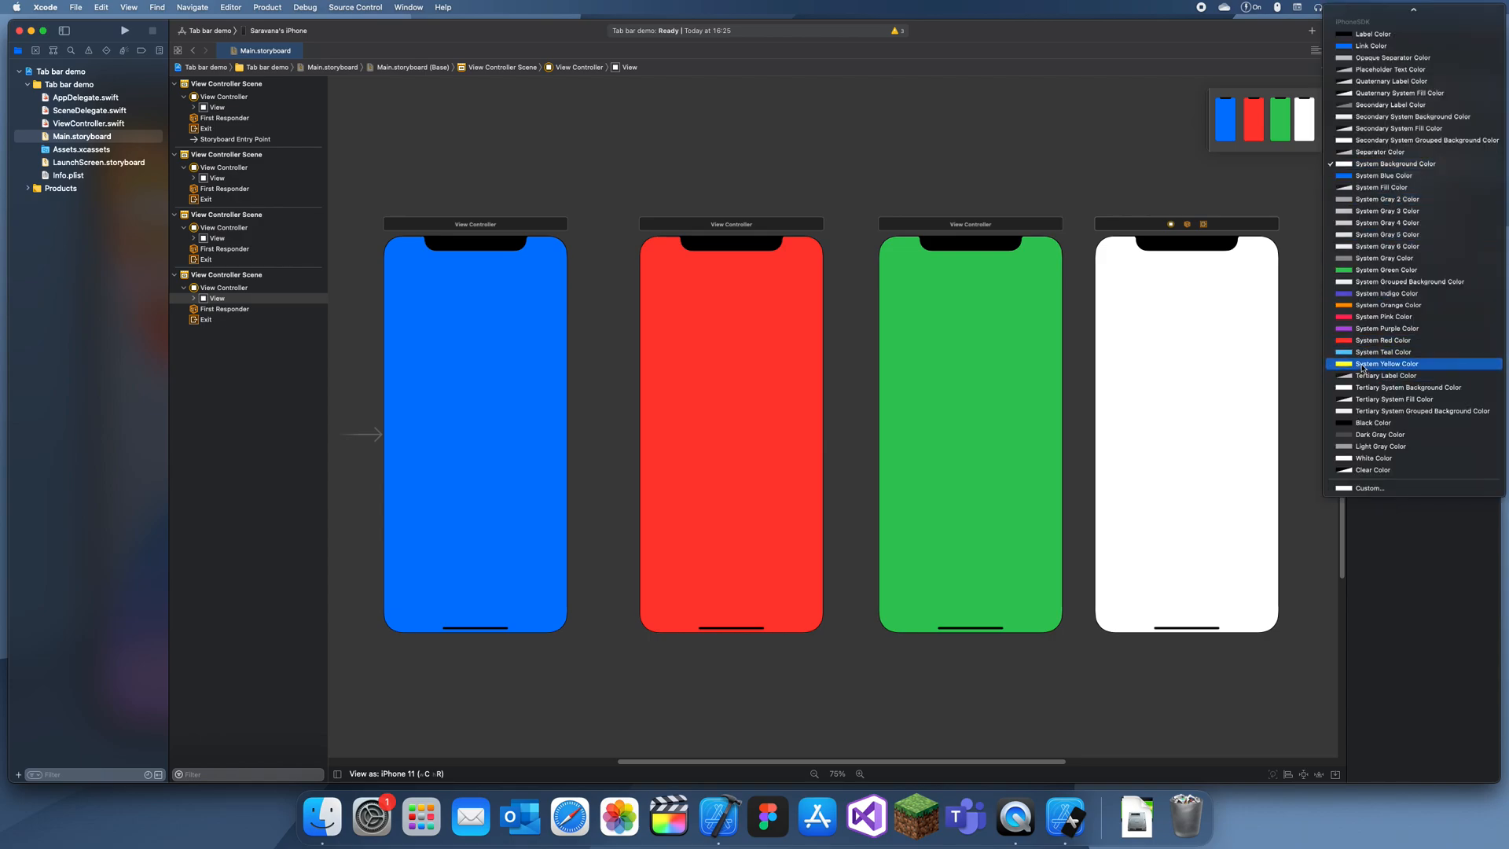
pyautogui.click(1384, 363)
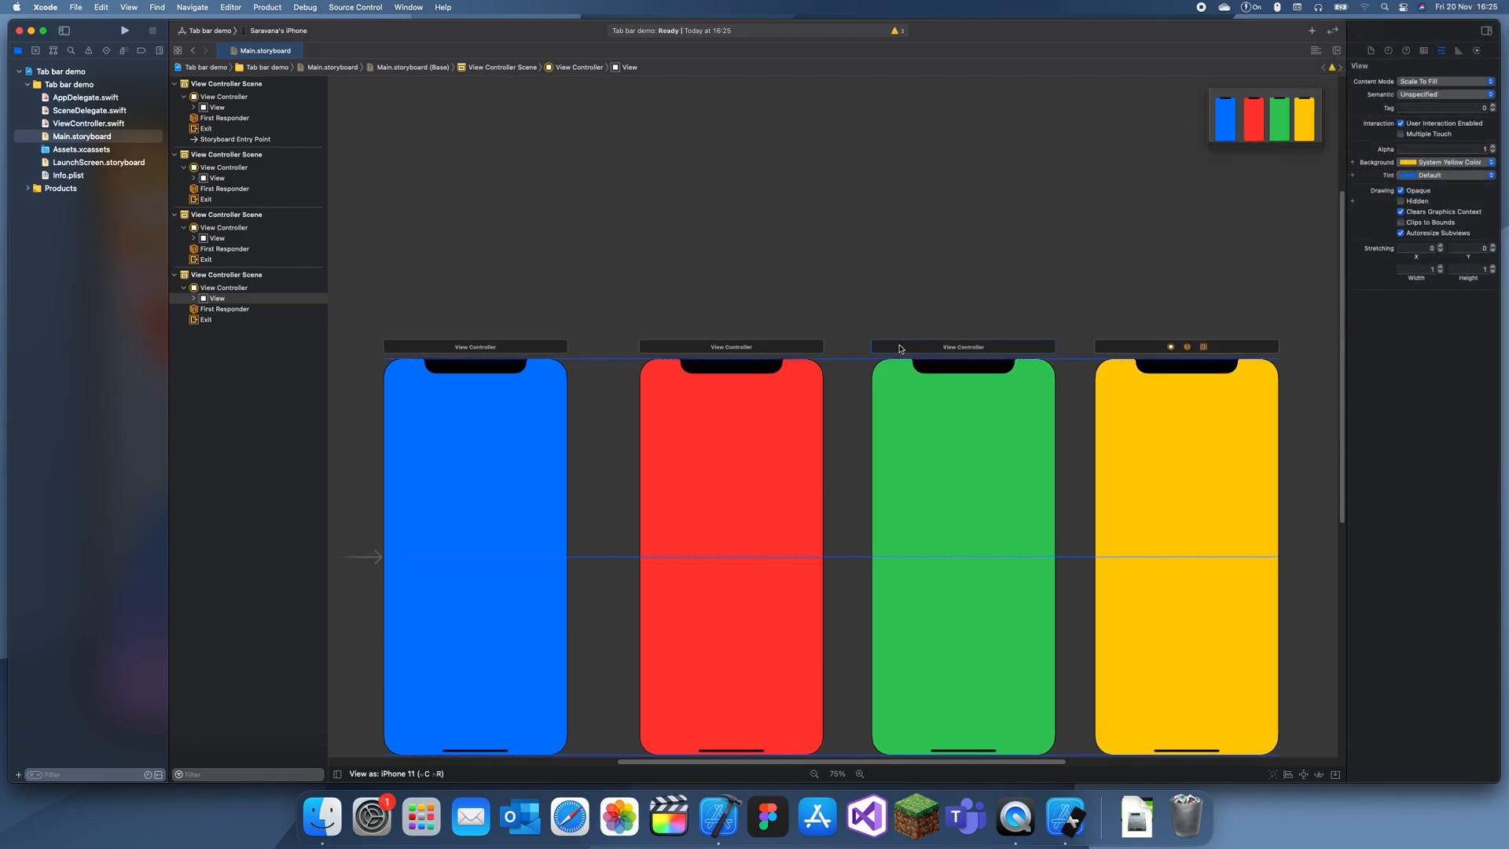
pyautogui.click(962, 346)
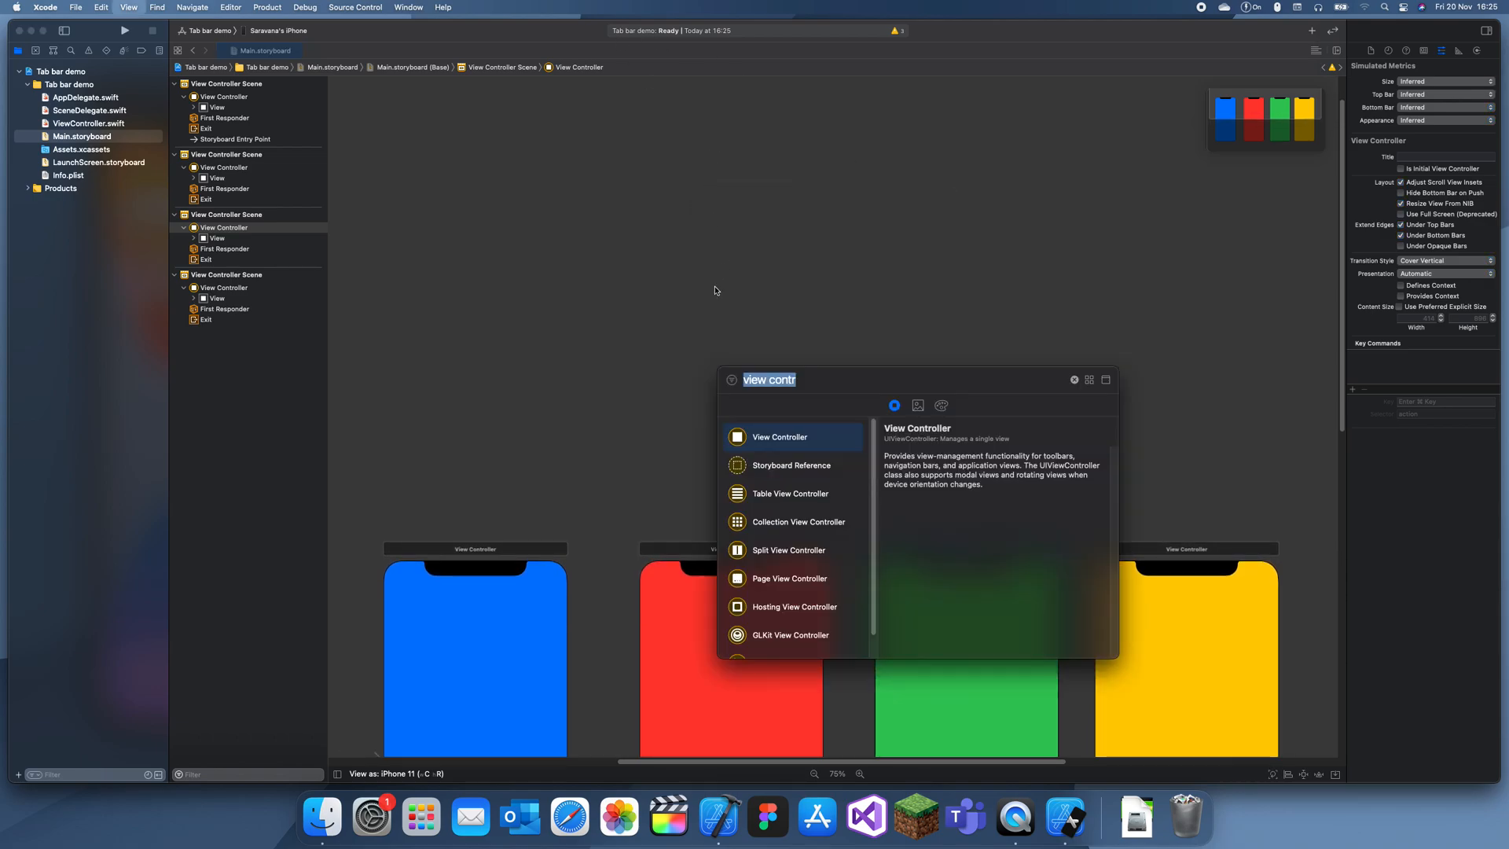
# Search the Object Library for Tab Bar Controller, add it to the canvas and select it.
pyautogui.write('tab bar co')
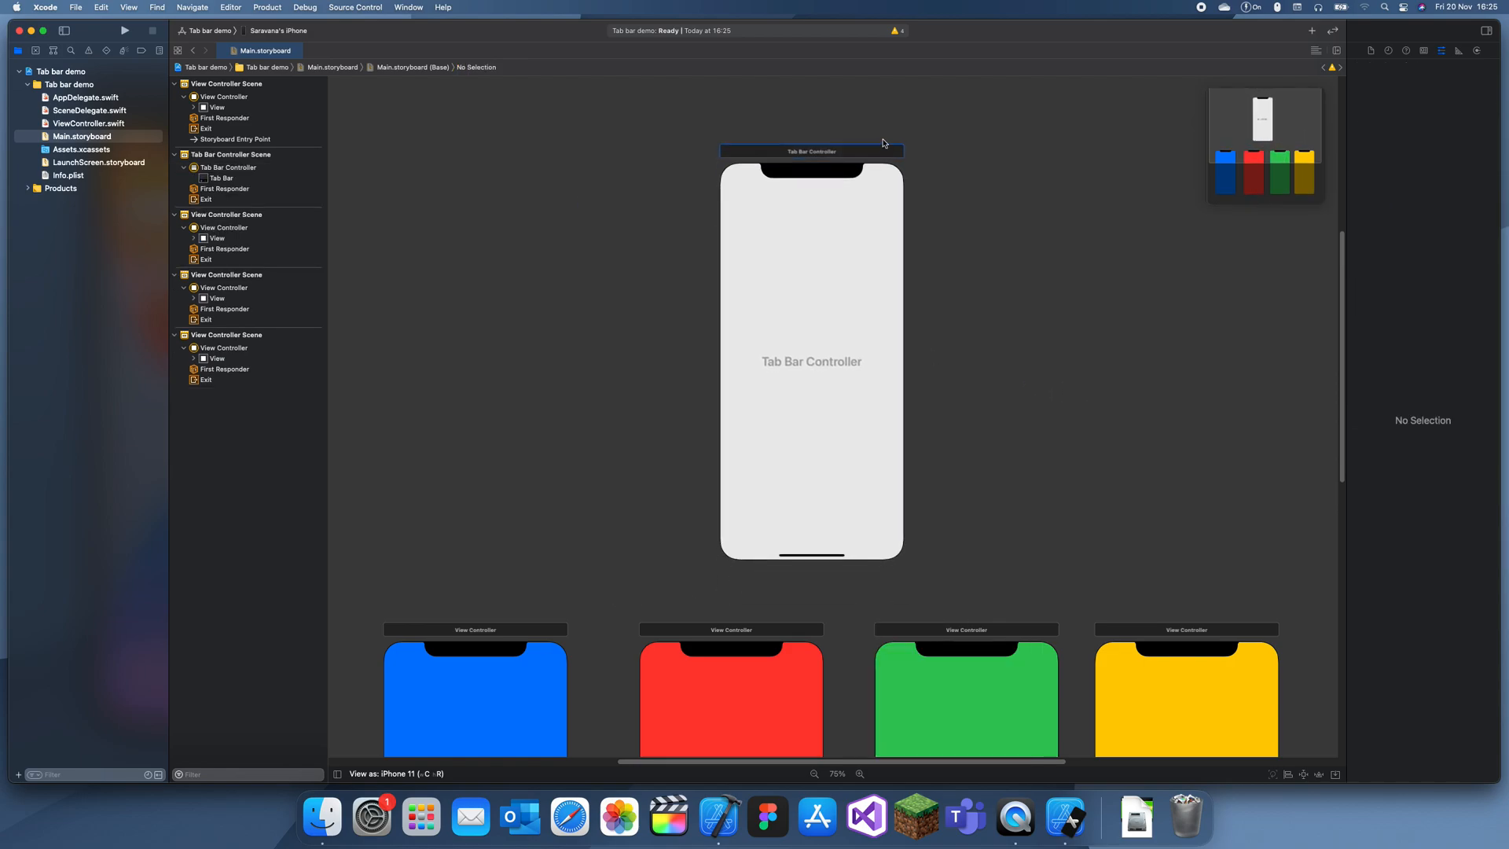
pyautogui.click(811, 151)
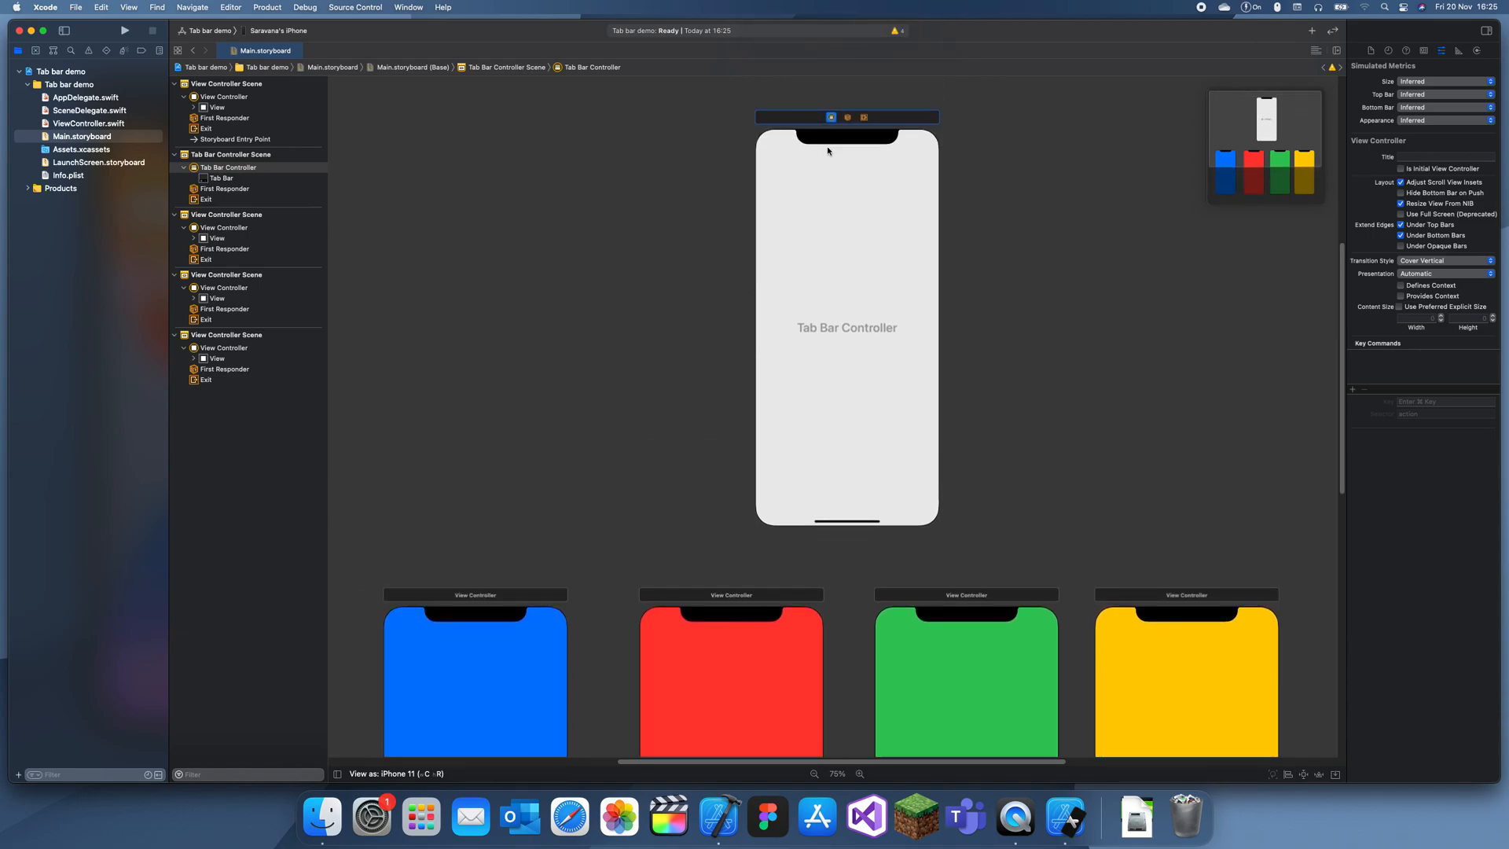
# Control-drag from the Tab Bar Controller to the blue and red screens, adding each as a view-controllers relationship.
pyautogui.moveTo(830, 91); pyautogui.dragTo(468, 689)
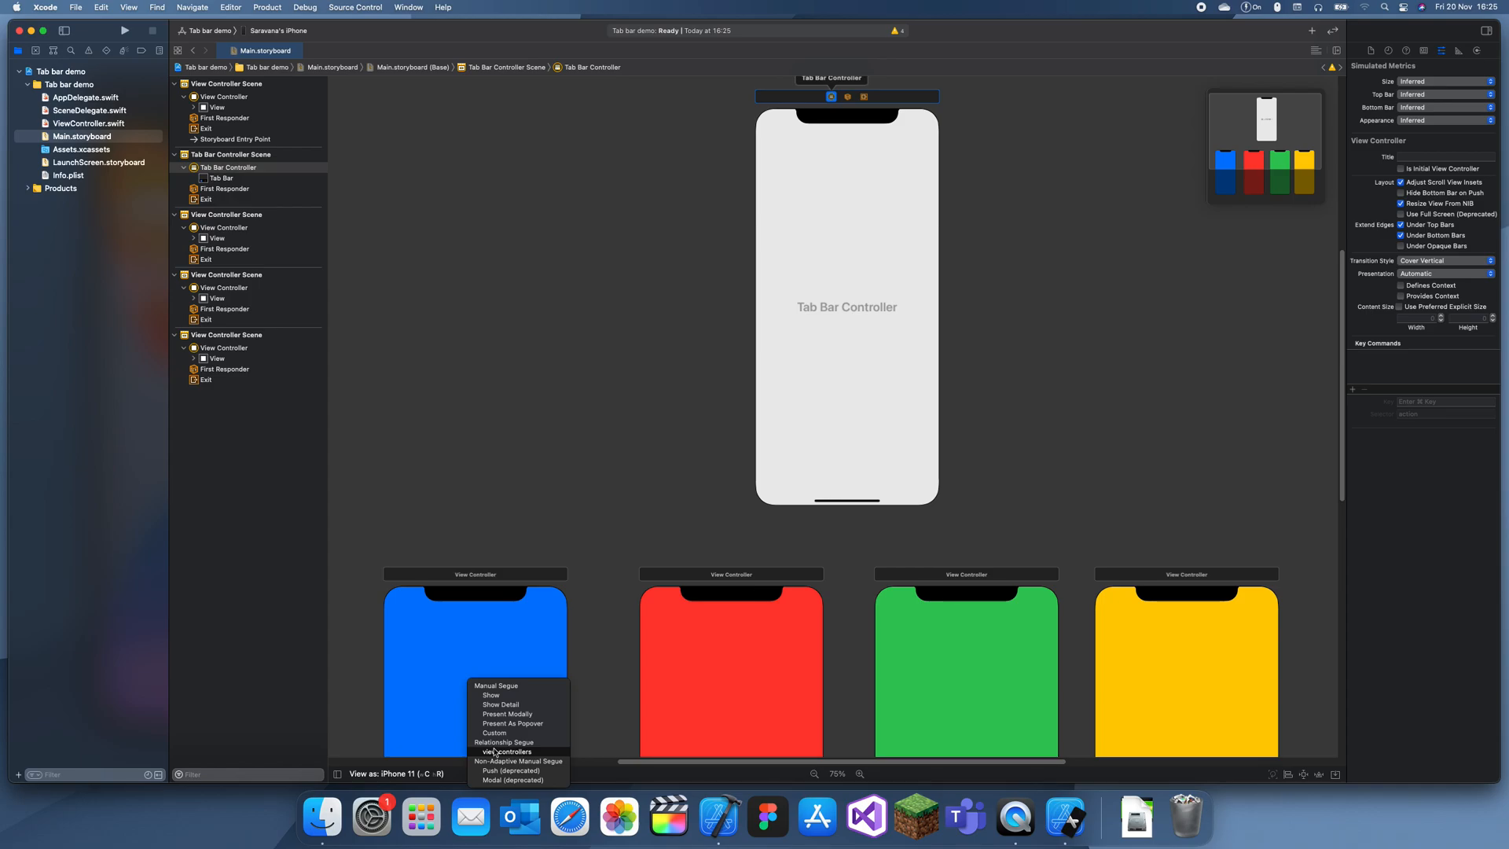
pyautogui.click(884, 594)
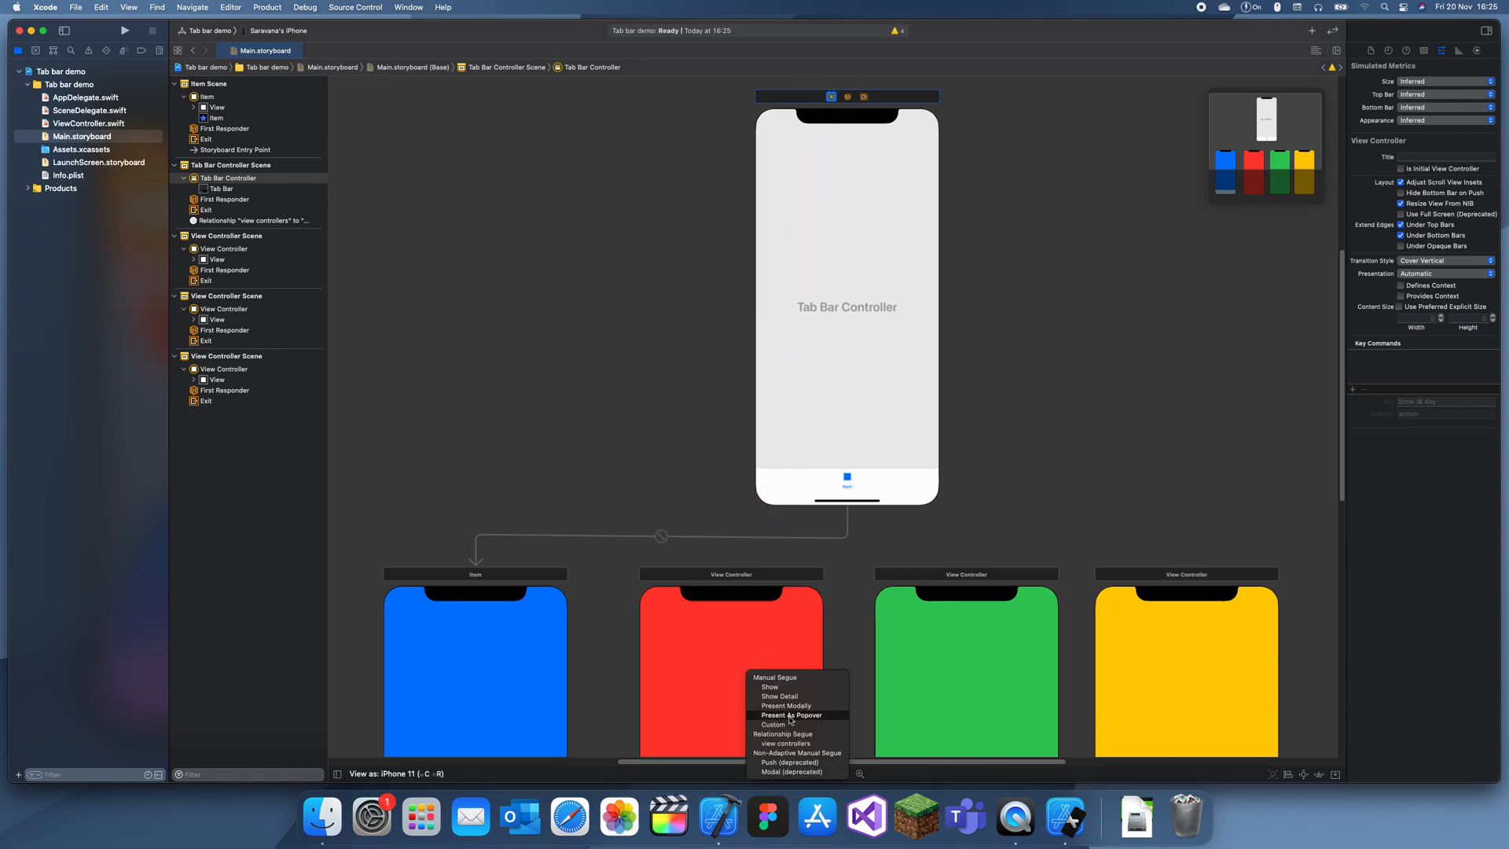
pyautogui.click(783, 743)
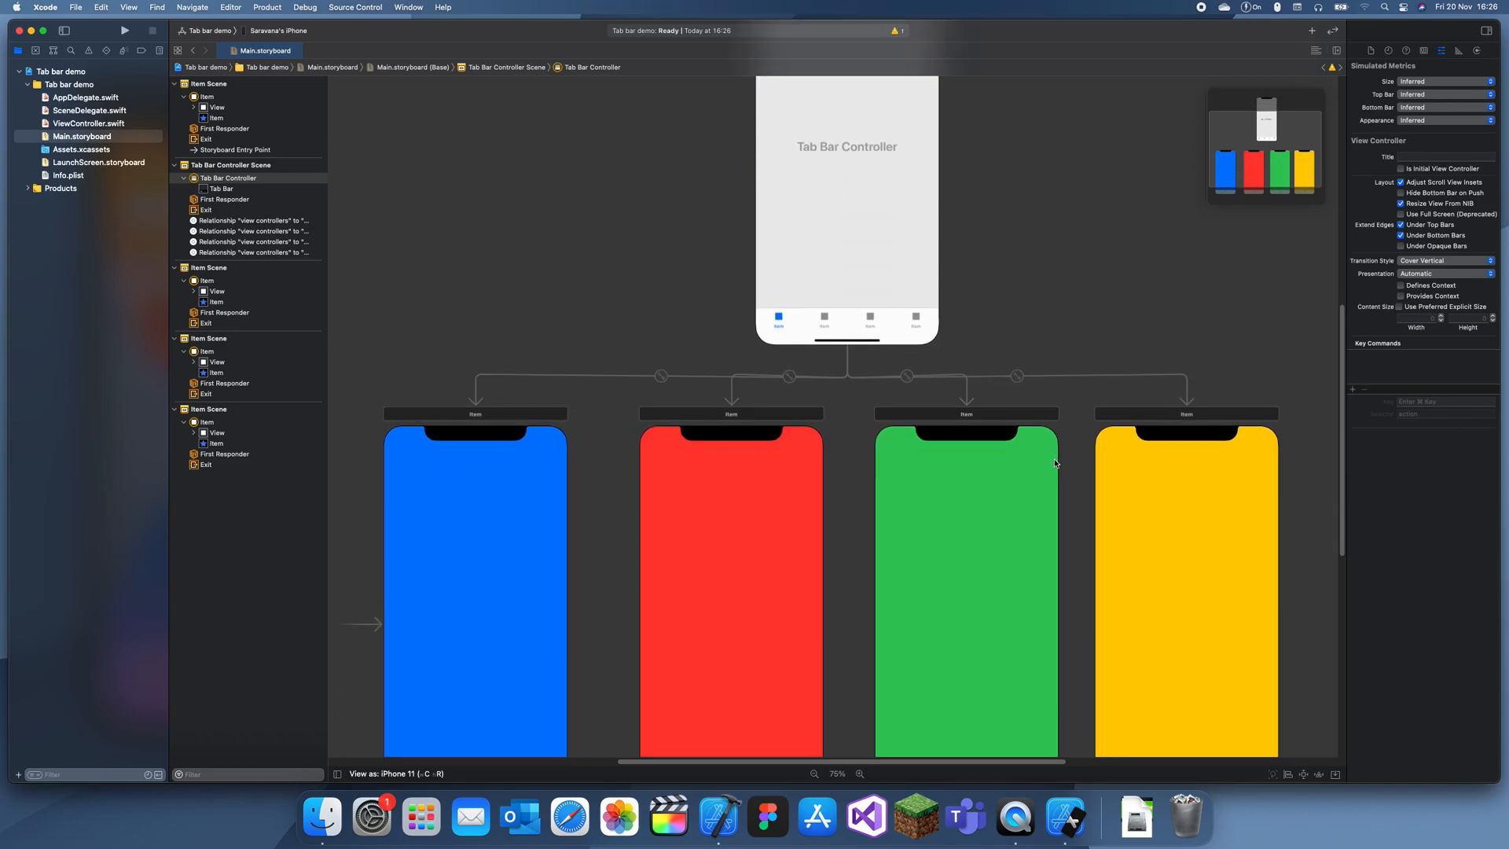
# Choose the iPhone 12 mini simulator as run destination and run the app.
pyautogui.click(207, 30)
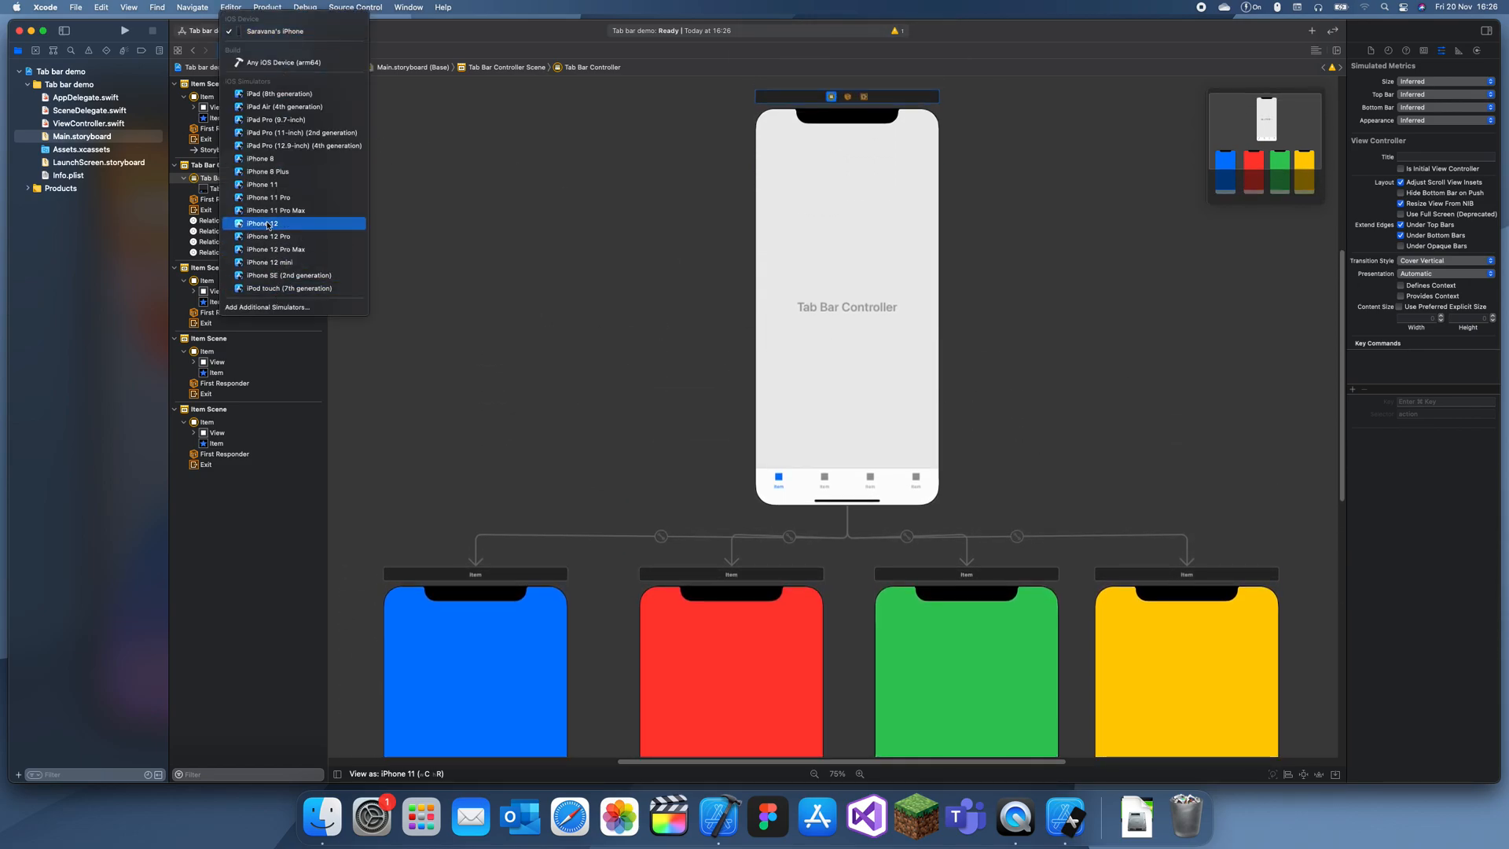
pyautogui.click(272, 263)
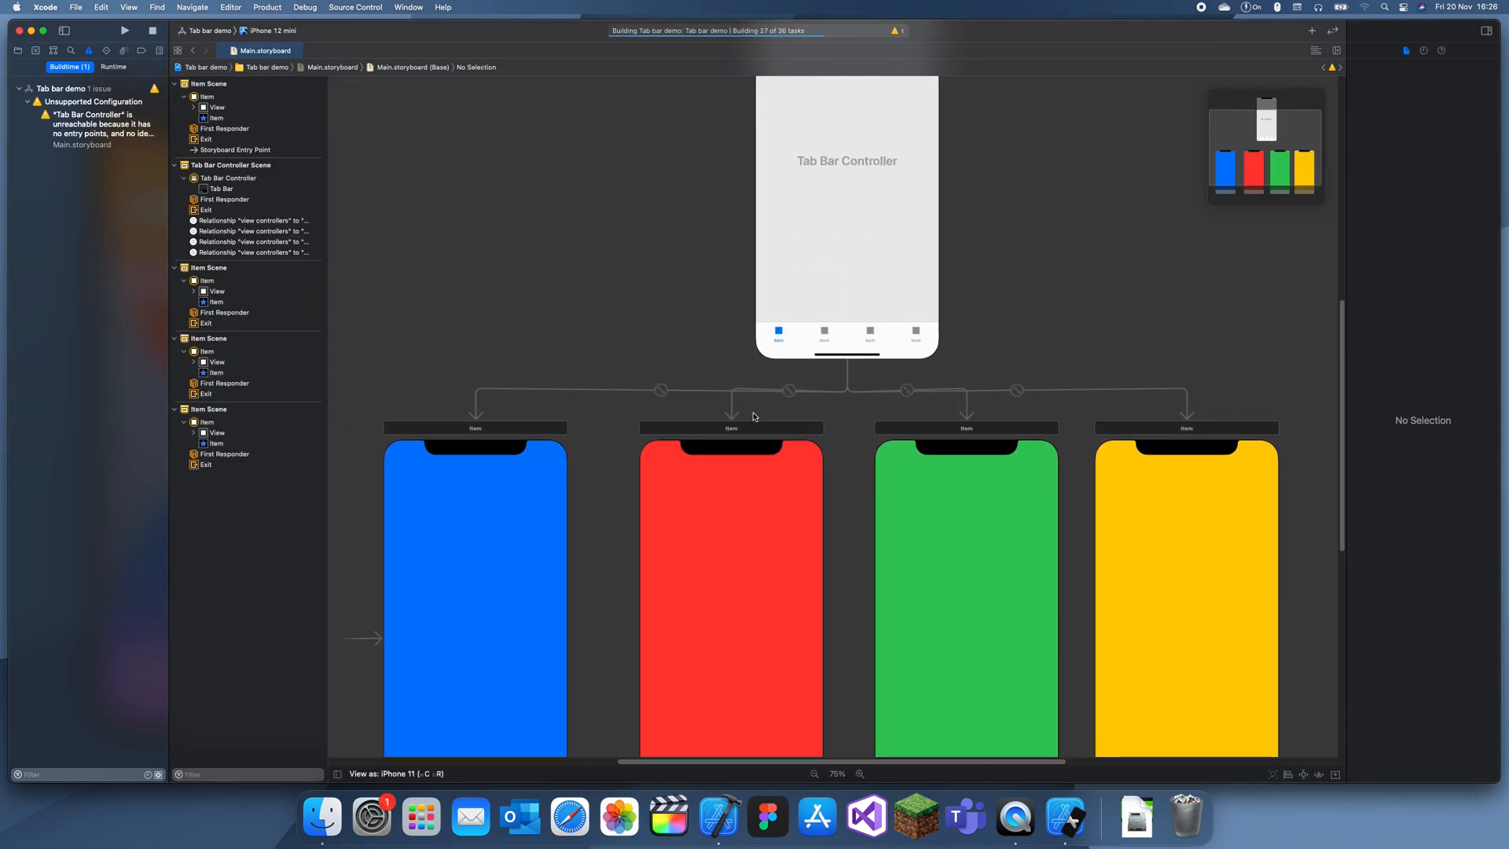
pyautogui.click(123, 29)
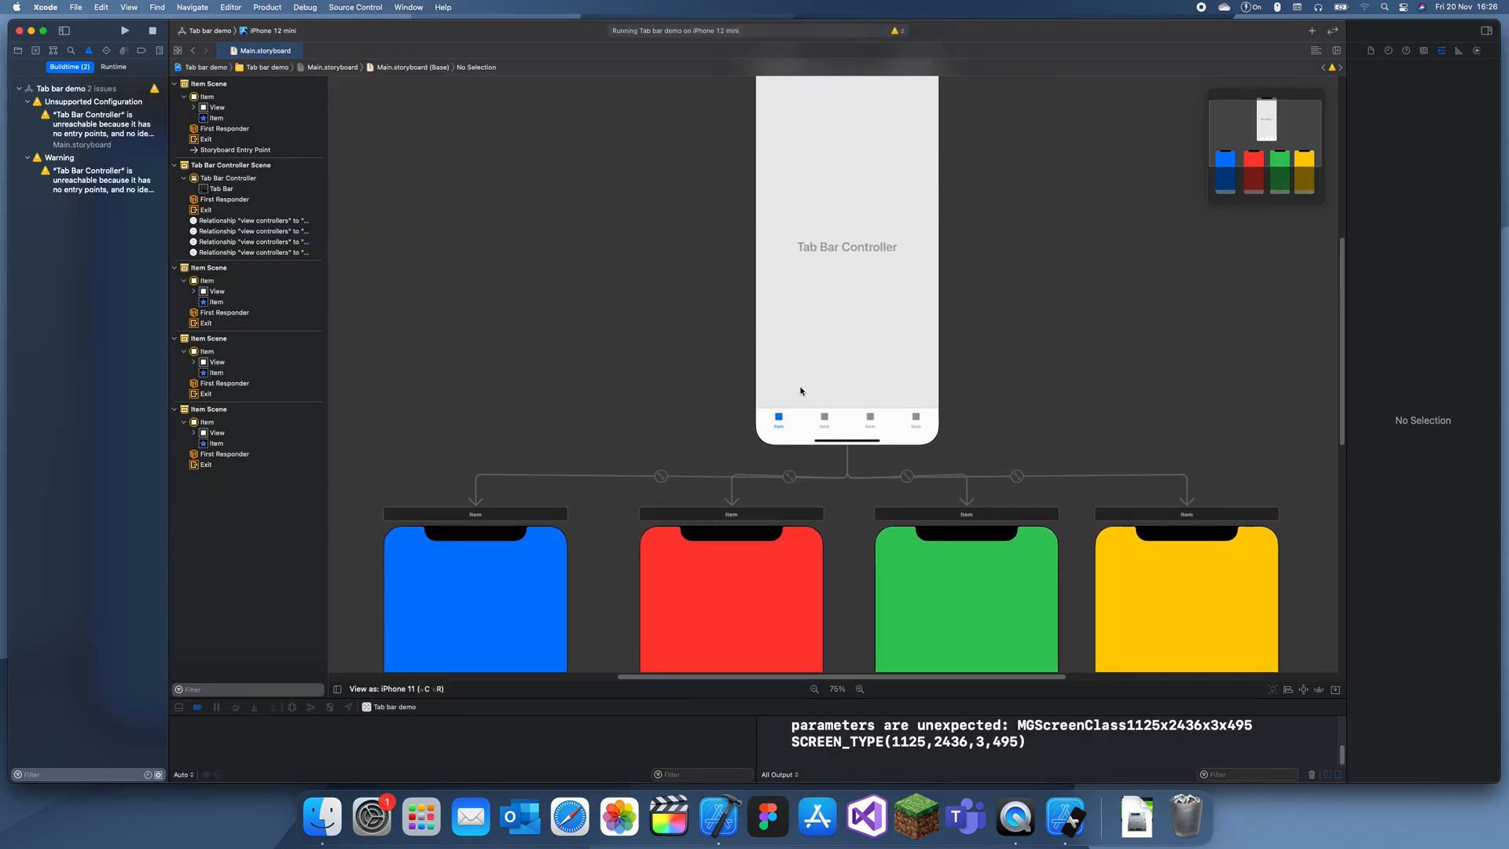
pyautogui.scroll(-3)
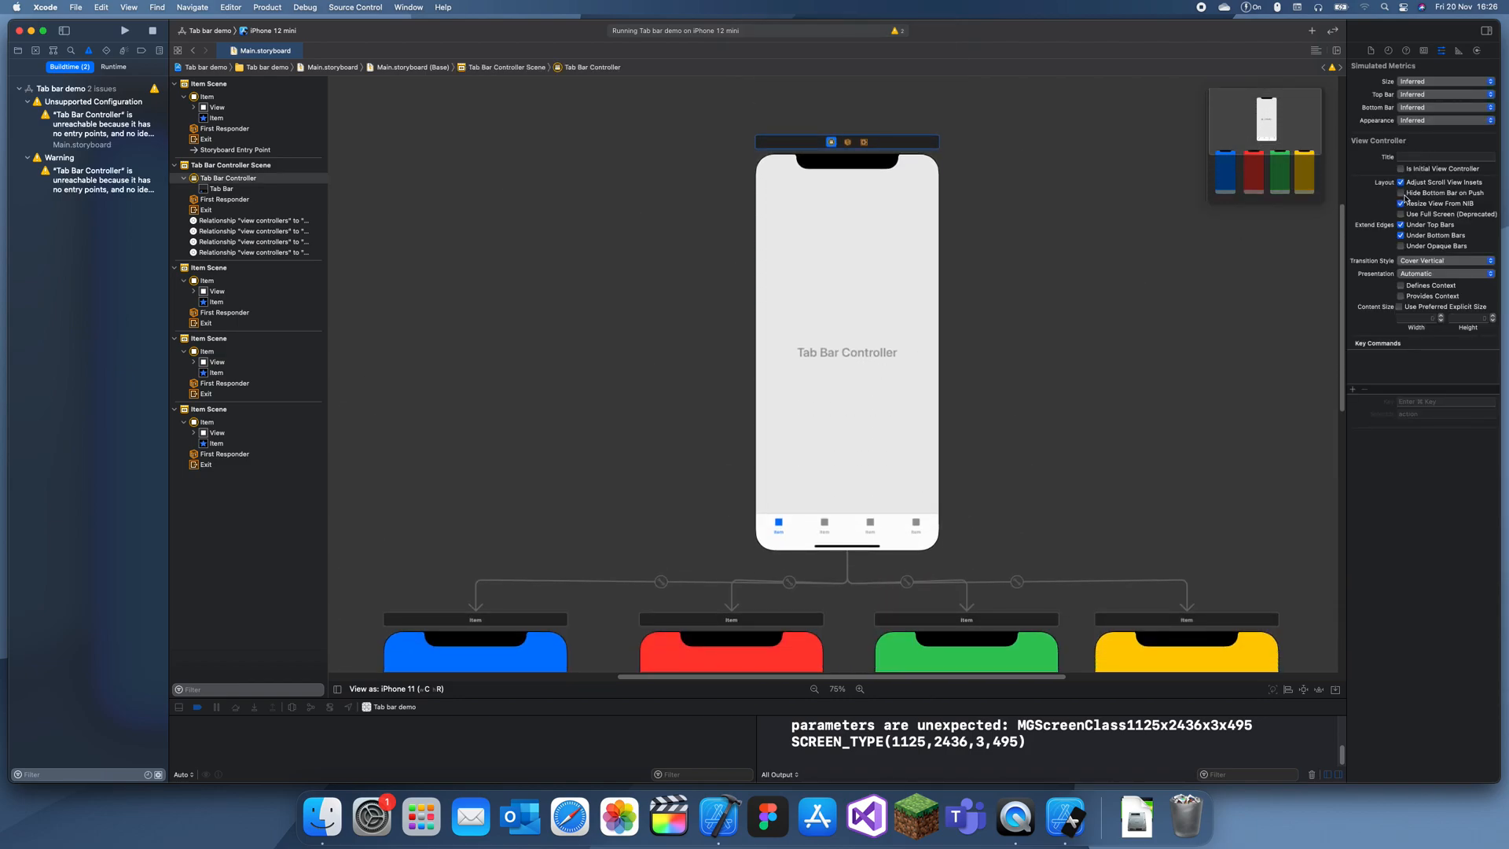
# Make the Tab Bar Controller the initial controller, rerun, and switch between the red and yellow tabs in the simulator.
pyautogui.click(1400, 169)
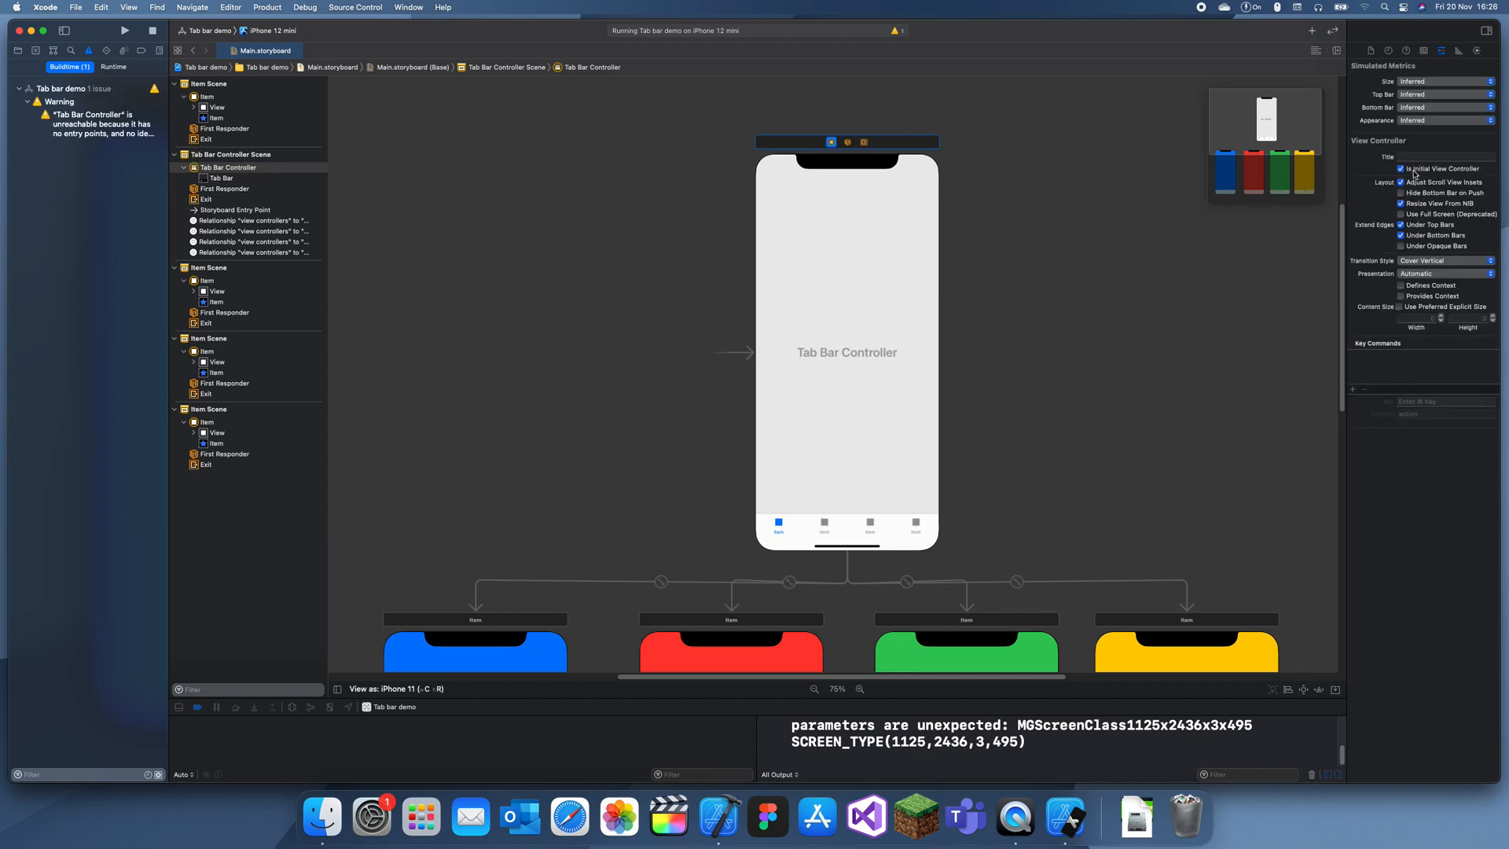
pyautogui.moveTo(830, 363)
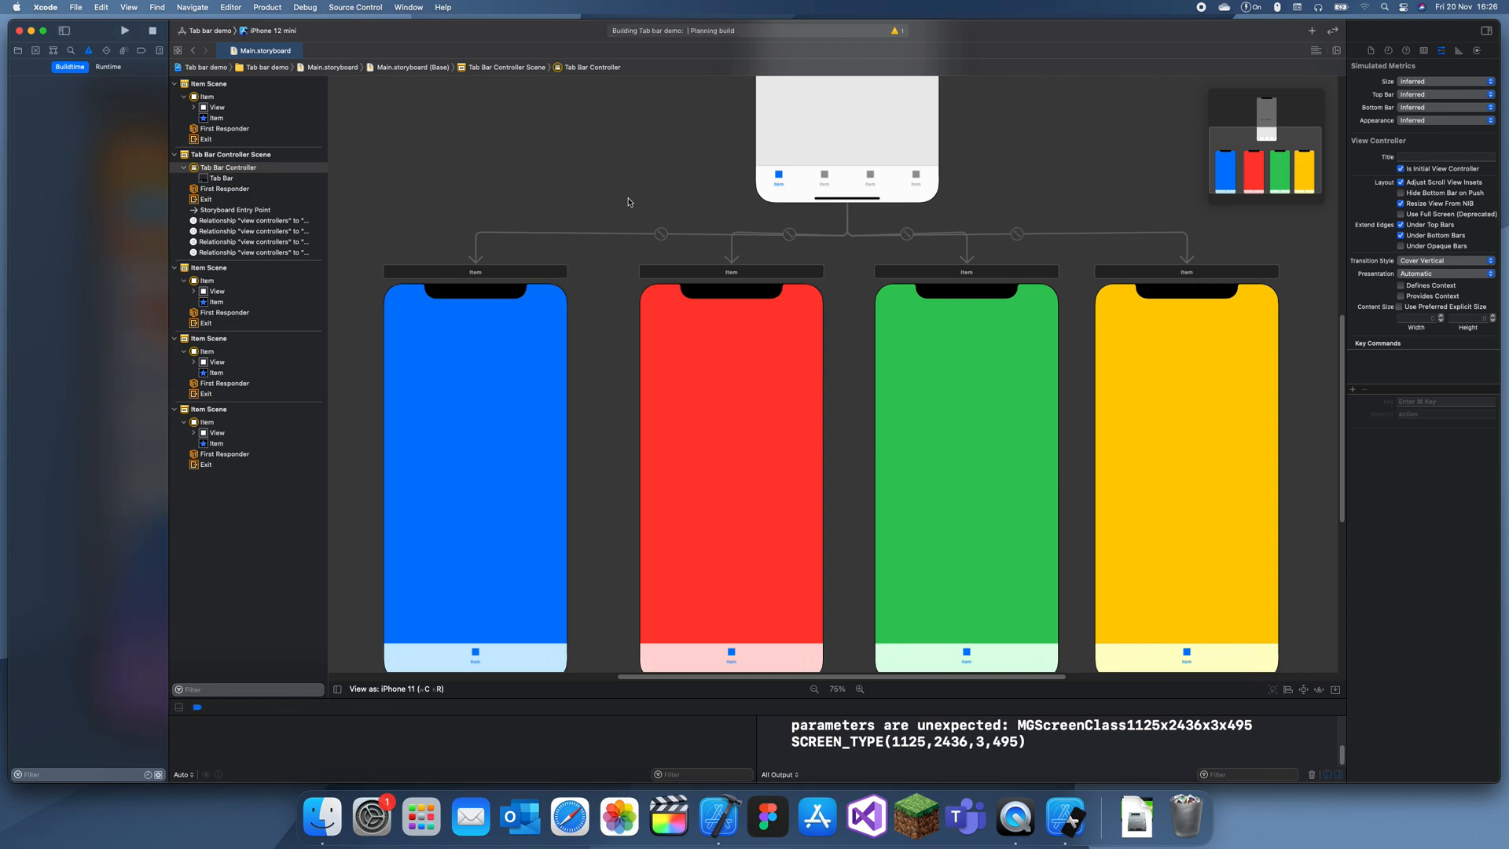
pyautogui.click(124, 29)
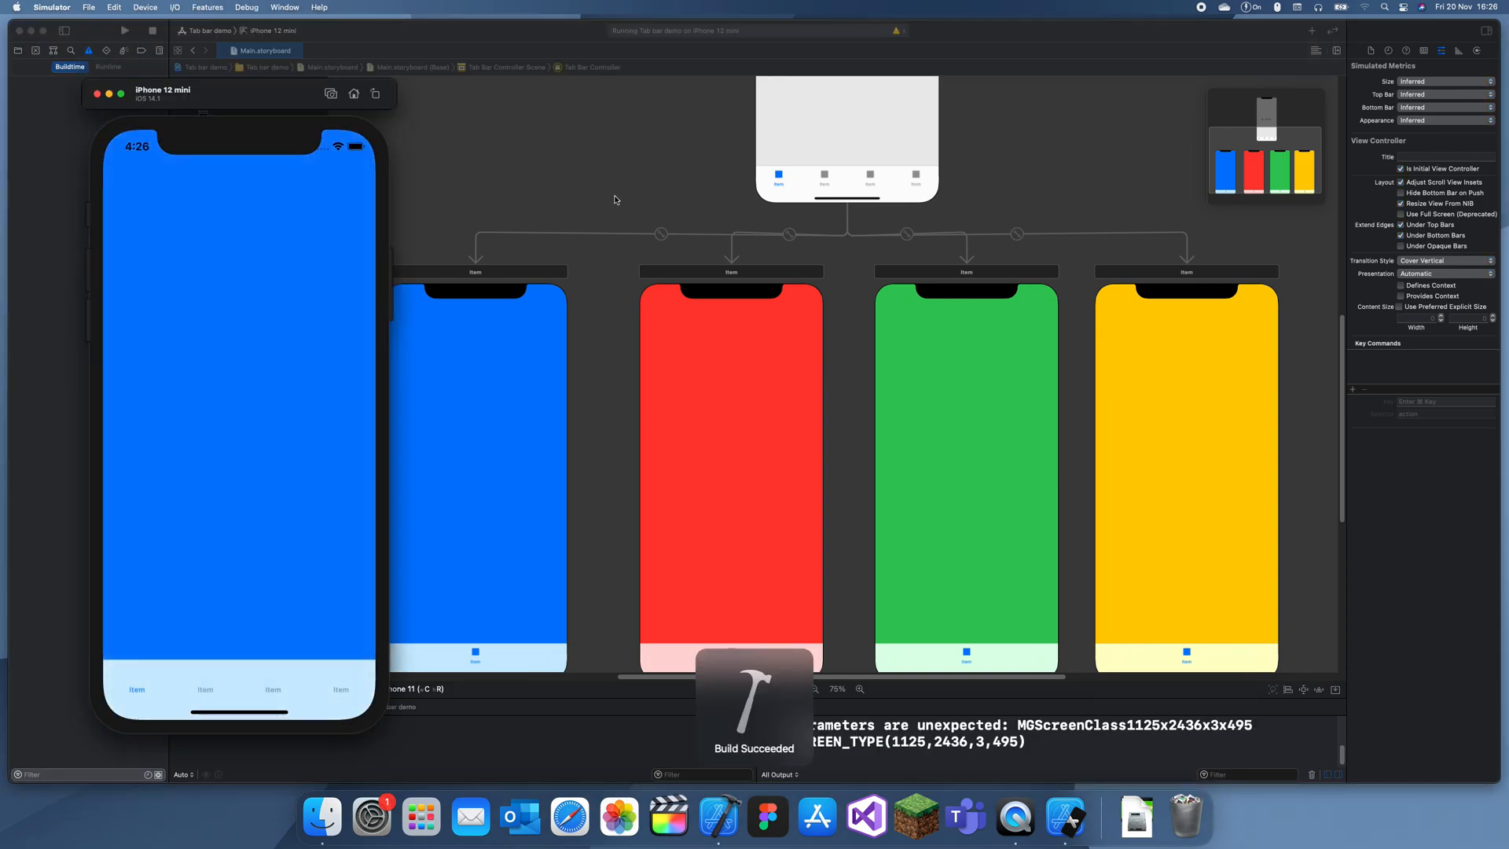
pyautogui.click(204, 689)
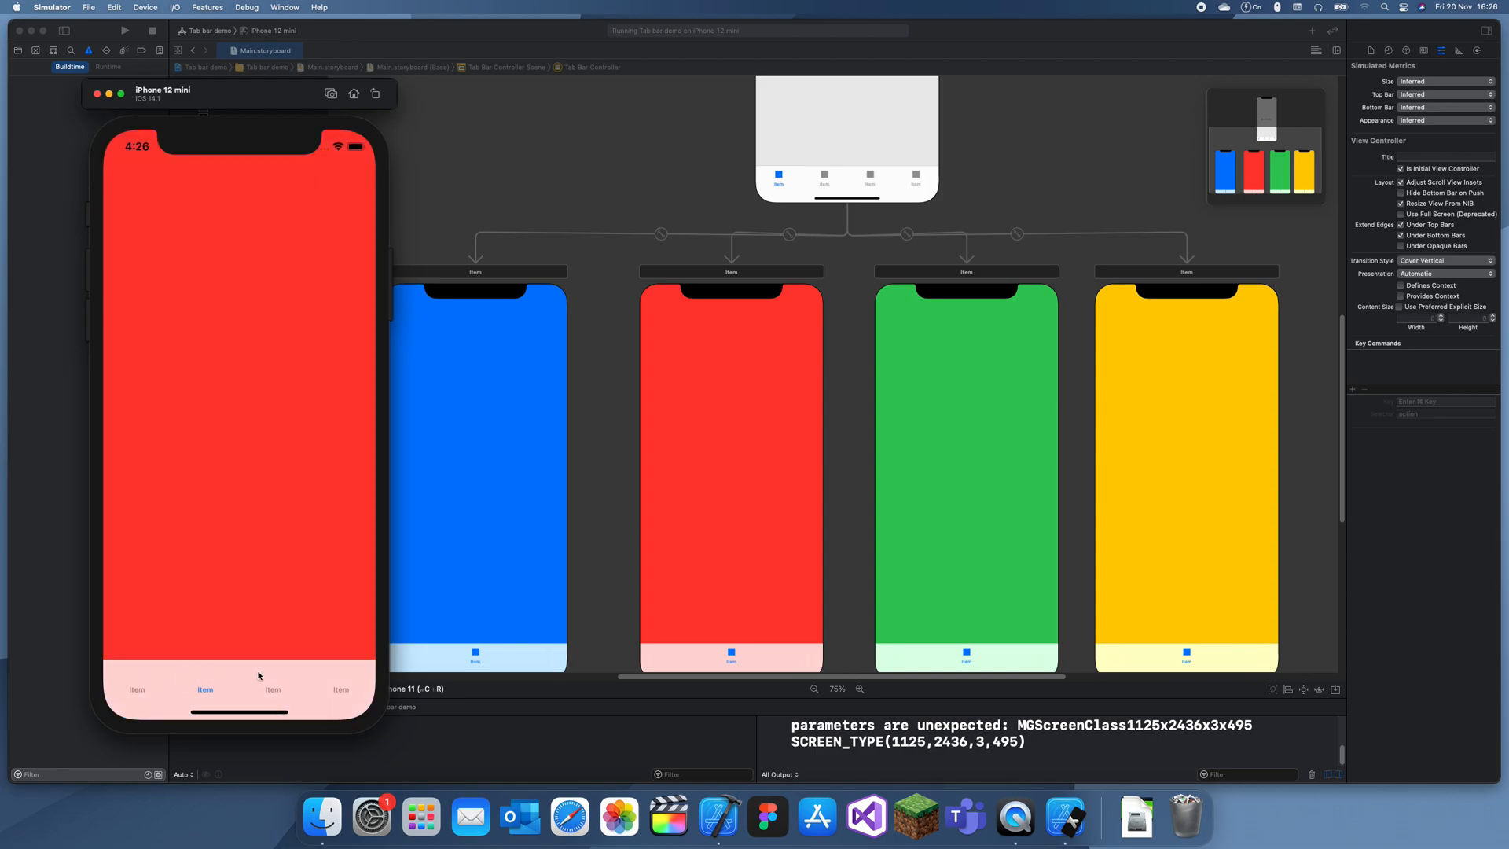
pyautogui.moveTo(272, 575)
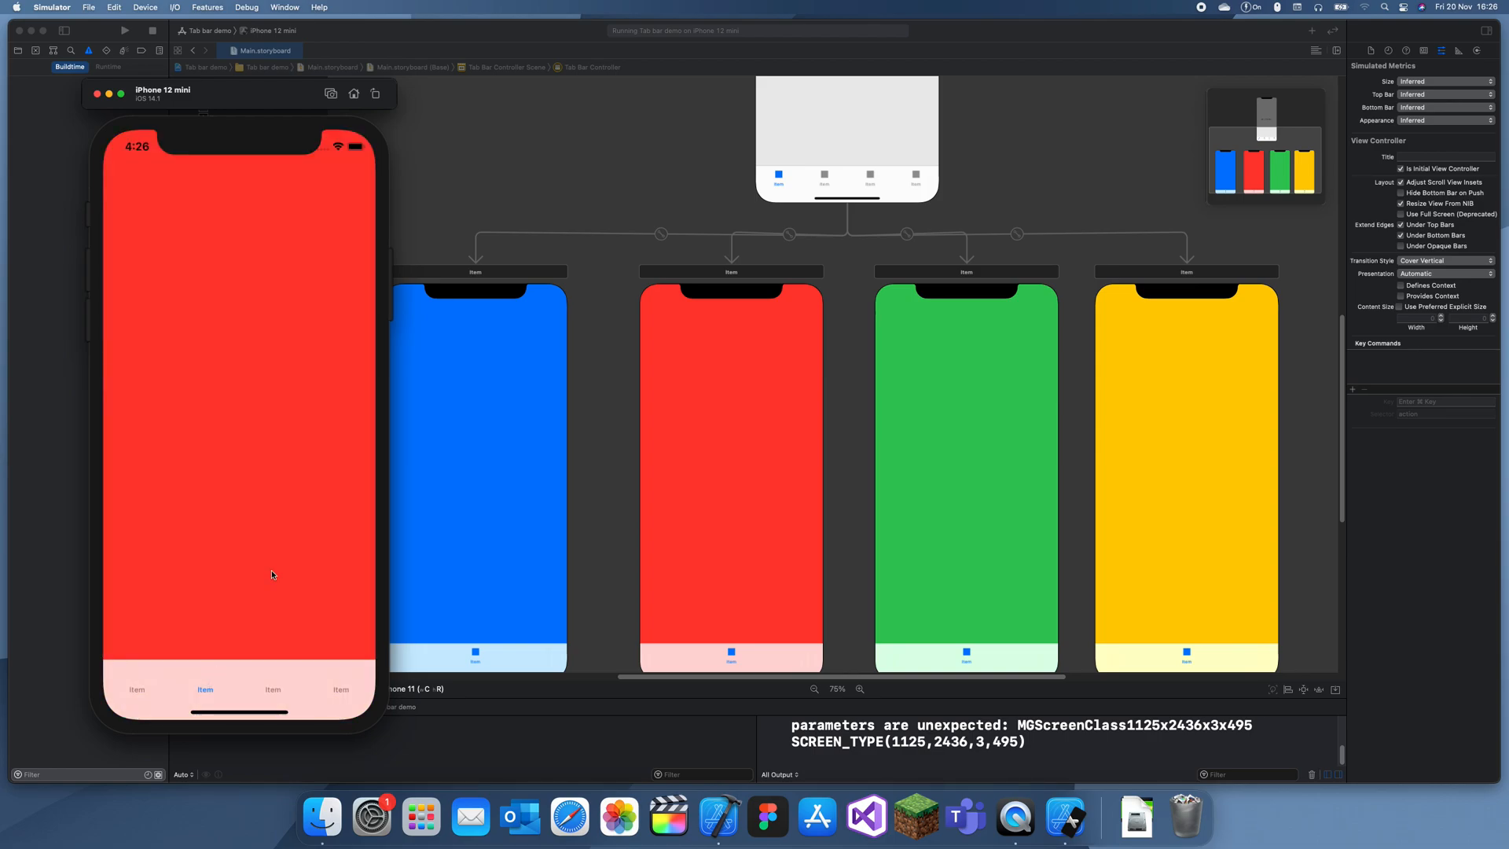
pyautogui.click(135, 689)
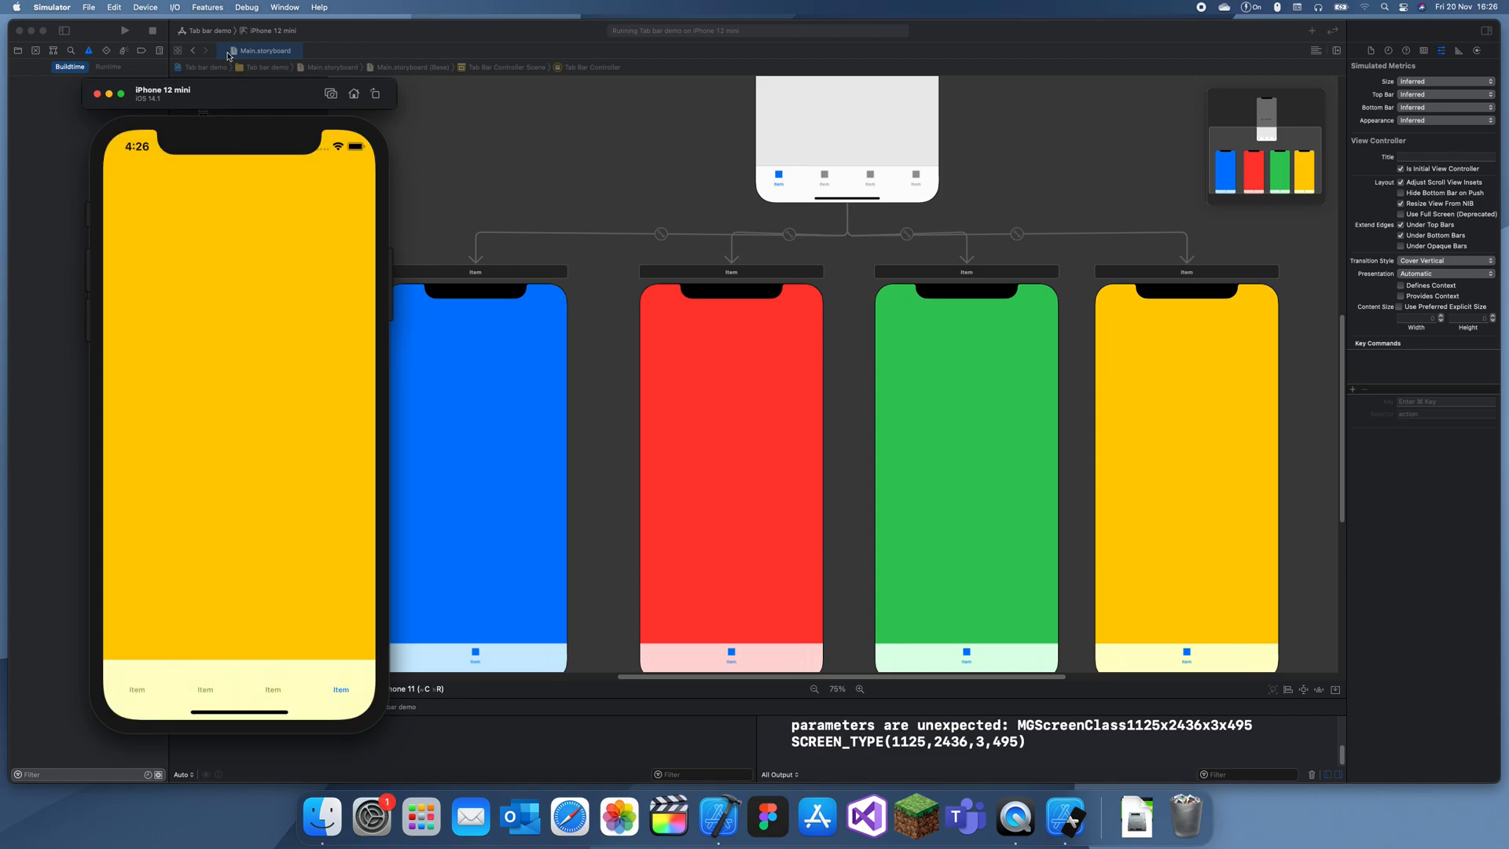
pyautogui.moveTo(135, 693)
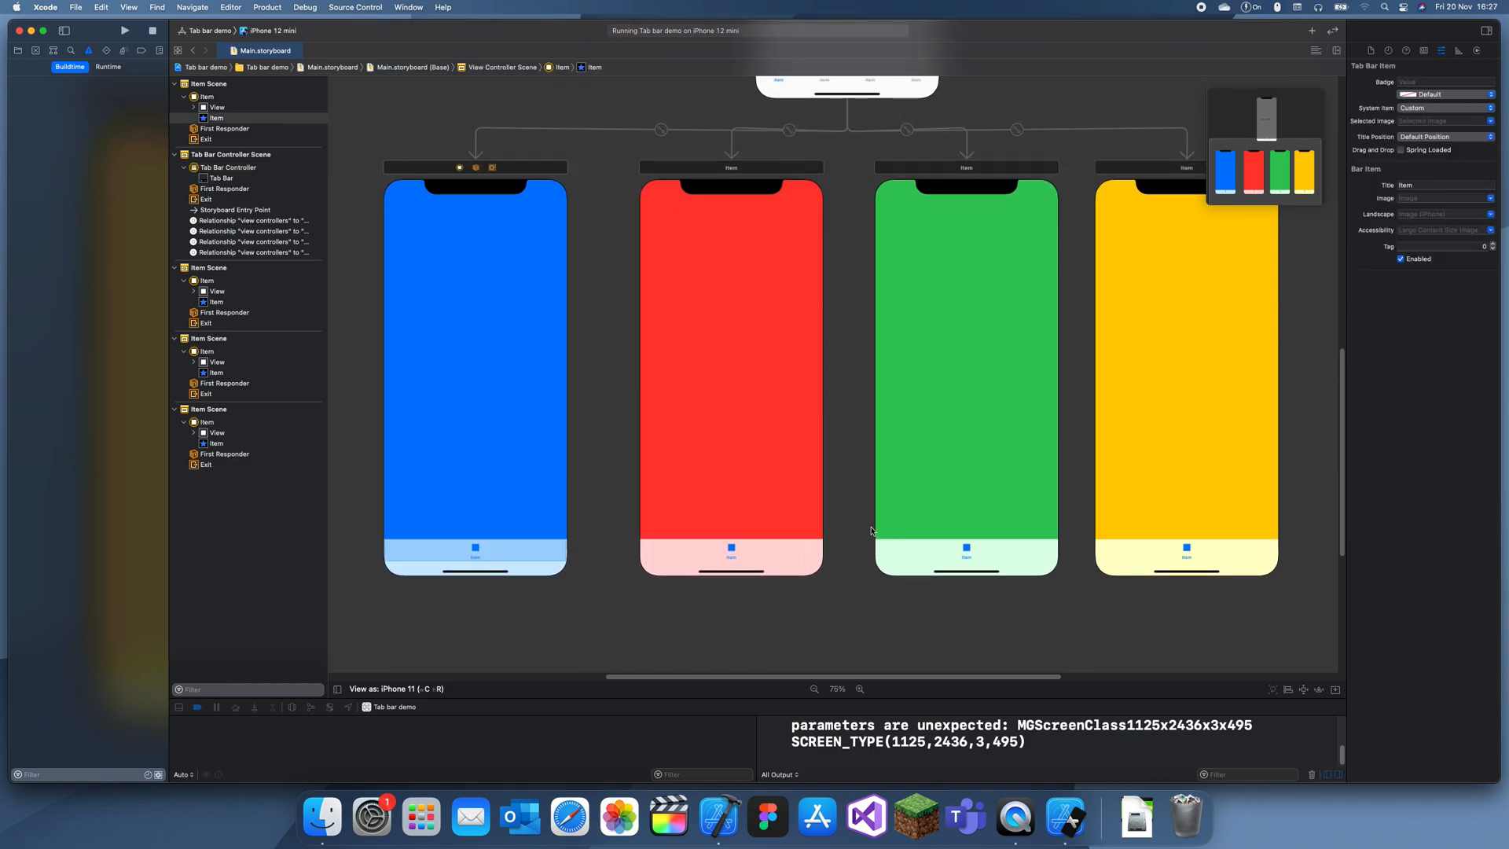
# Title the blue screen's tab item 'Blue' and choose the pencil SF Symbol as its image.
pyautogui.click(1444, 185)
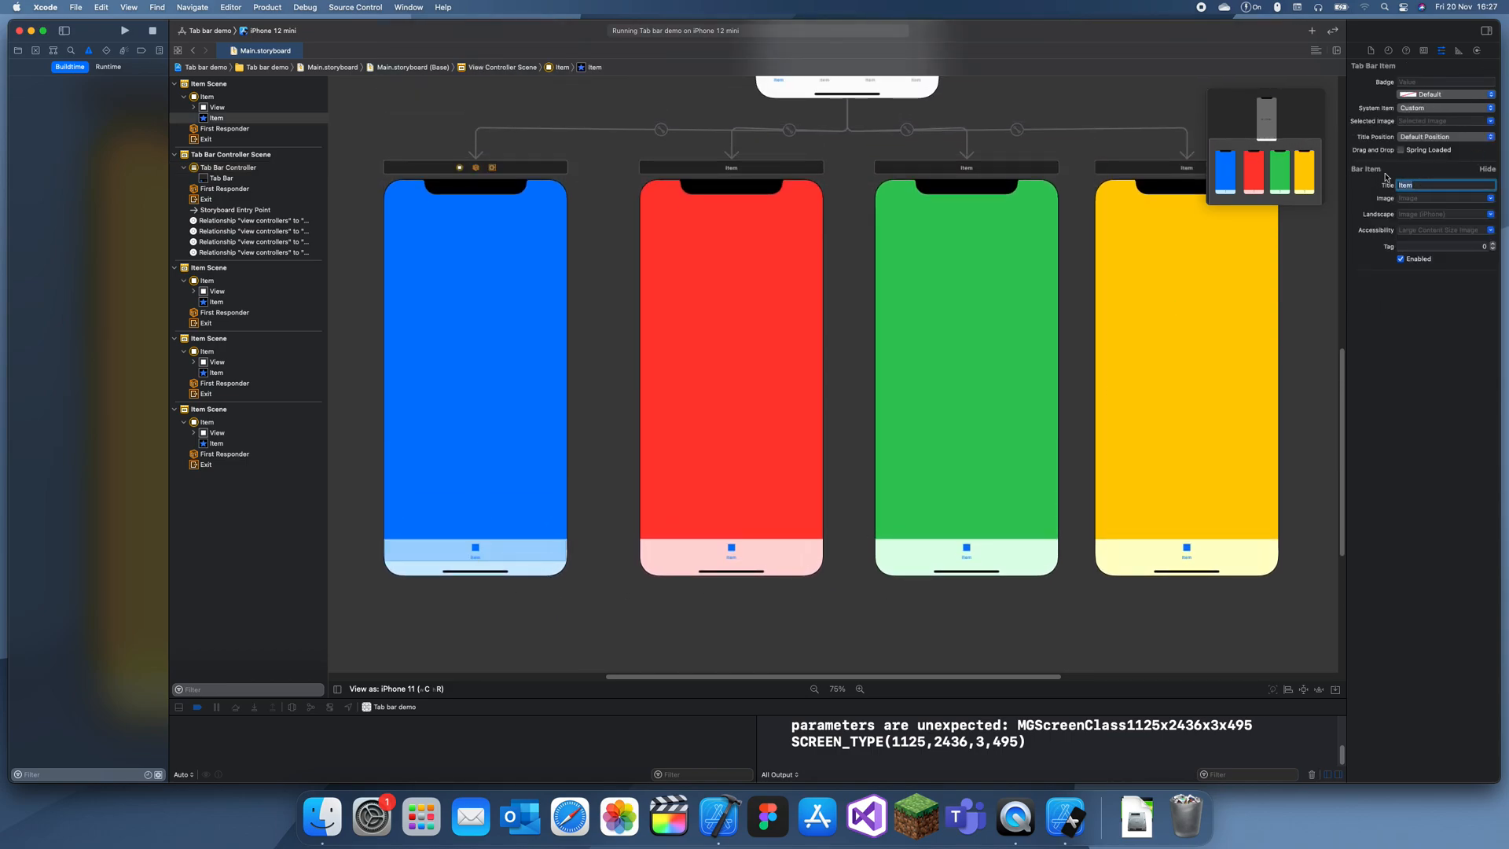
pyautogui.write('Blue')
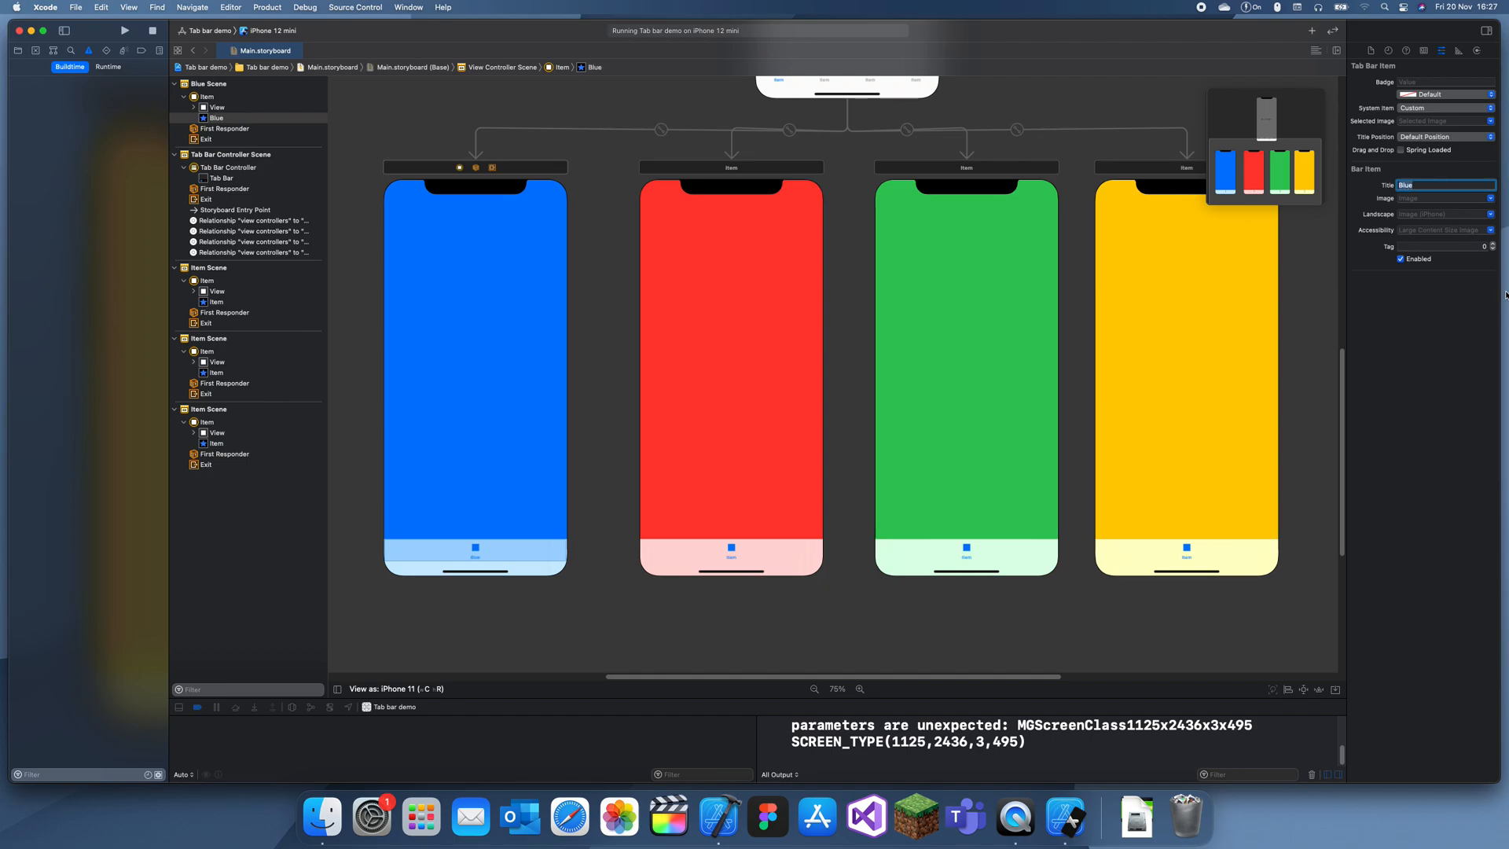
pyautogui.click(1494, 199)
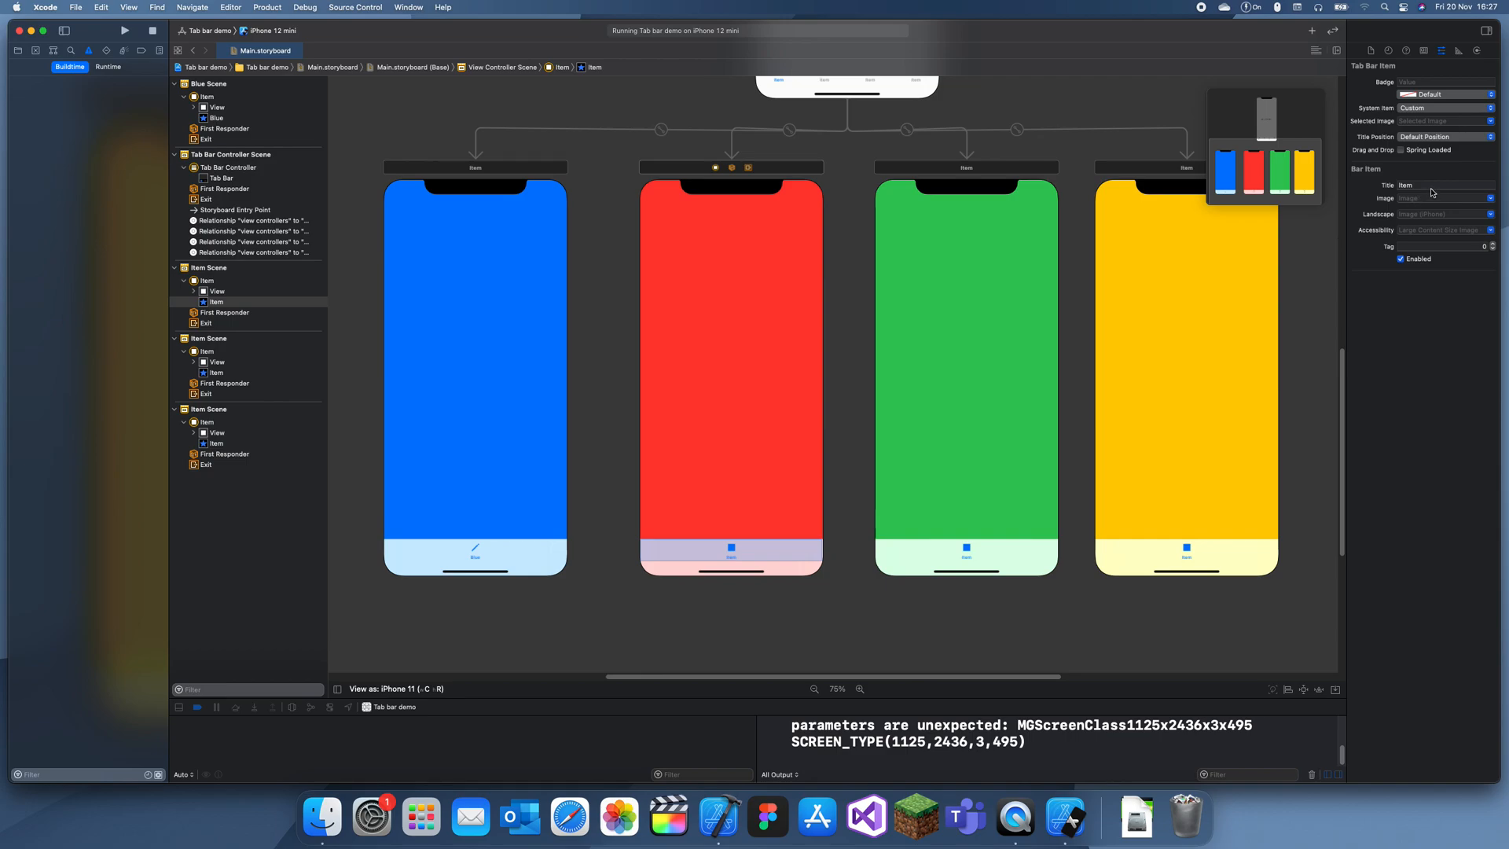
# Title the red and green tab items 'Red' and 'Green' and pick trash and folder symbols as their icons.
pyautogui.click(1442, 184)
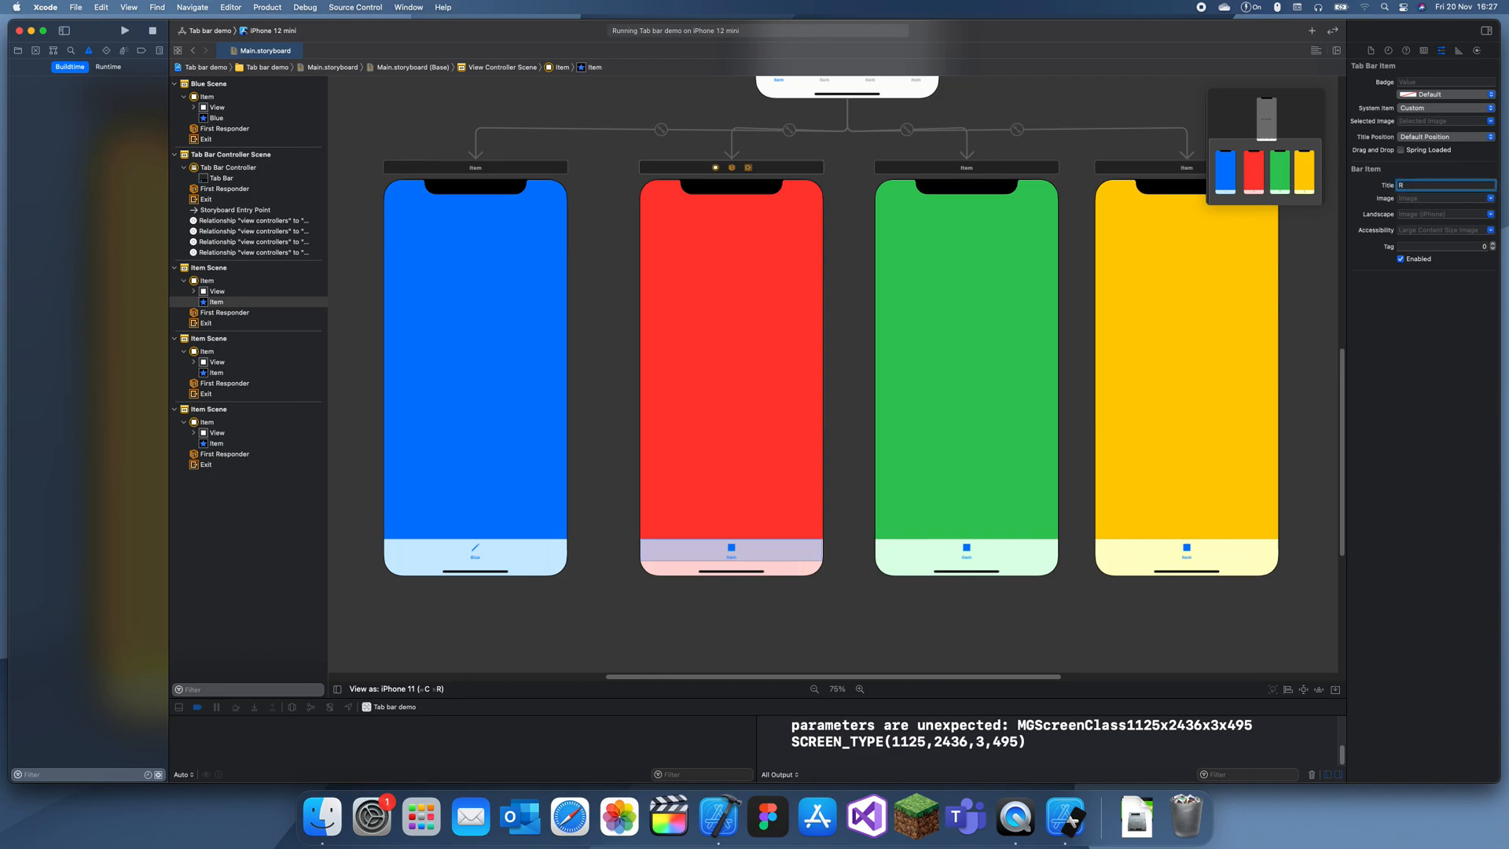
pyautogui.write('ed')
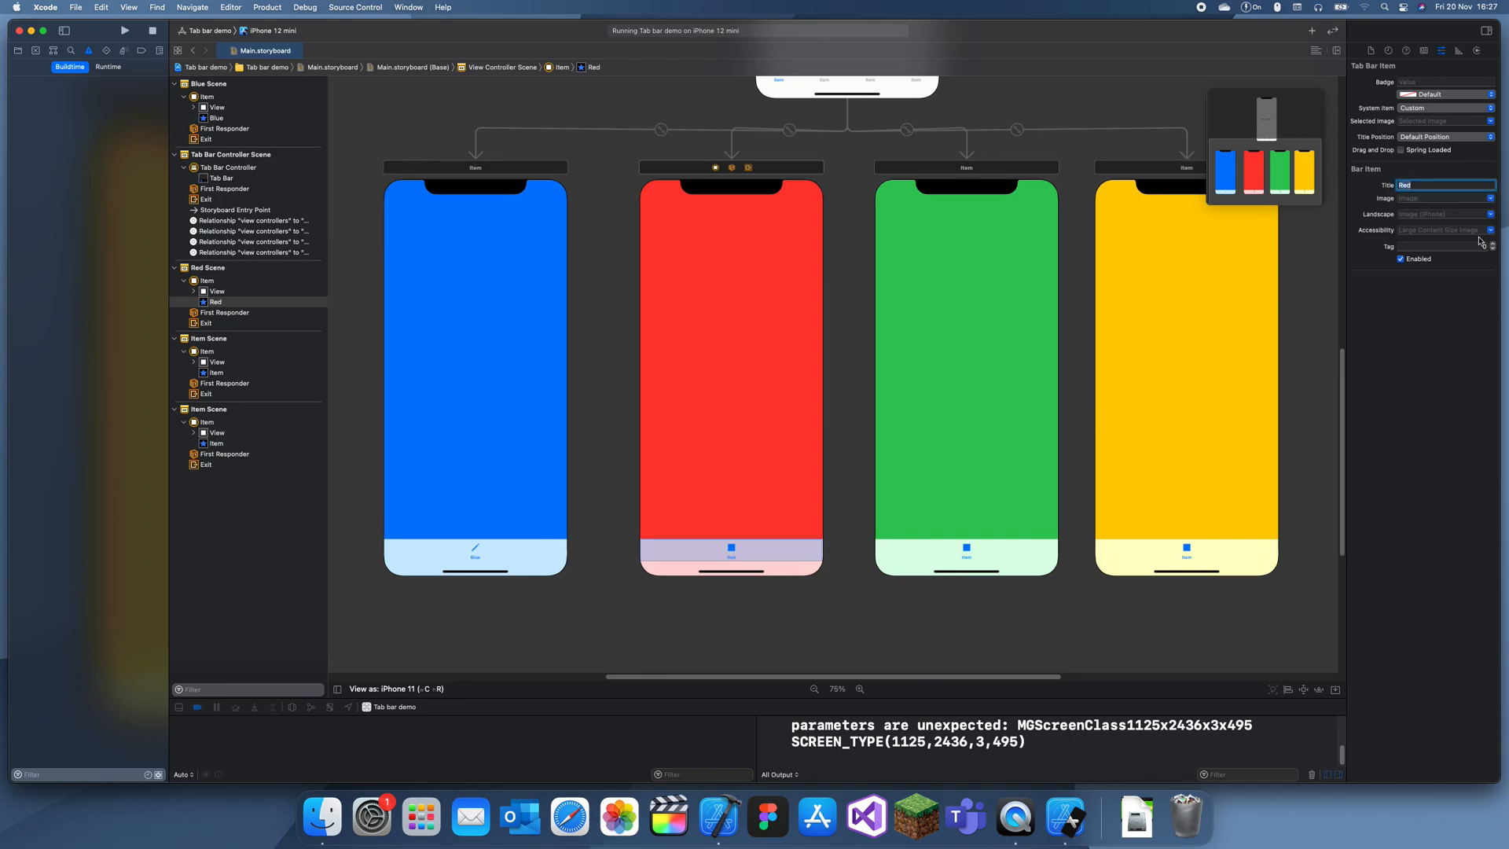
pyautogui.click(1444, 198)
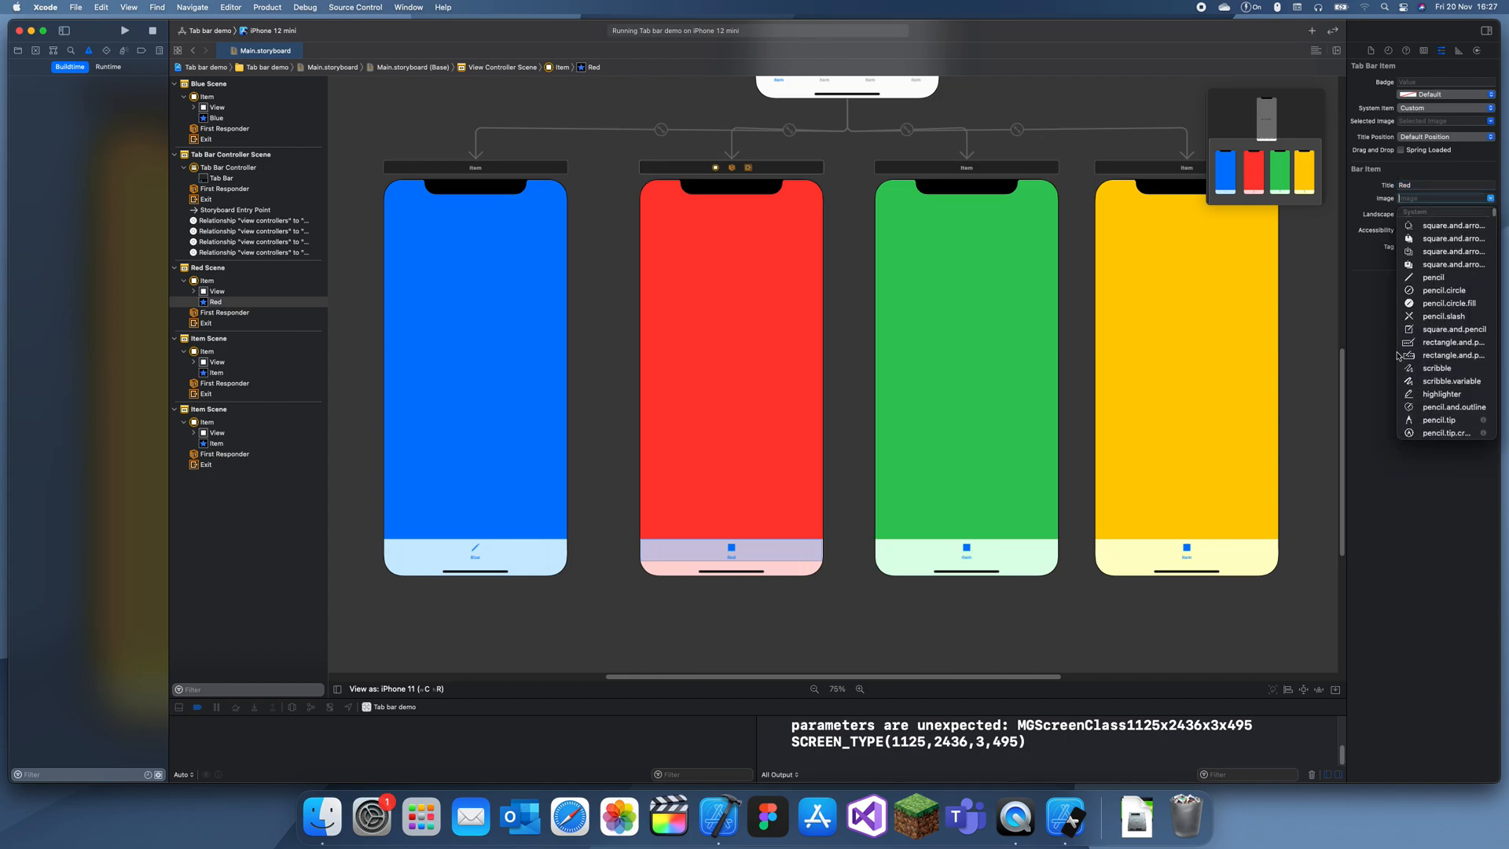
pyautogui.scroll(-3)
pyautogui.write('Gr')
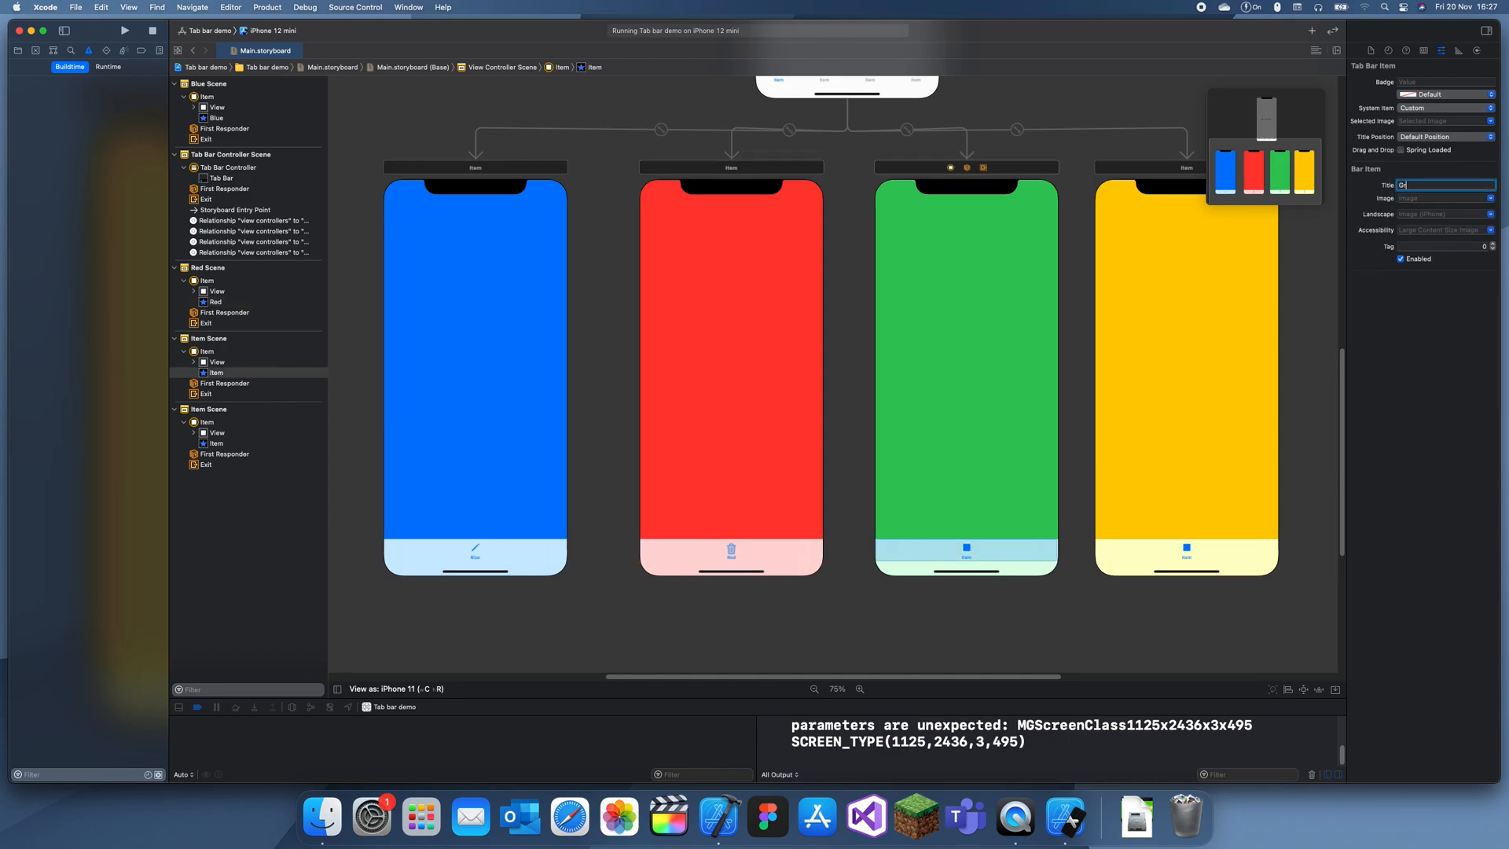
pyautogui.click(1490, 200)
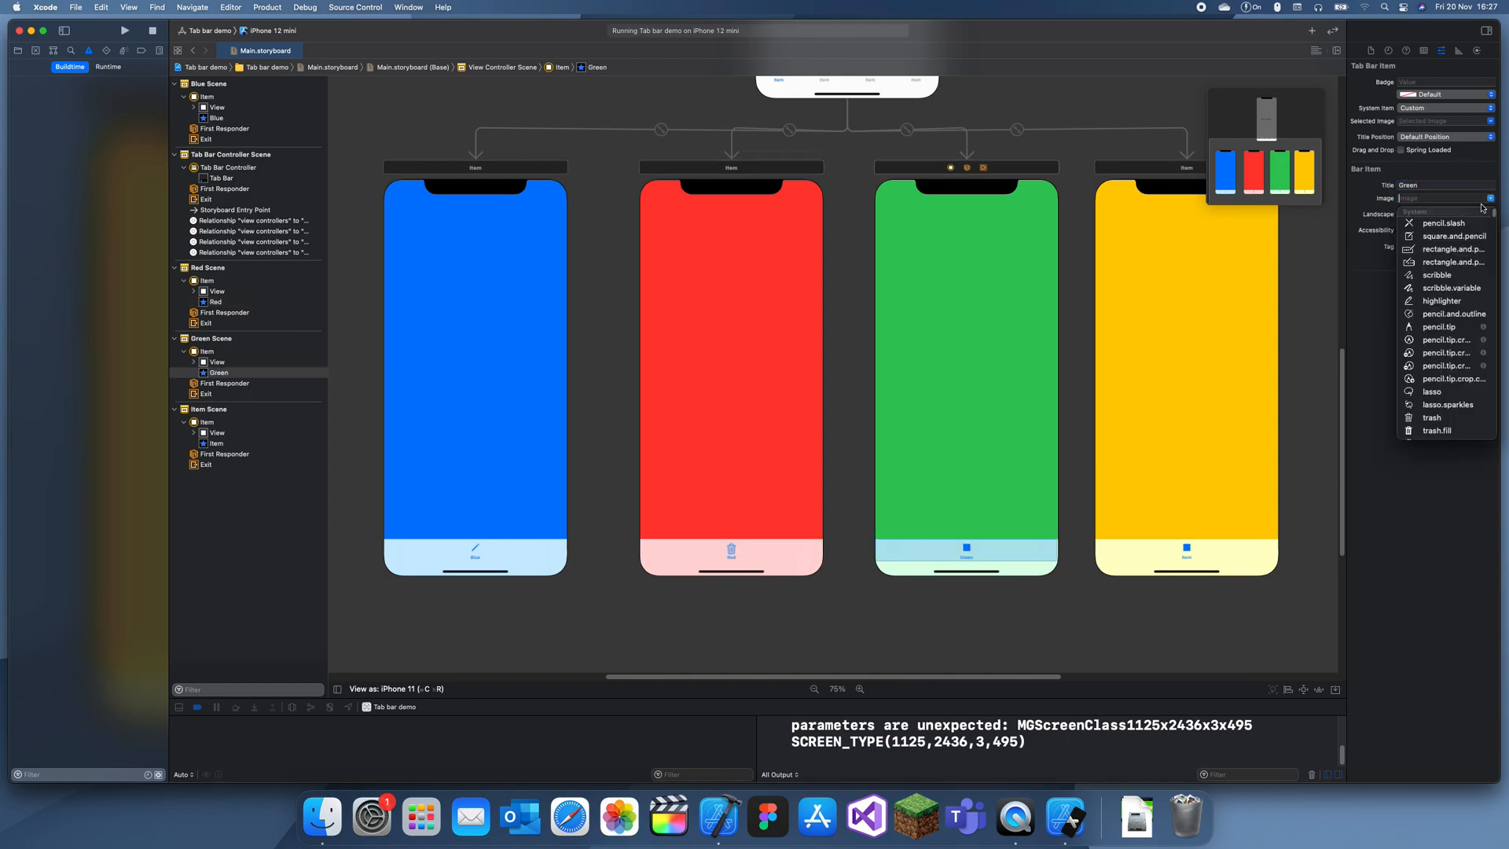
pyautogui.scroll(-3)
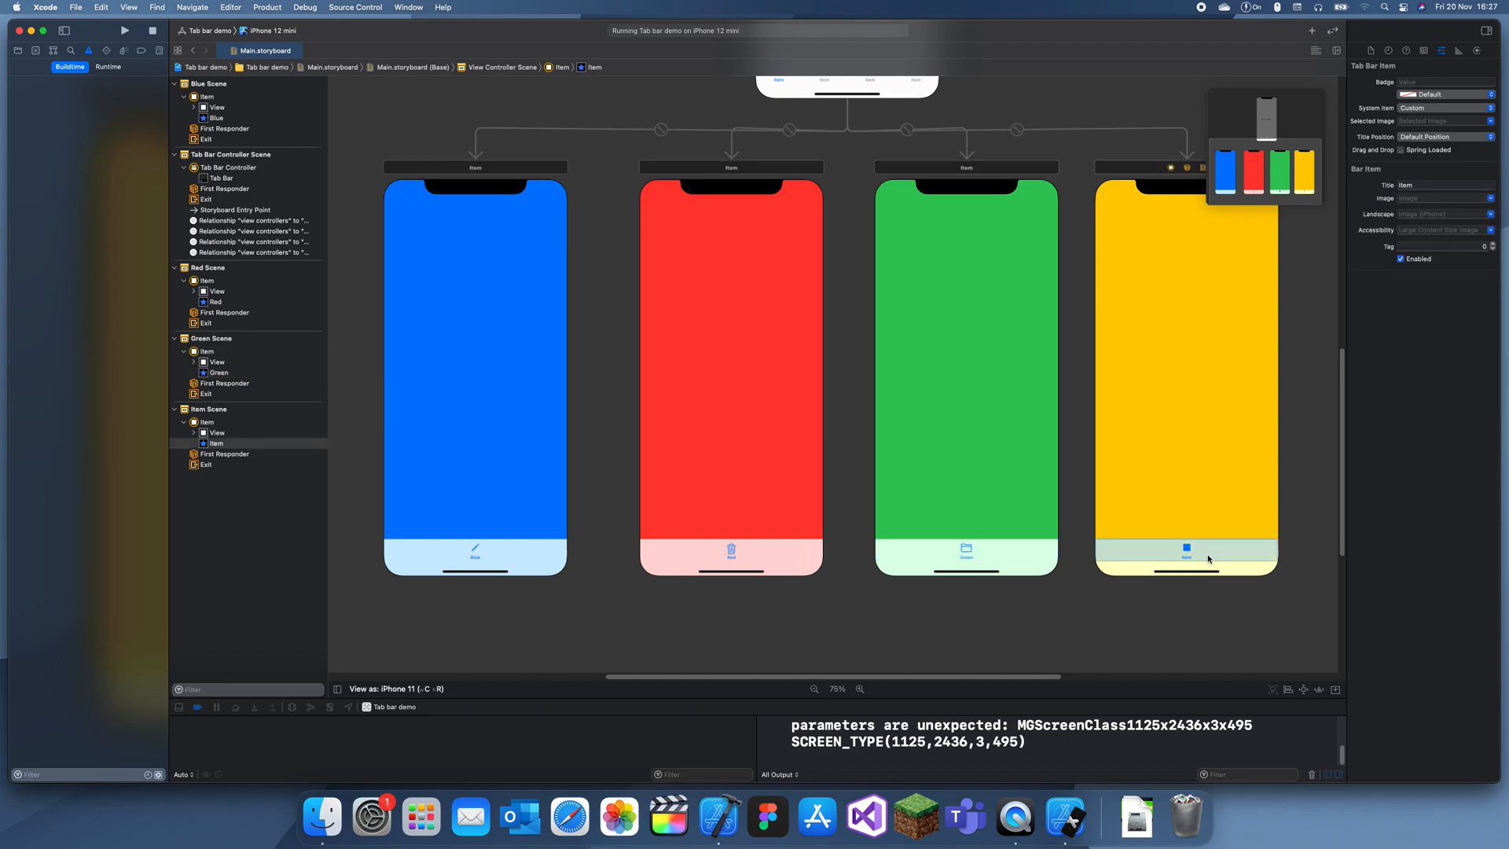
# Title the yellow tab 'Yellow' with a paperplane icon and deselect to review all four tabs.
pyautogui.click(1444, 186)
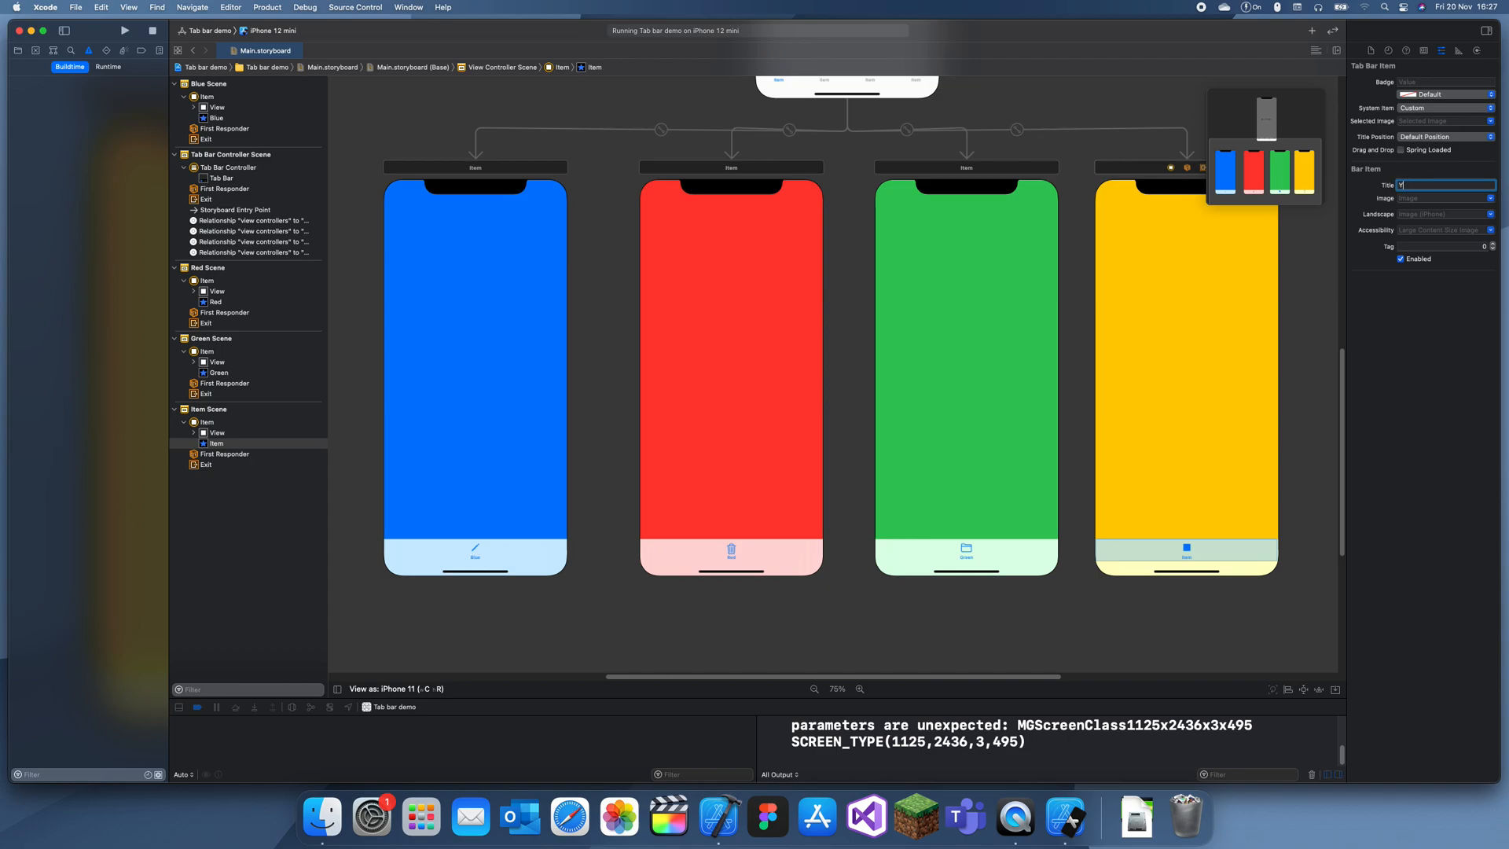
pyautogui.write('Yellow')
pyautogui.click(1445, 198)
pyautogui.write('paperplane')
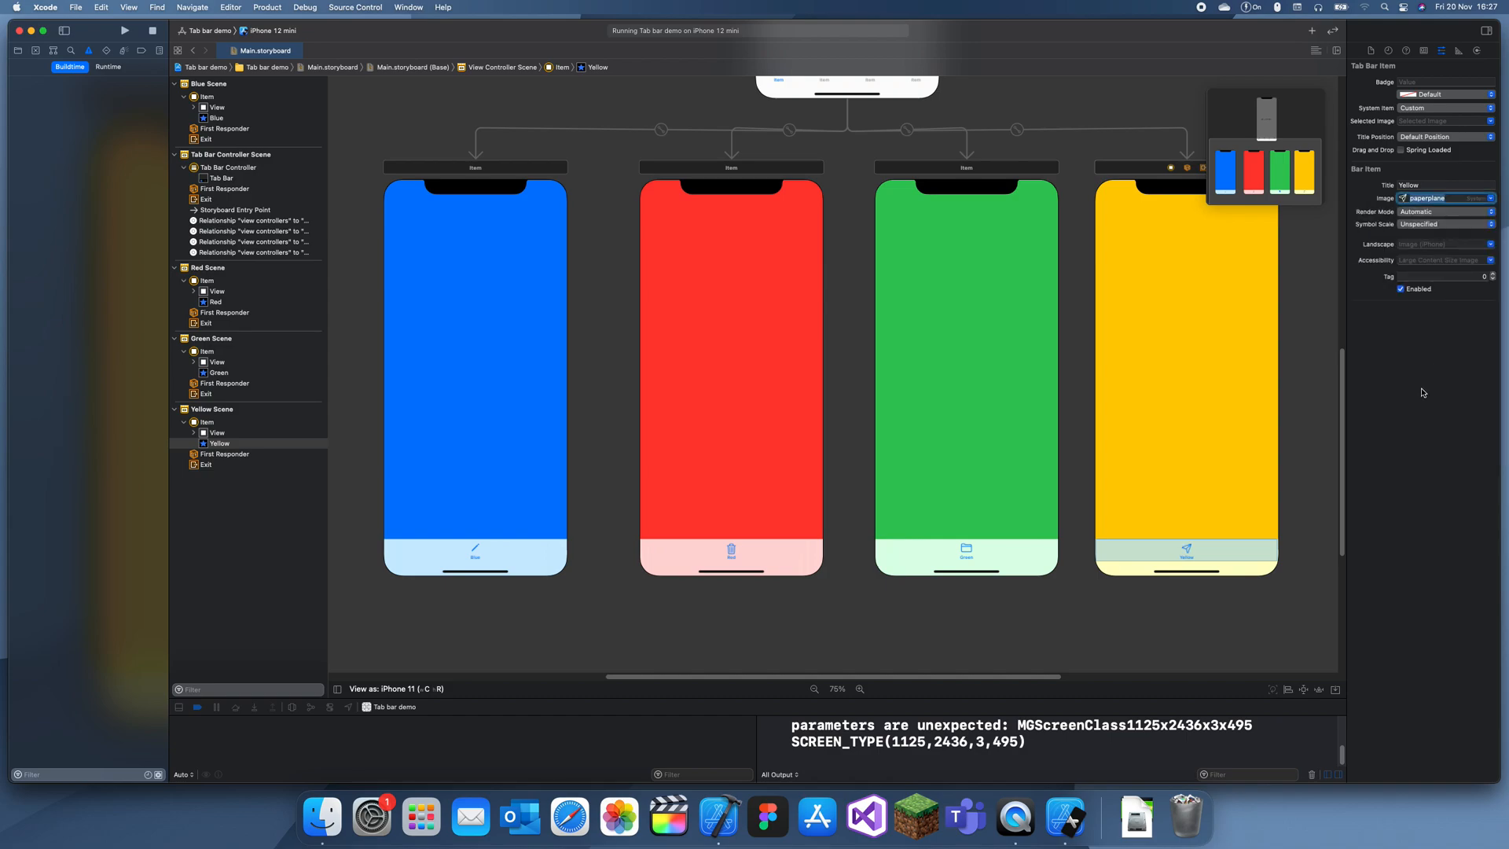
pyautogui.click(1186, 555)
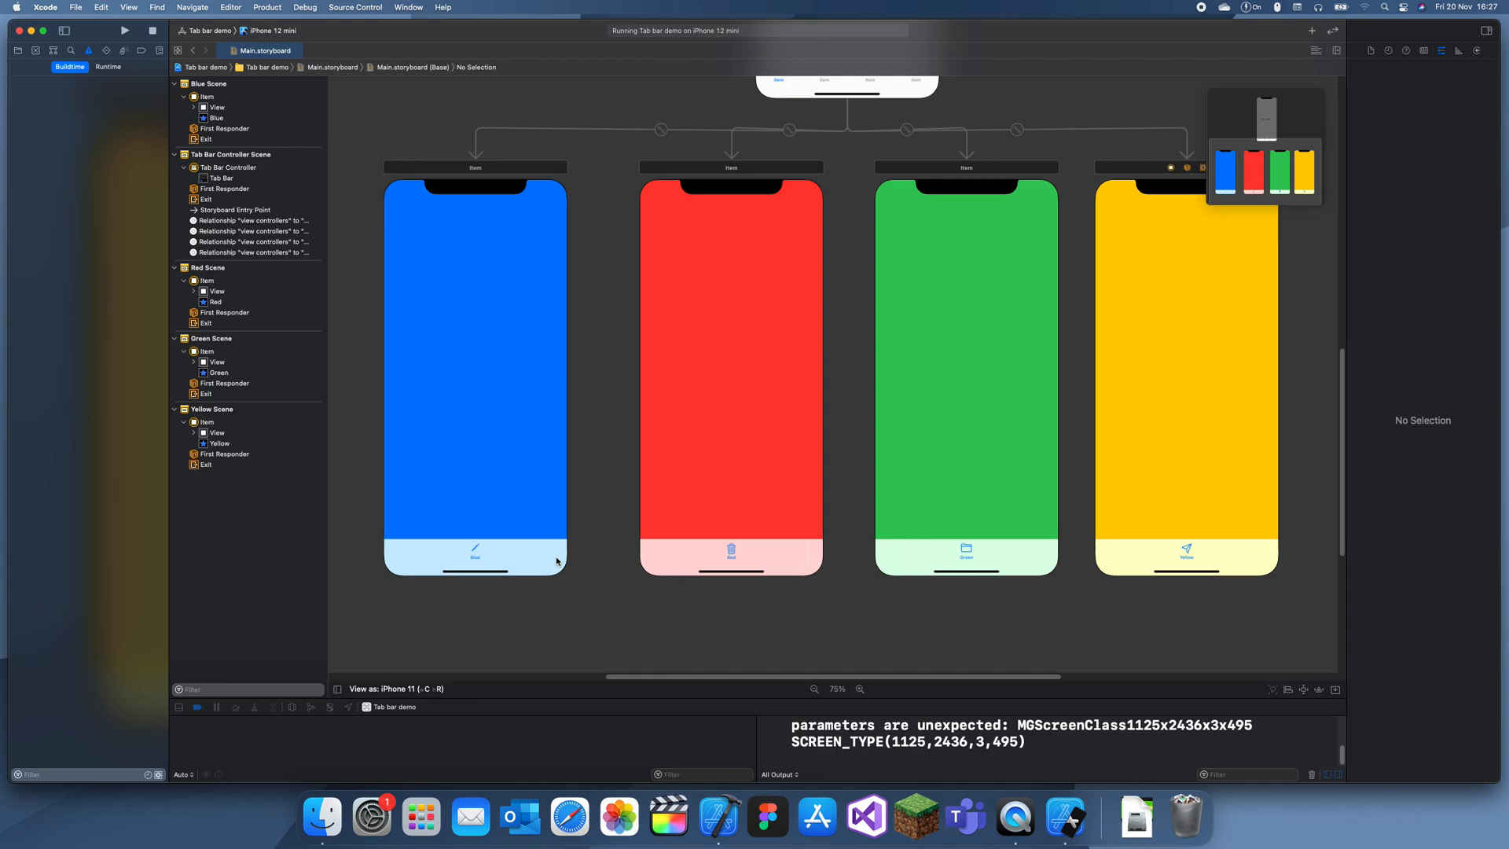
pyautogui.moveTo(478, 550)
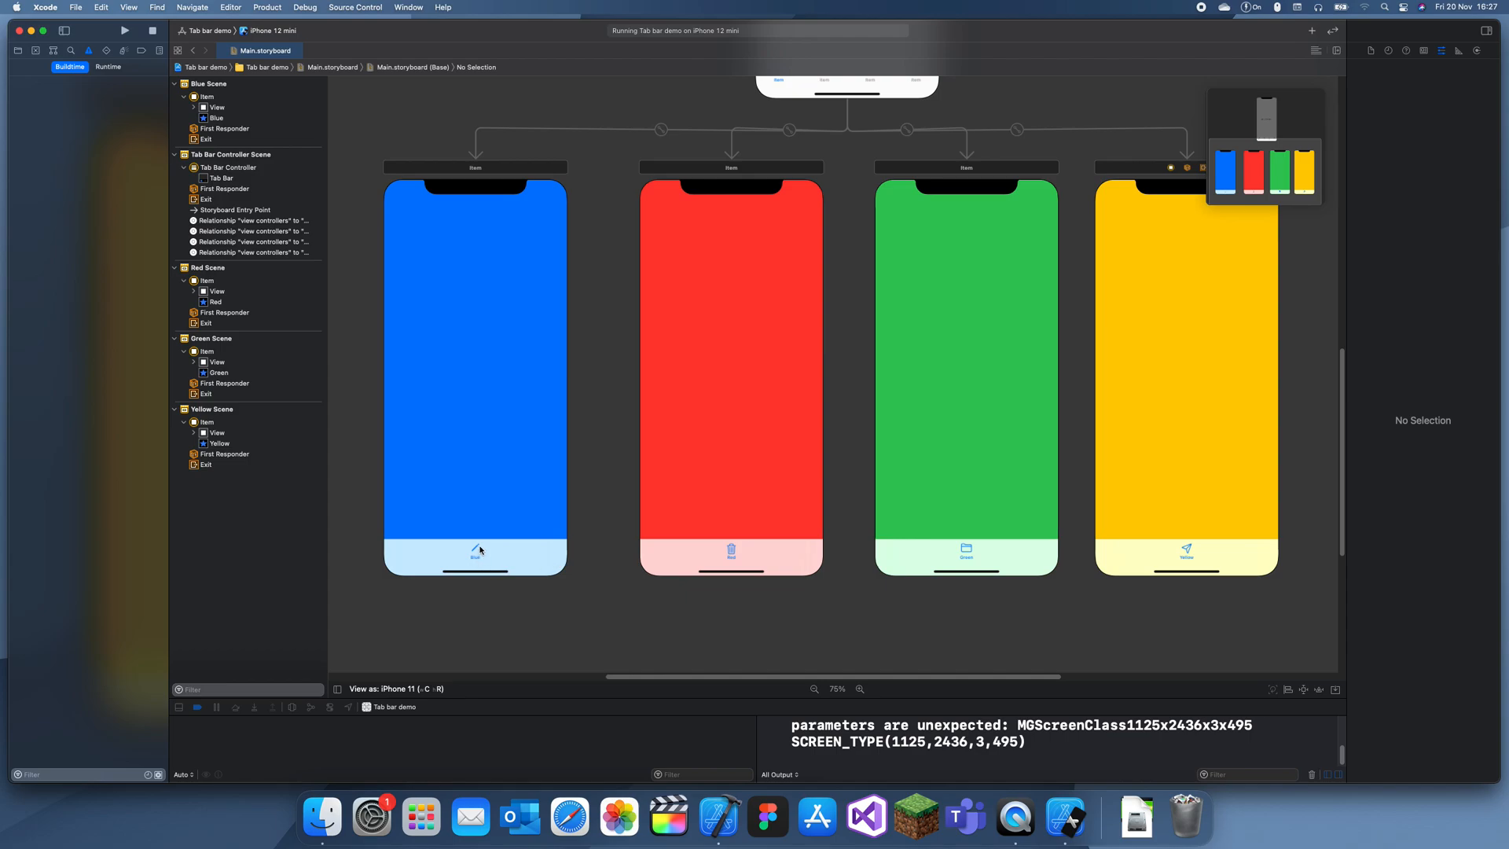
pyautogui.moveTo(1033, 564)
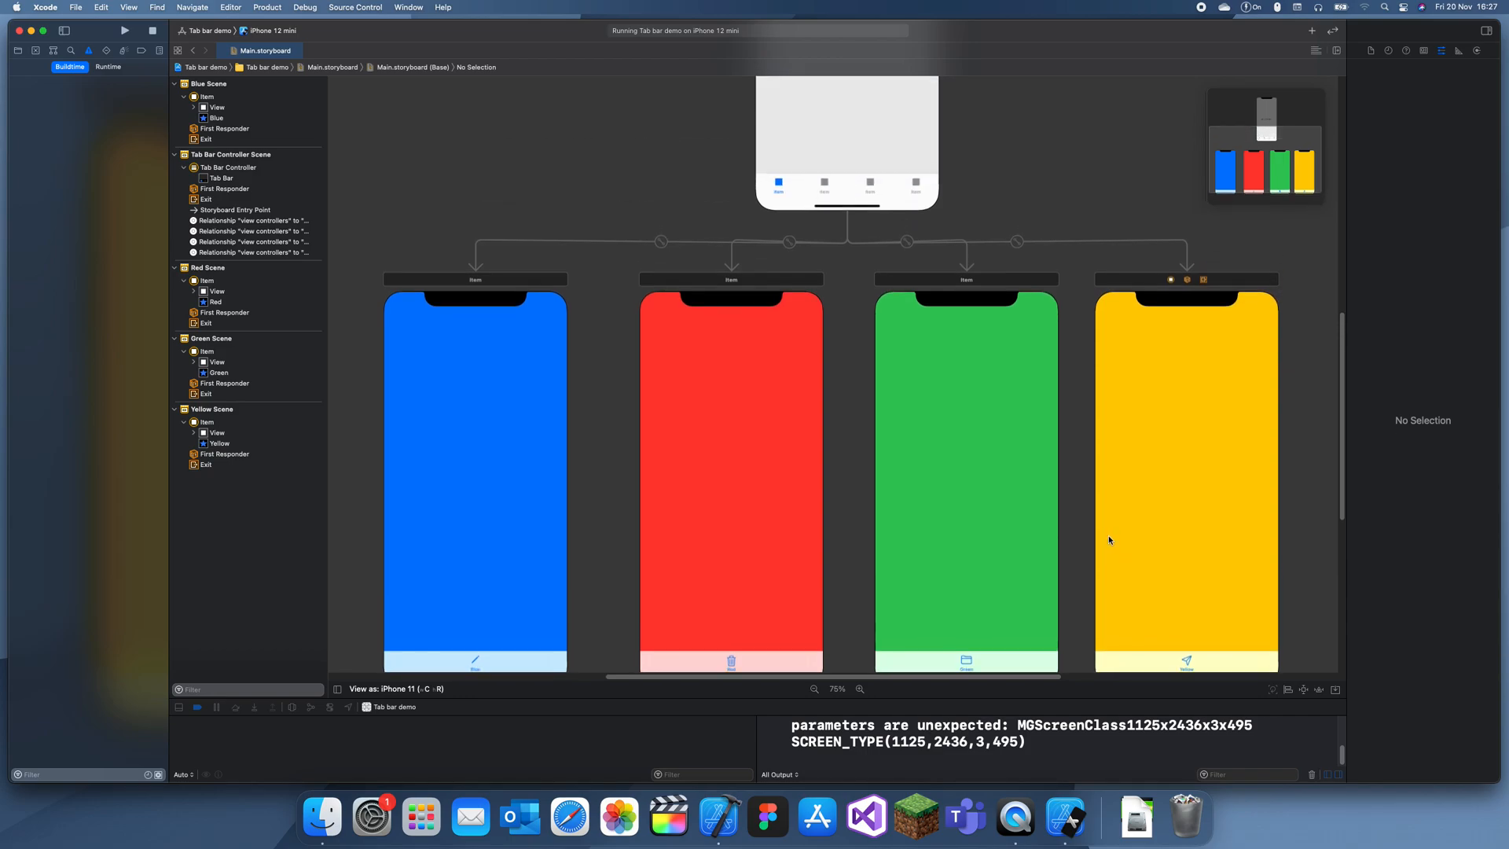
pyautogui.scroll(-3)
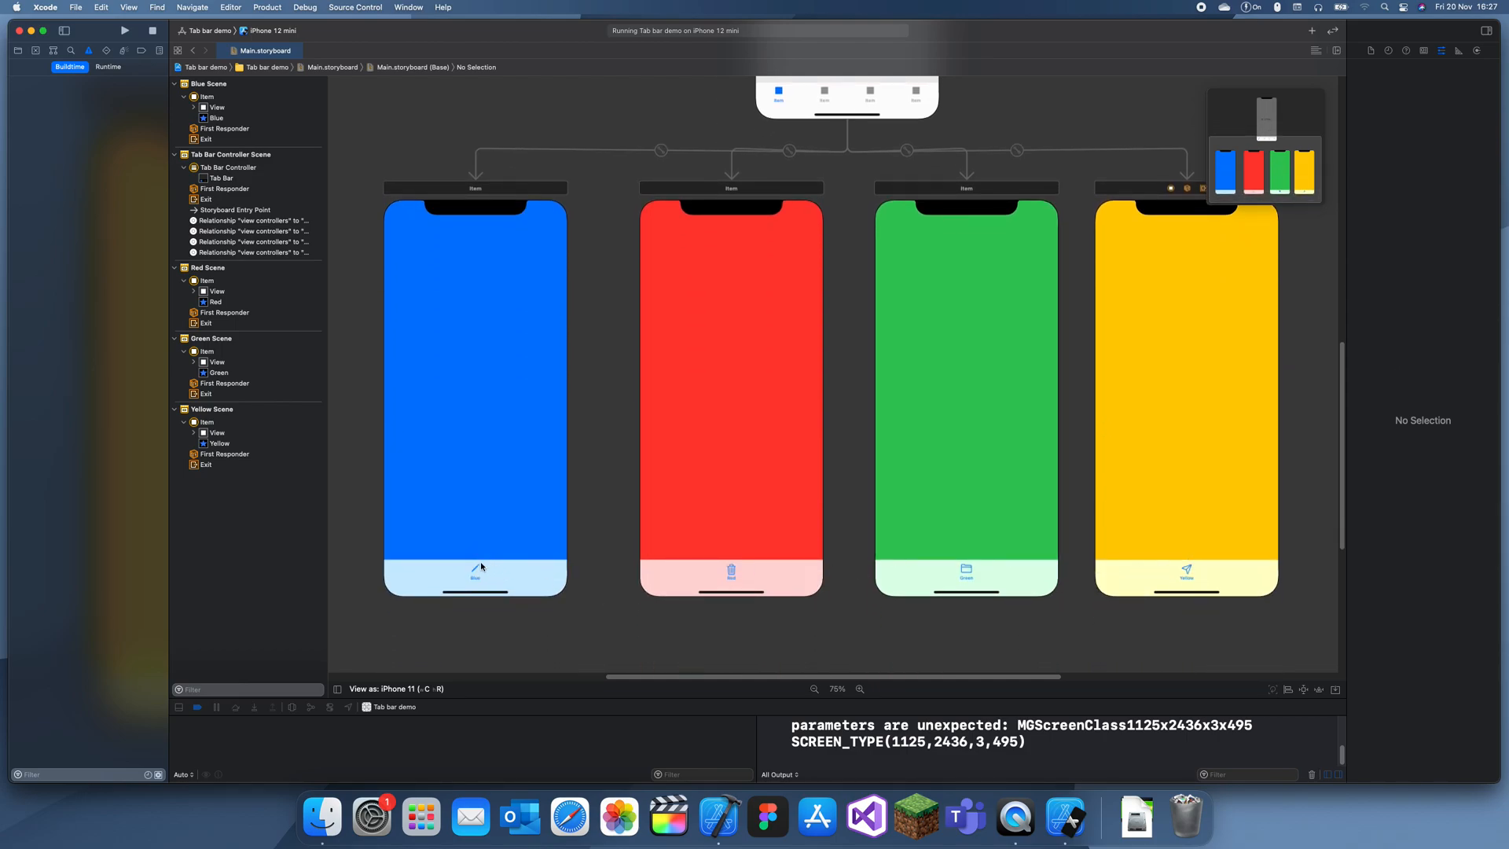
pyautogui.scroll(-3)
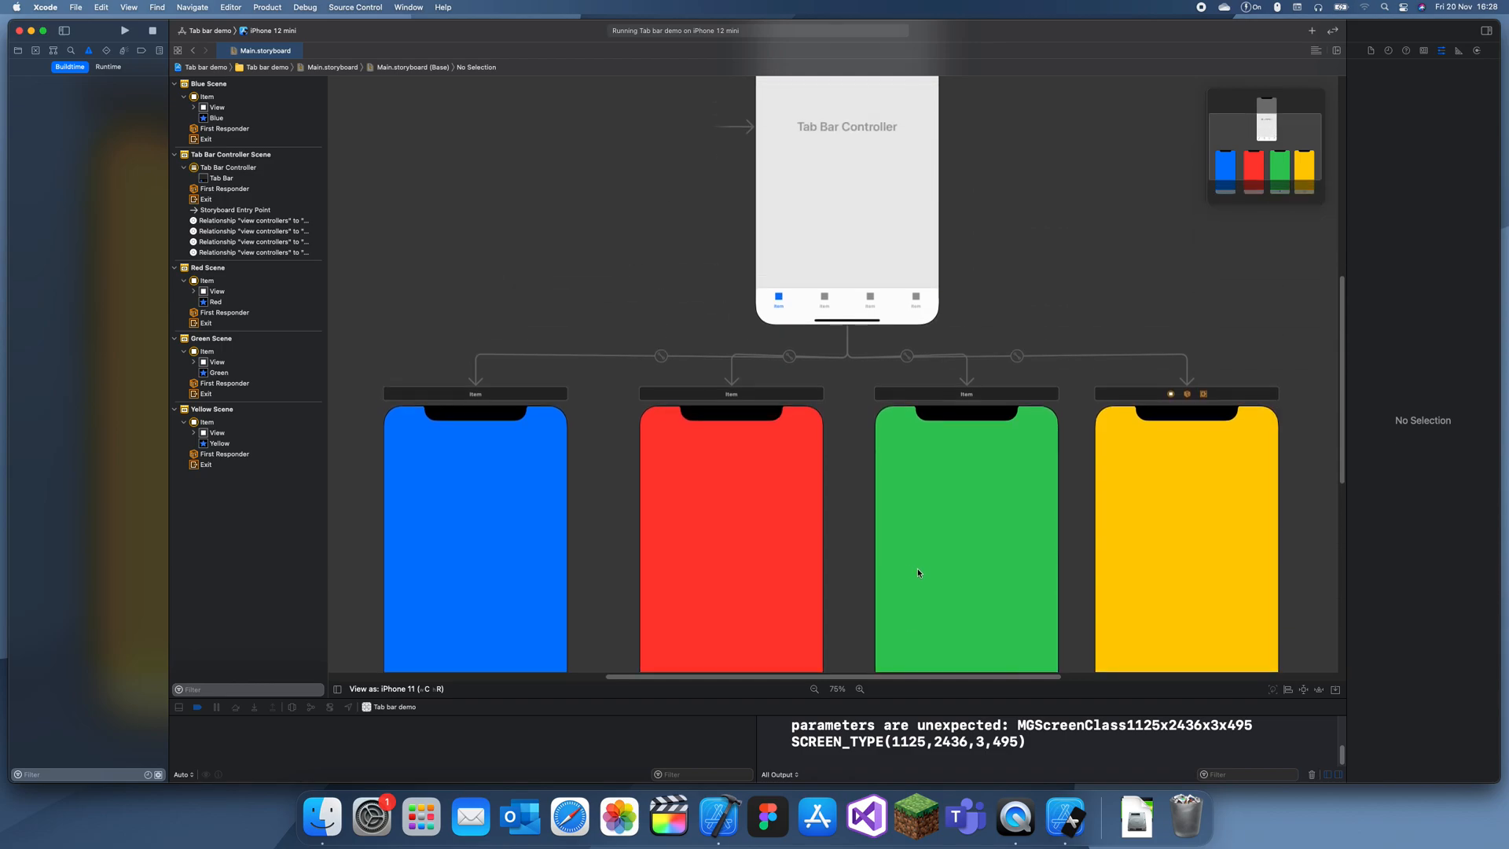
# Set the tab bar's selected tint to System Indigo Color and run the app.
pyautogui.click(846, 126)
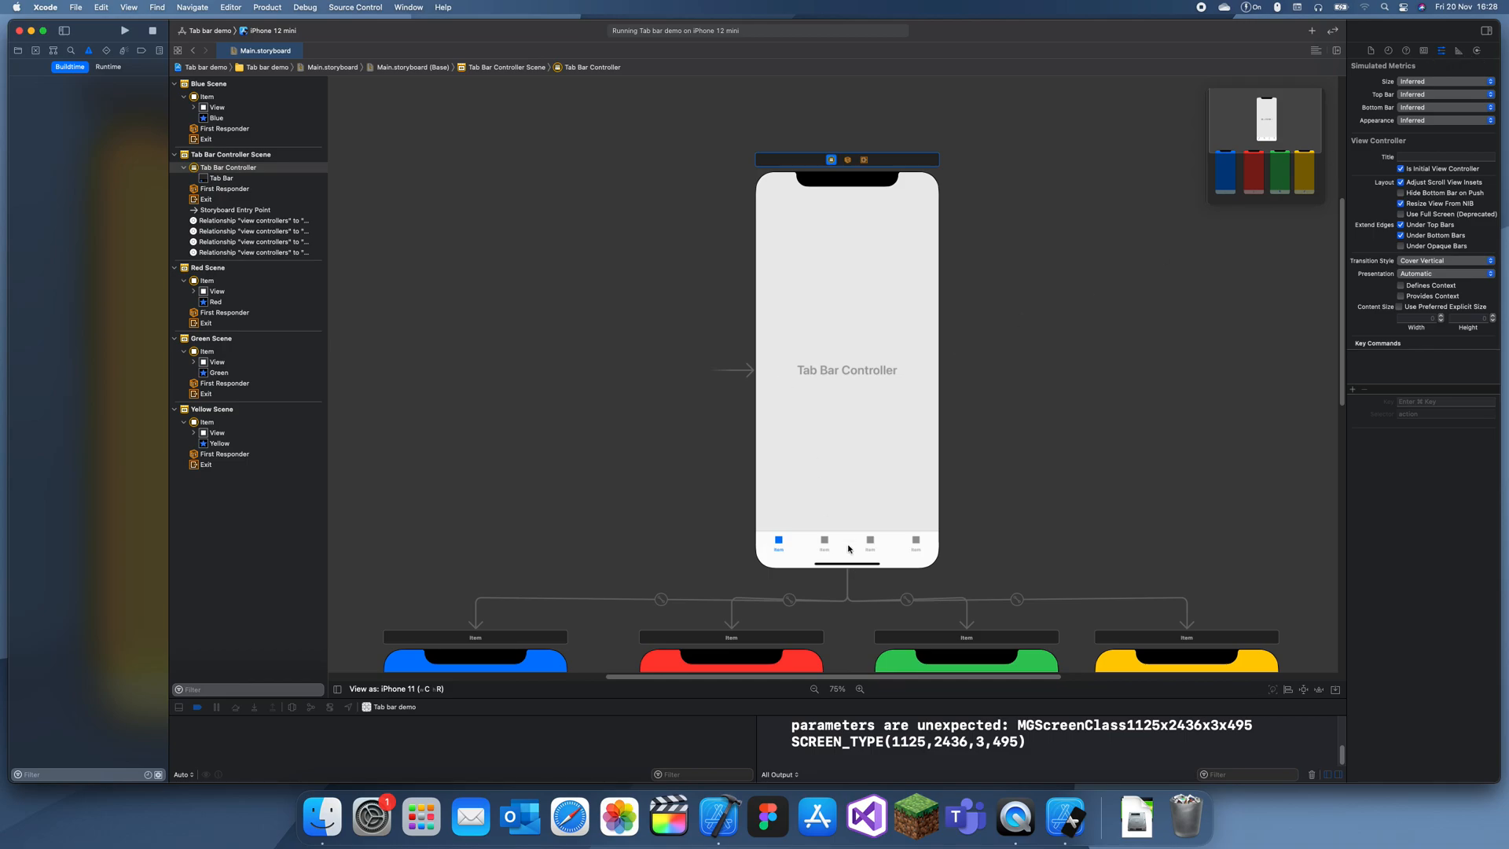
pyautogui.click(847, 549)
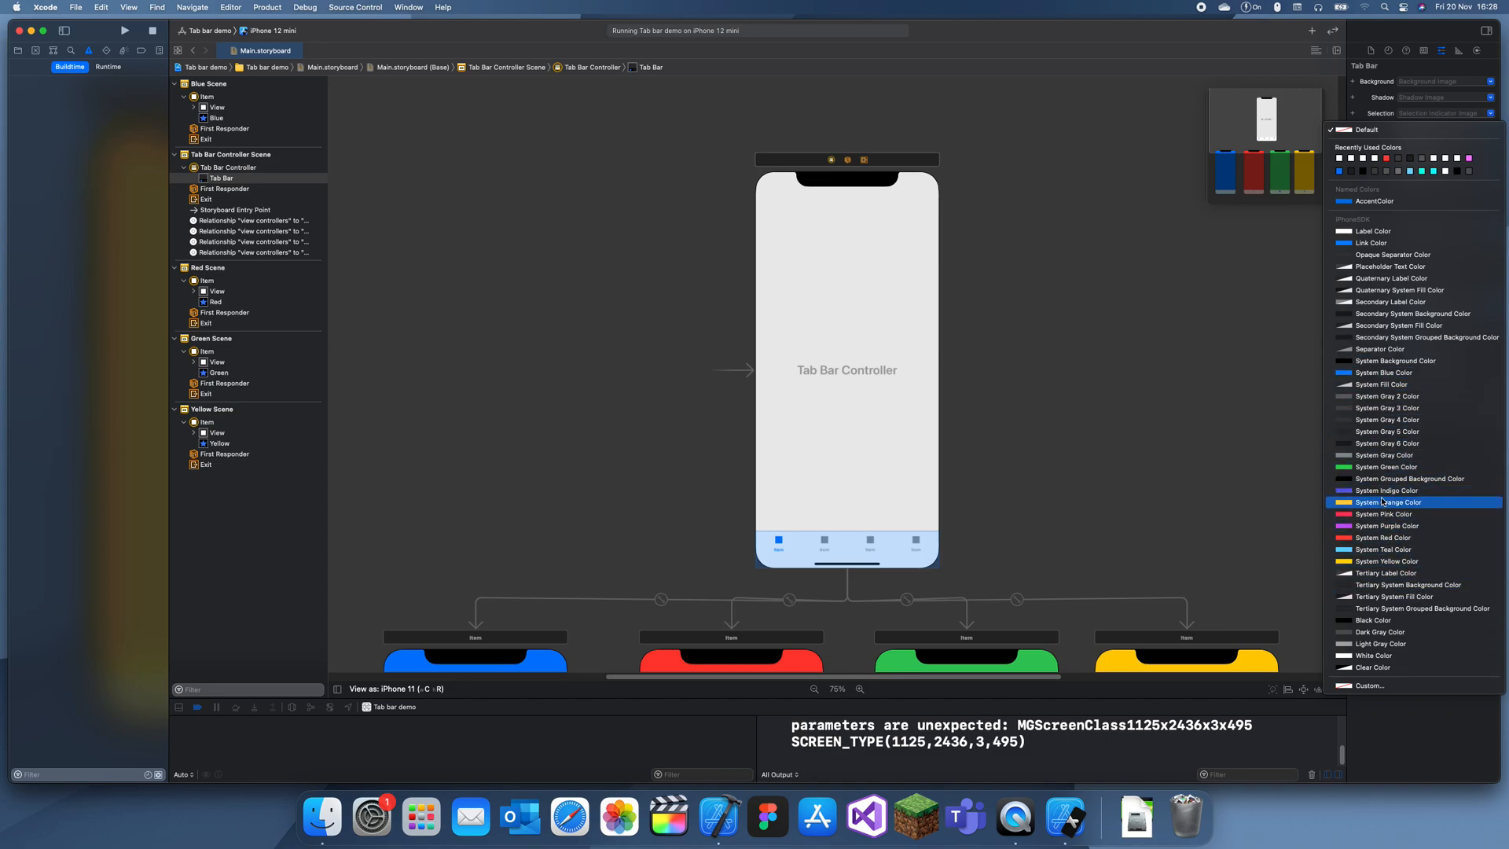
pyautogui.click(1388, 502)
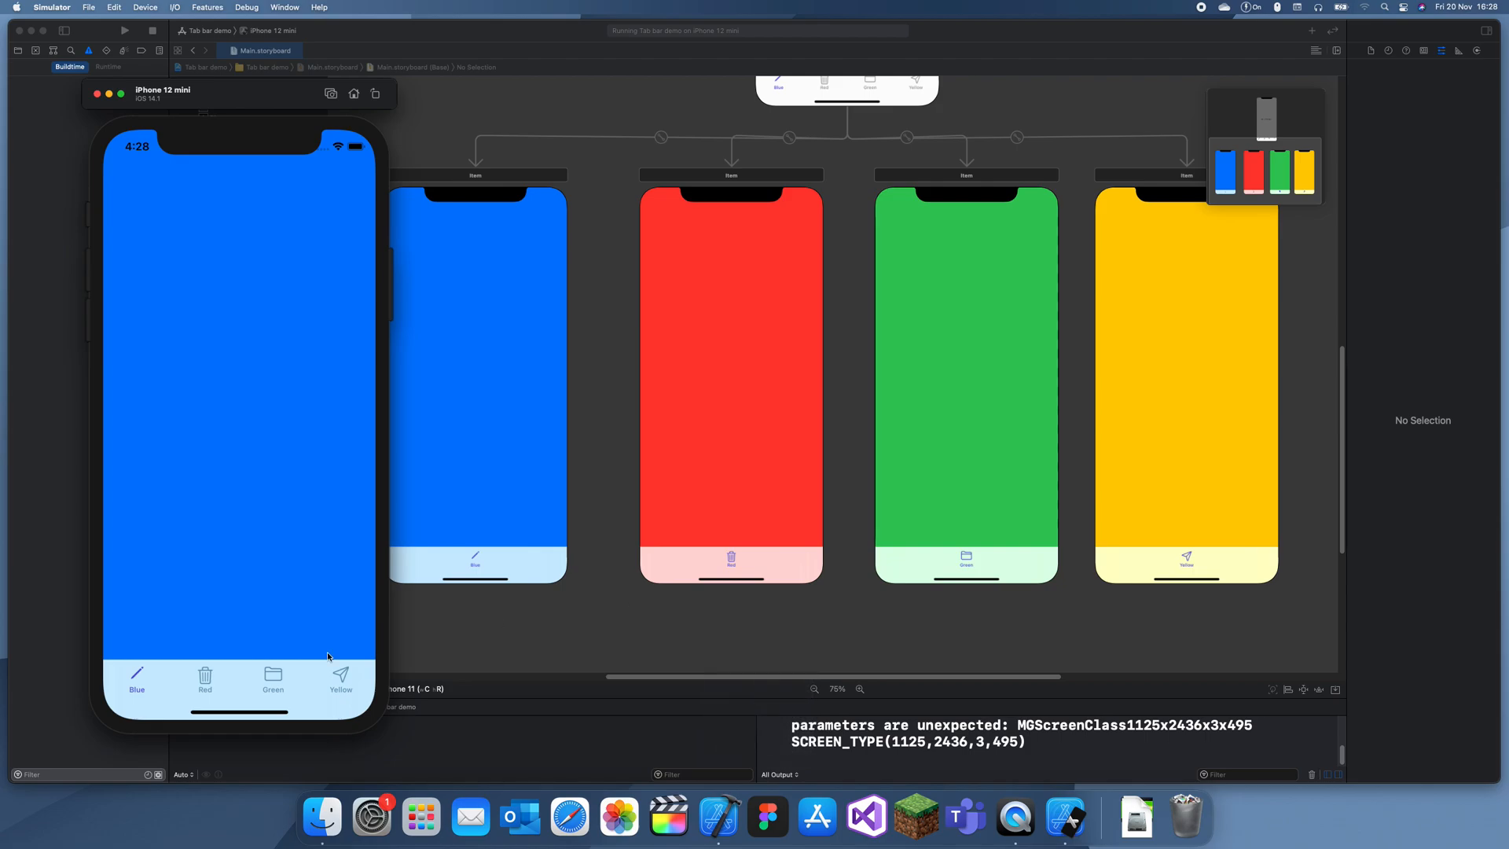
pyautogui.click(340, 680)
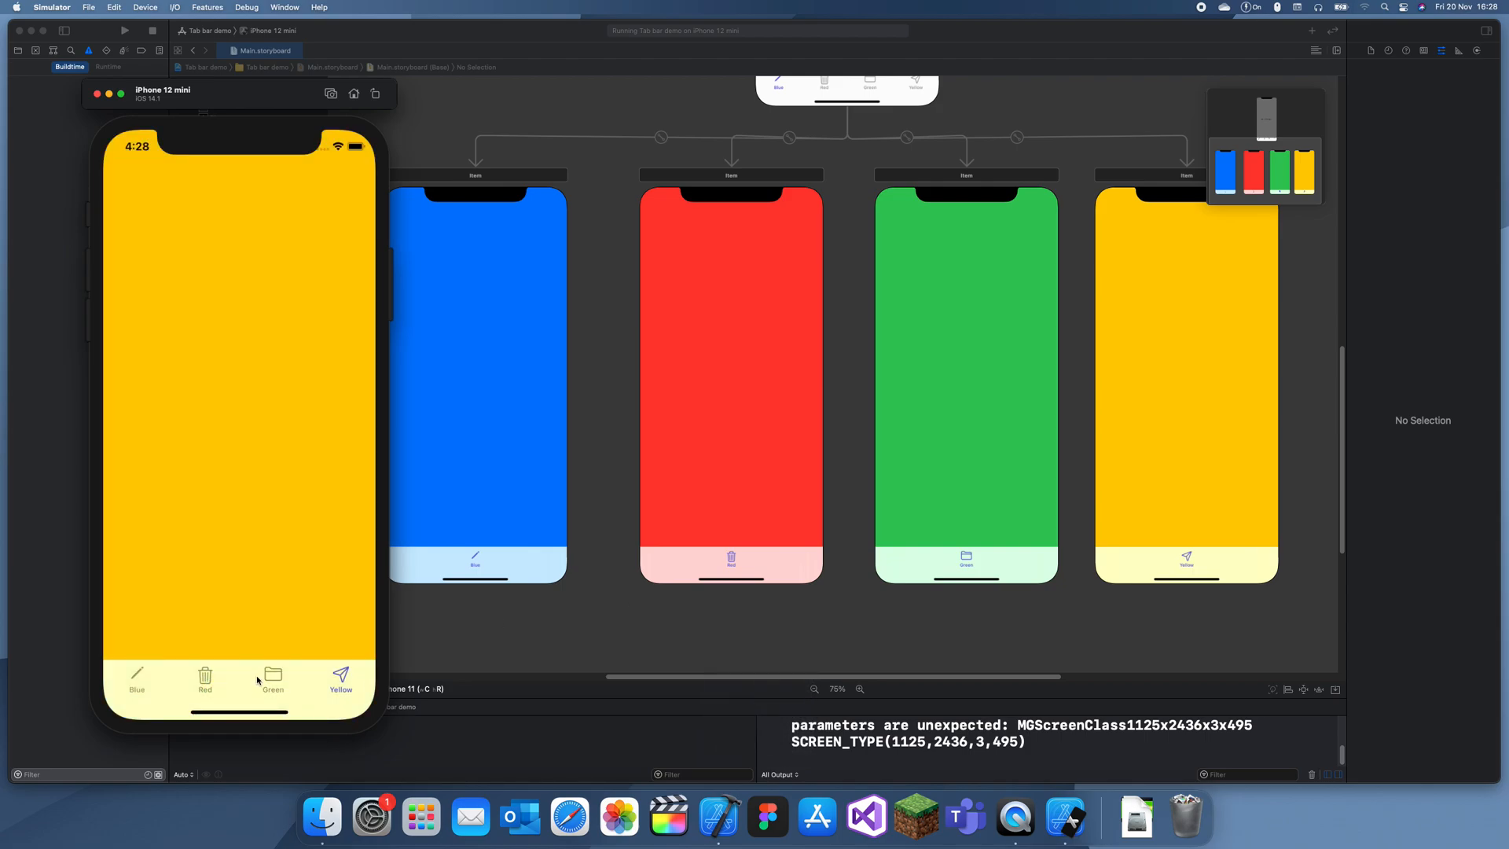
pyautogui.click(204, 676)
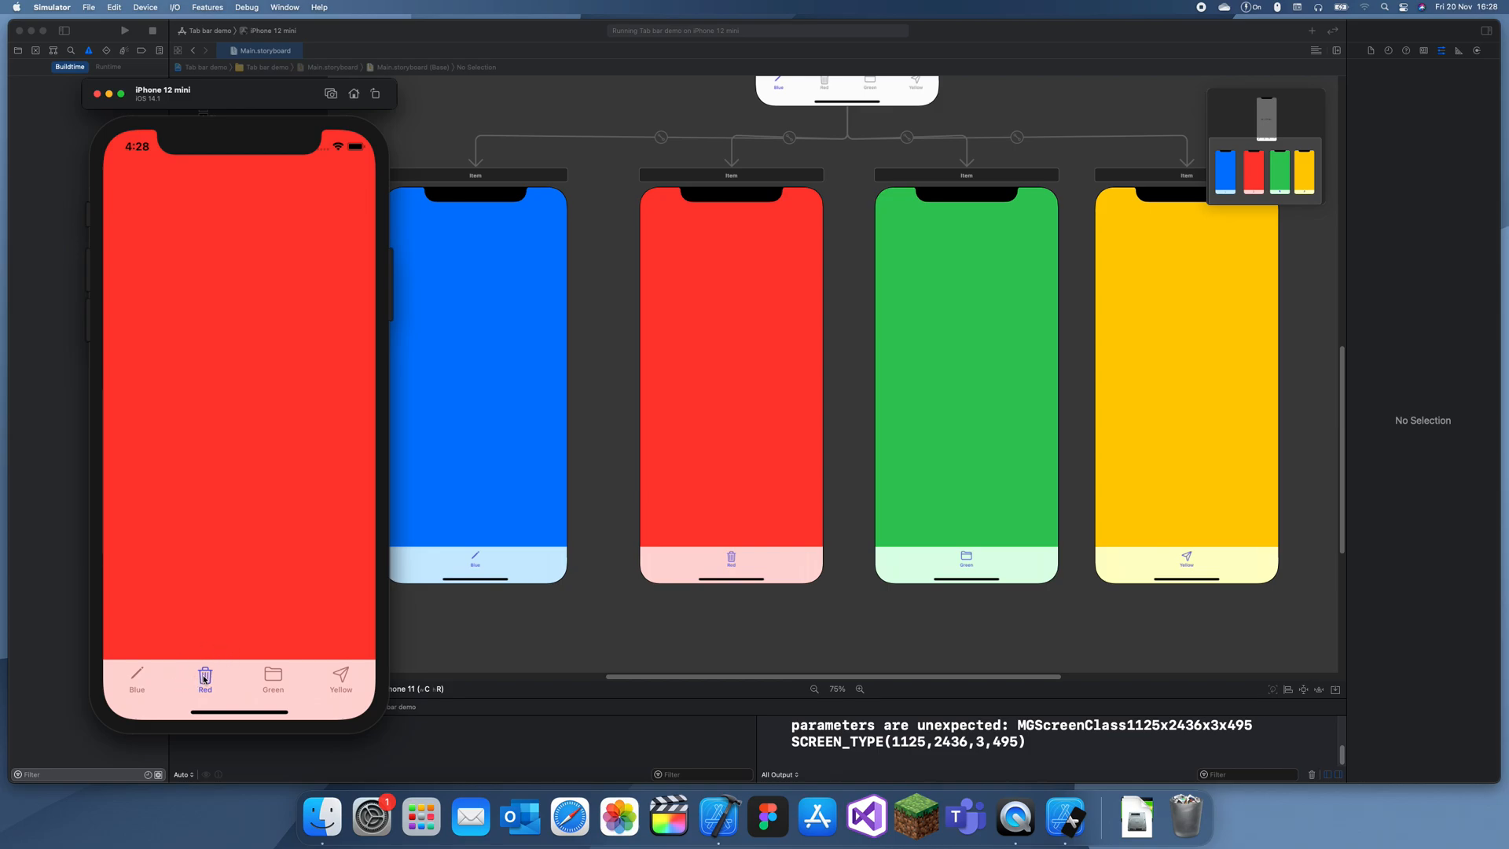
pyautogui.click(339, 674)
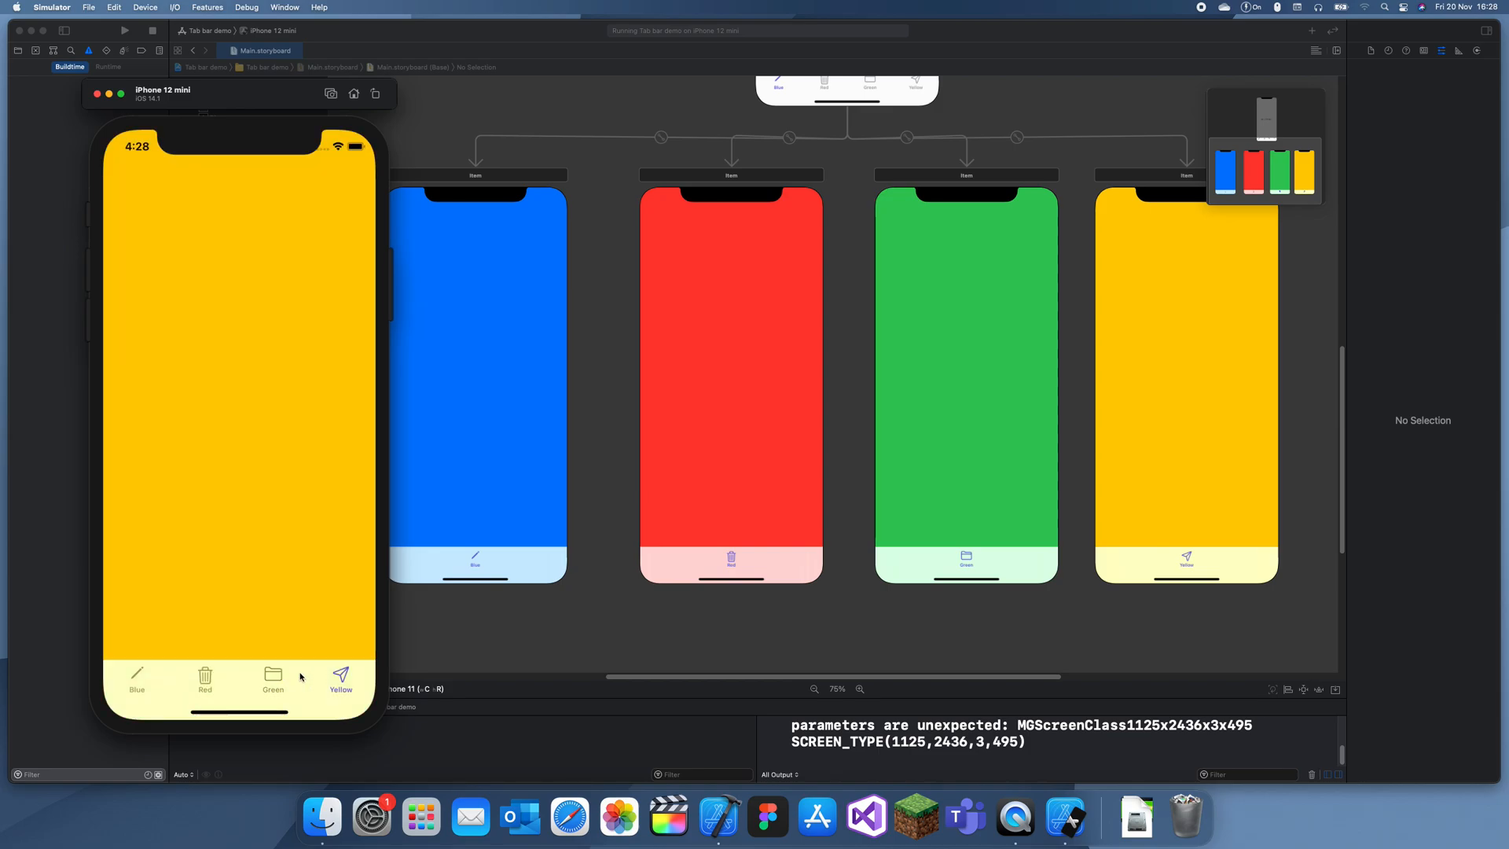
pyautogui.click(135, 676)
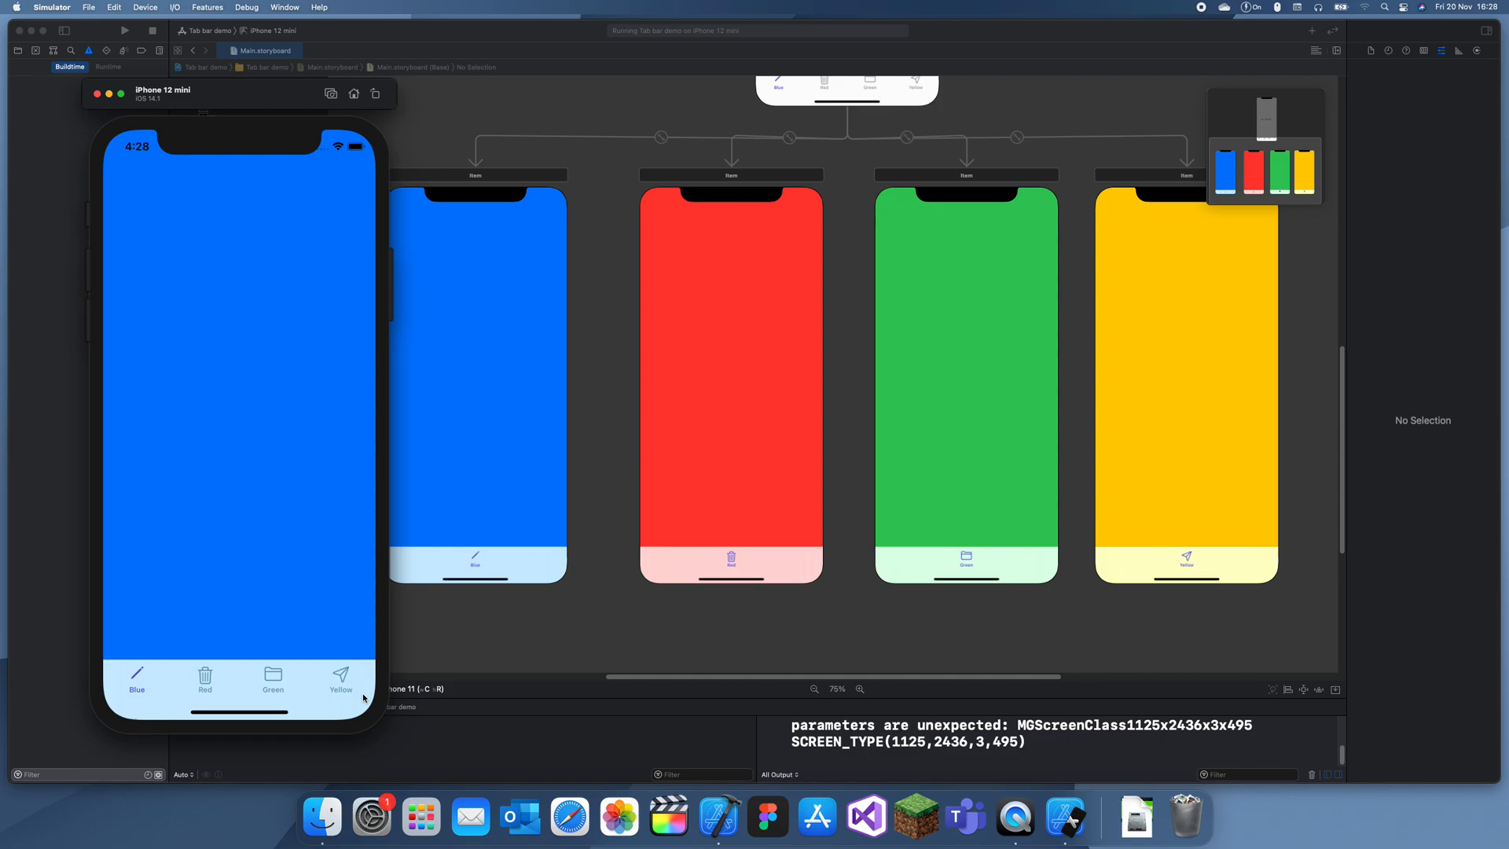